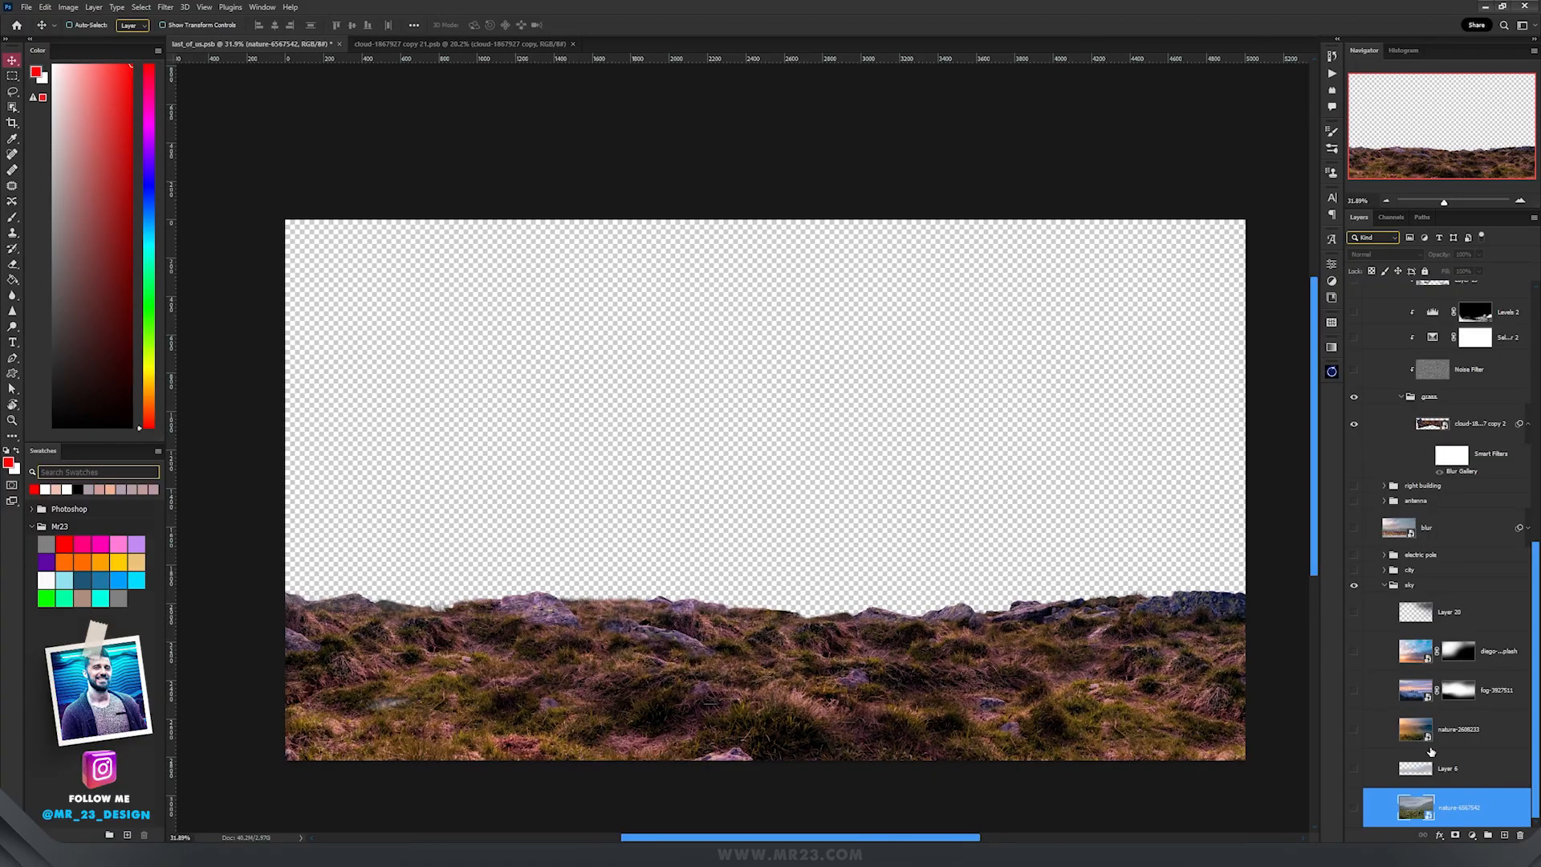
# Show the misty mountain backdrop, the extra sky layer and the sunset sky layer
pyautogui.click(1355, 808)
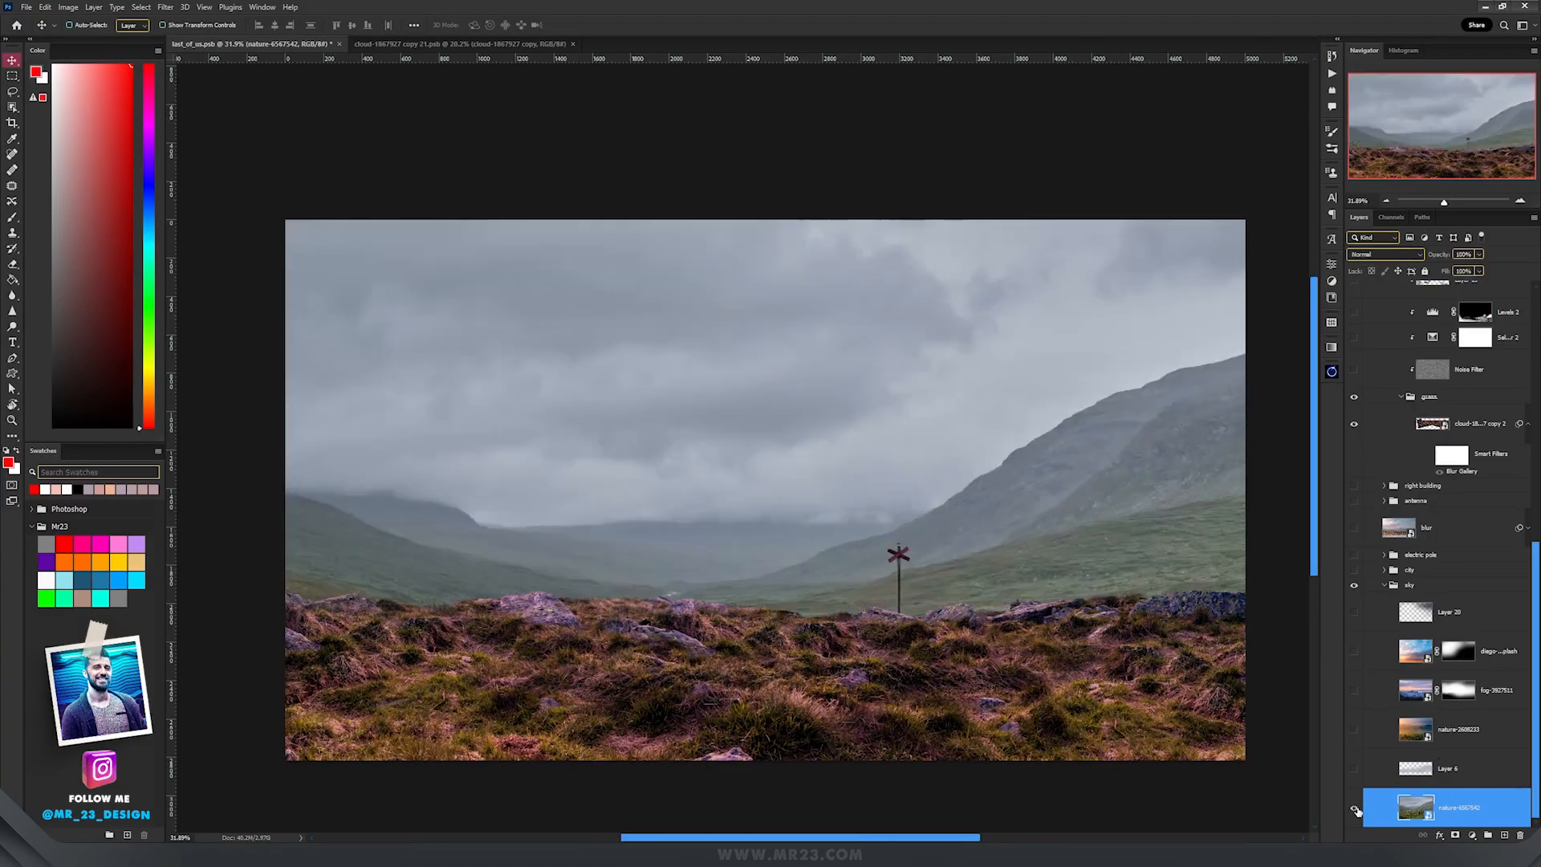
pyautogui.click(1354, 691)
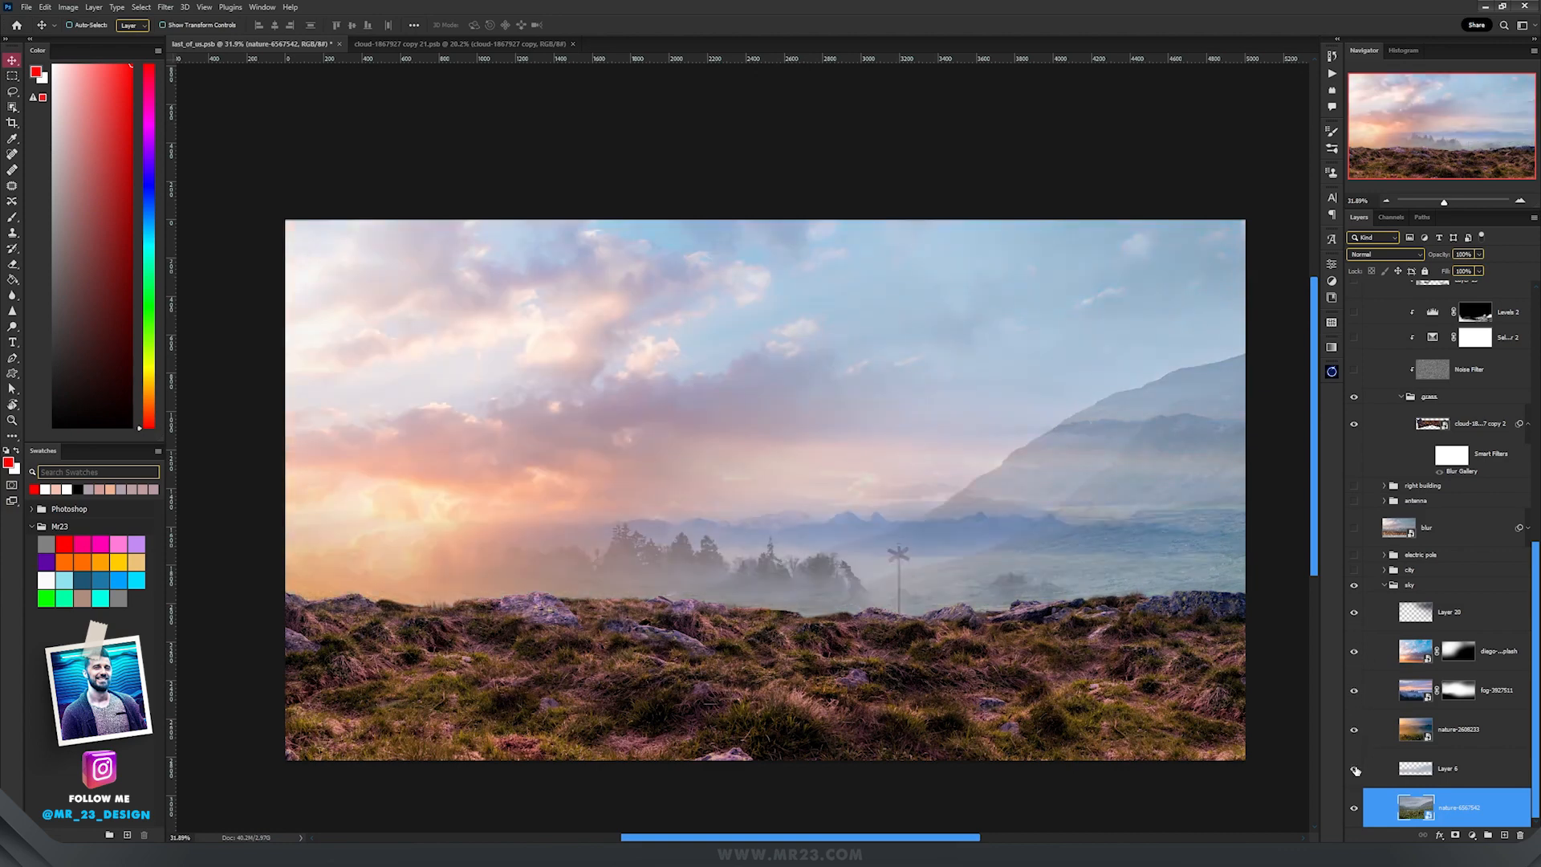
pyautogui.click(1354, 769)
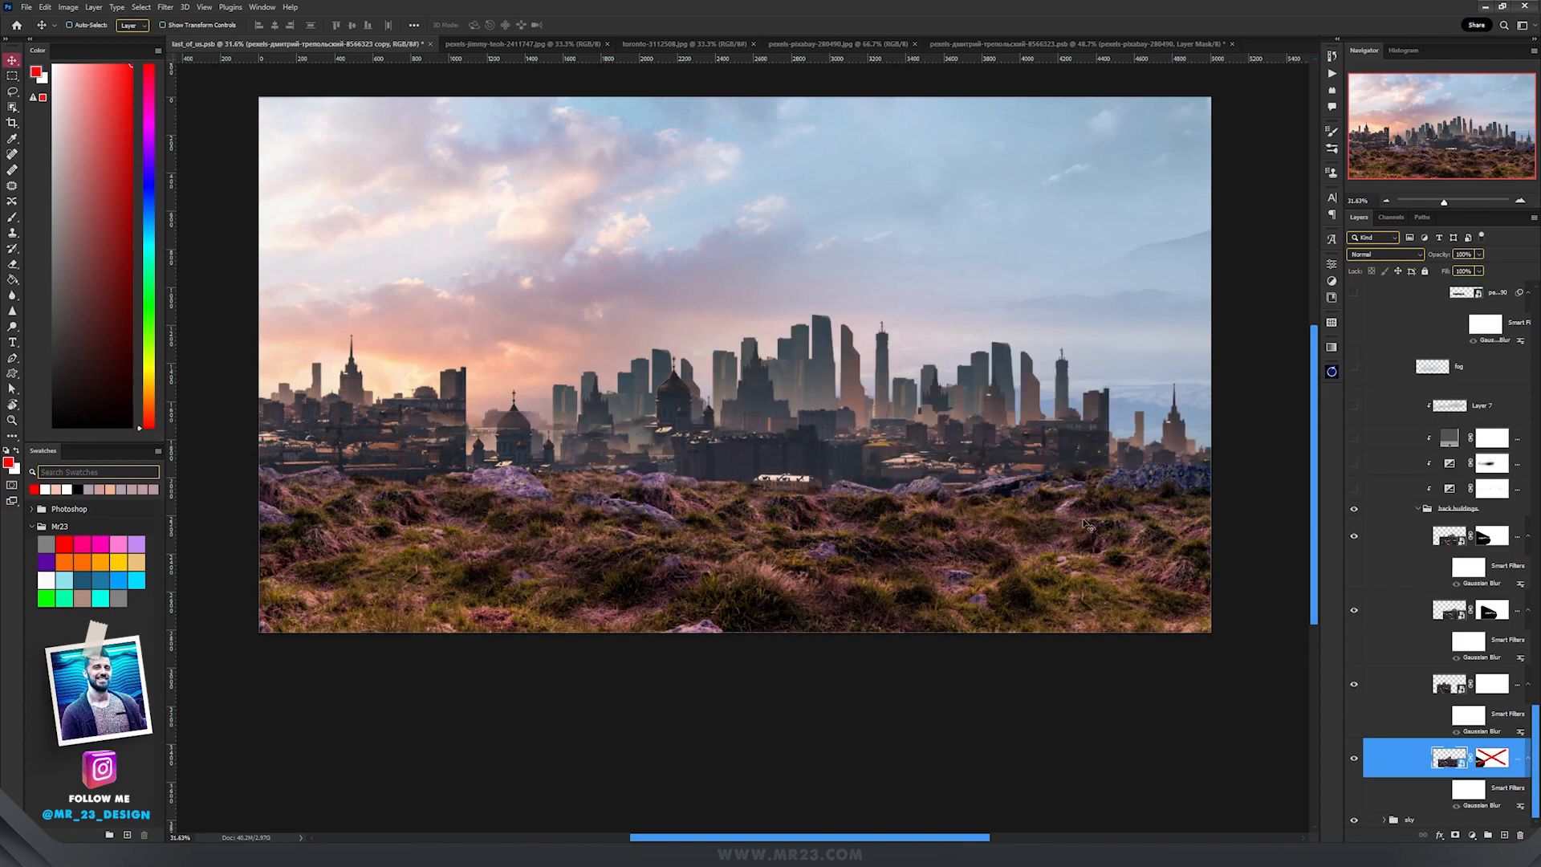
pyautogui.moveTo(940, 411)
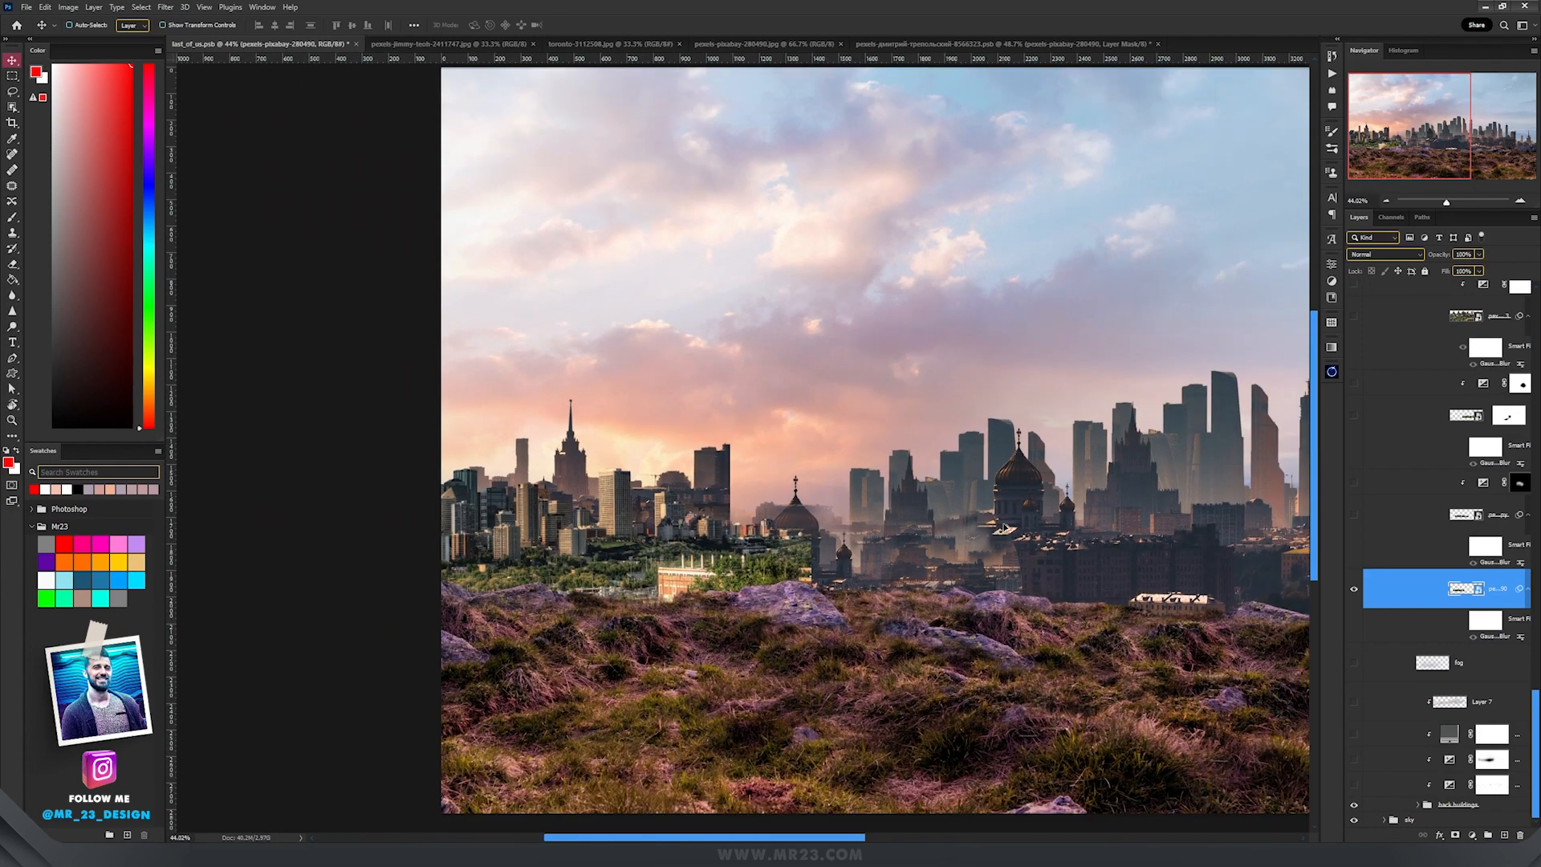
# Turn on the city building groups, including the front buildings with the tall tower
pyautogui.click(1354, 515)
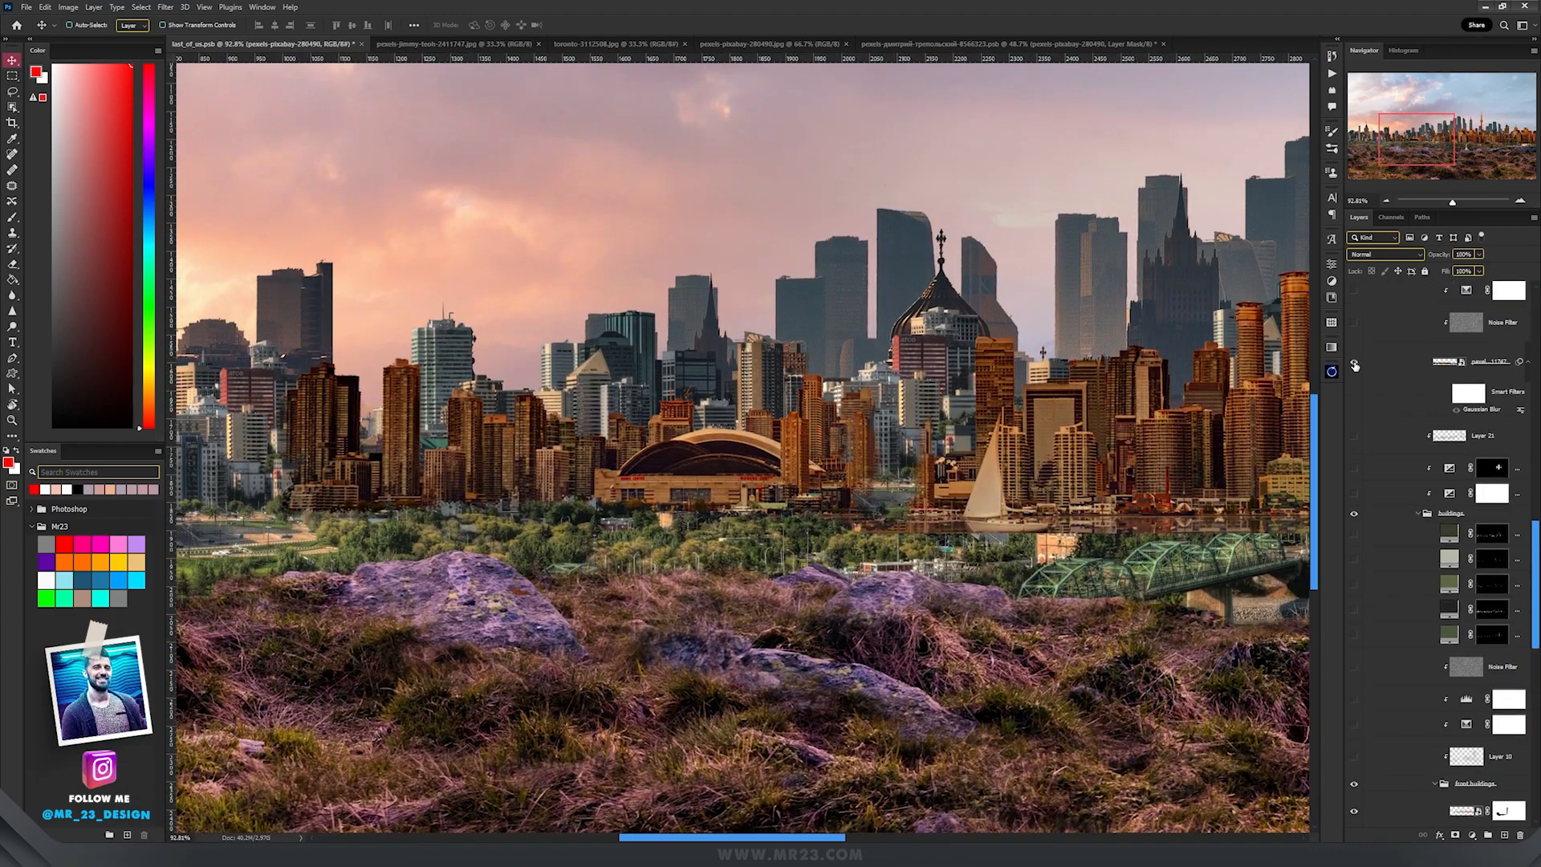
pyautogui.click(1464, 362)
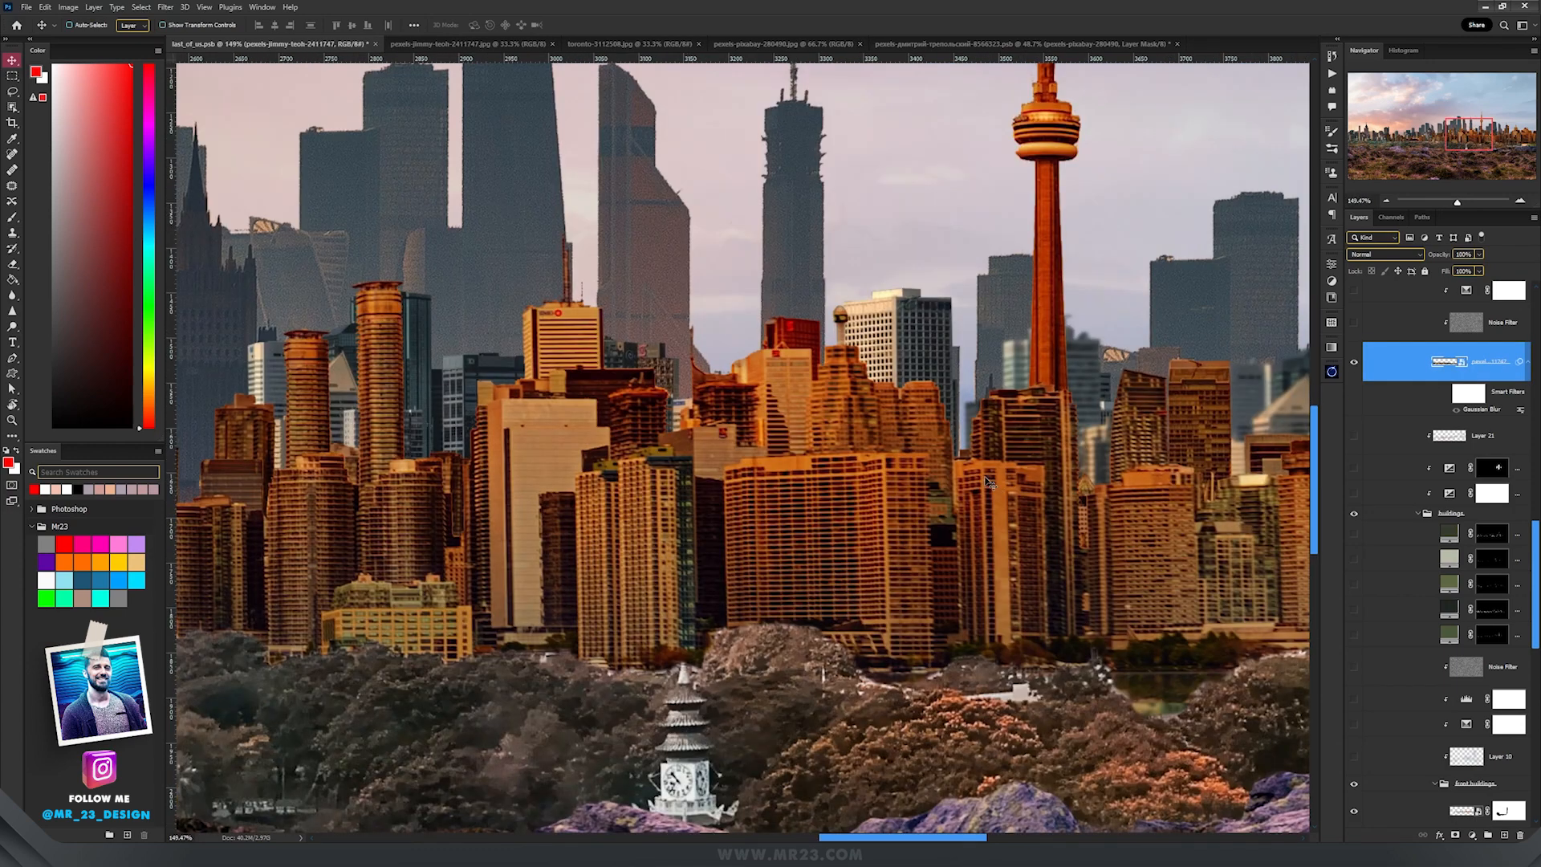
pyautogui.moveTo(778, 413)
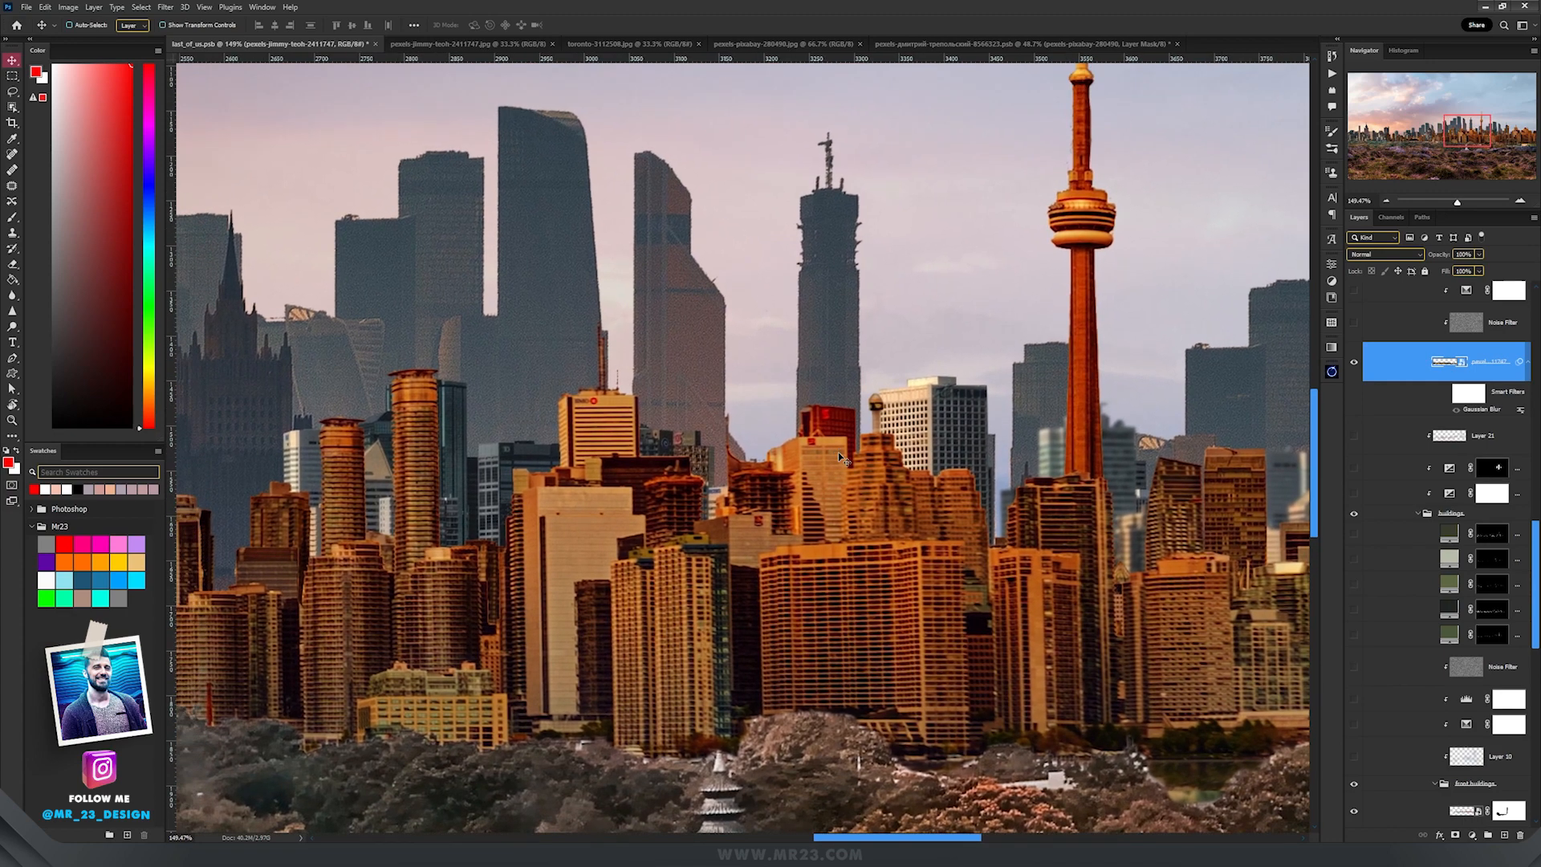
pyautogui.moveTo(779, 495)
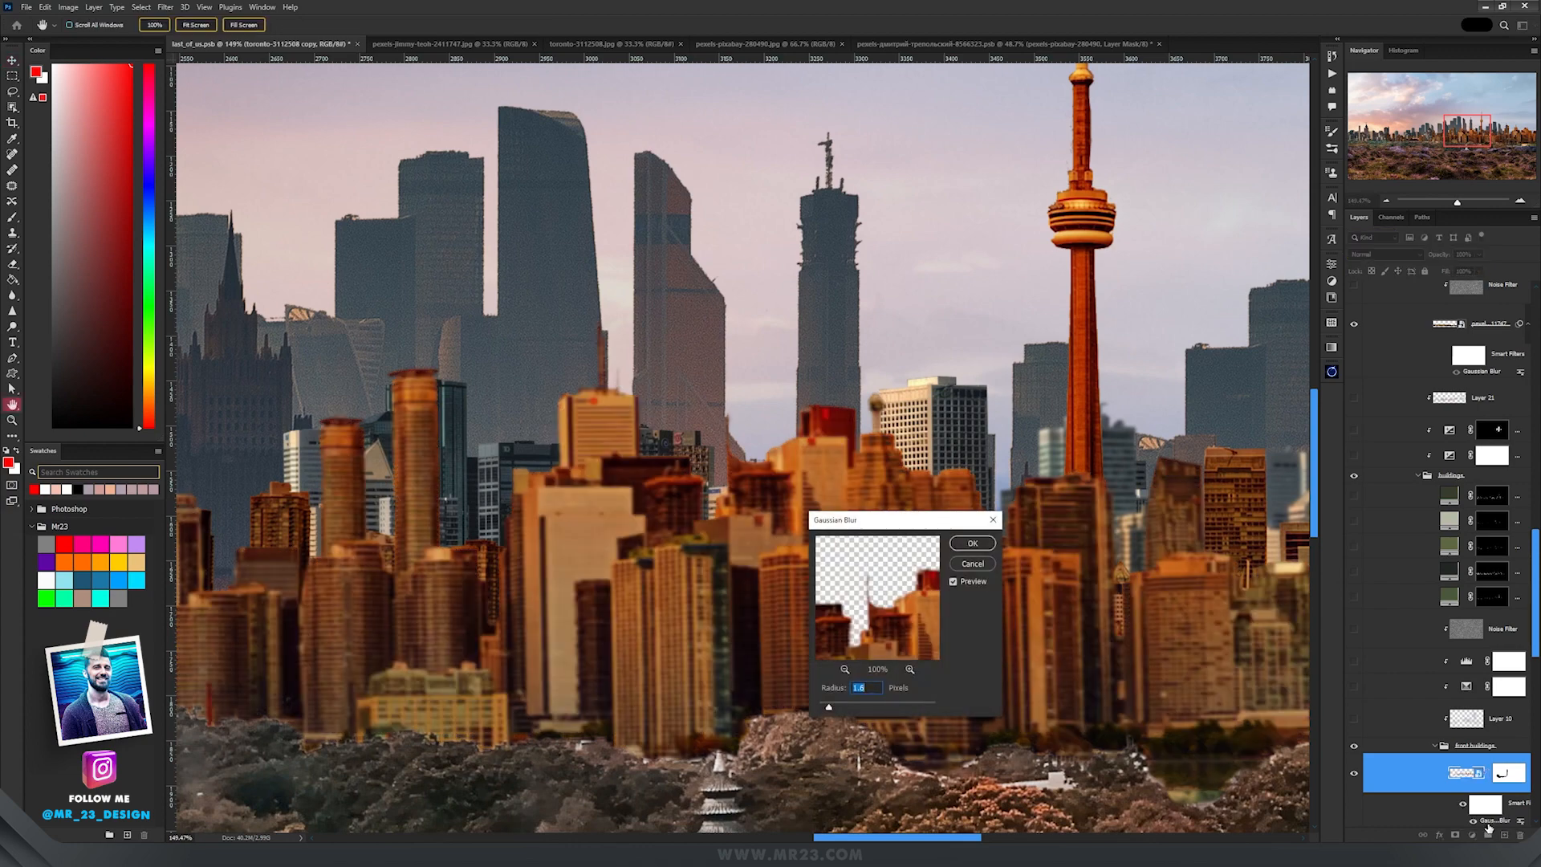
# Confirm a ~2 px Gaussian Blur on two building layers and reveal the back buildings
pyautogui.click(971, 543)
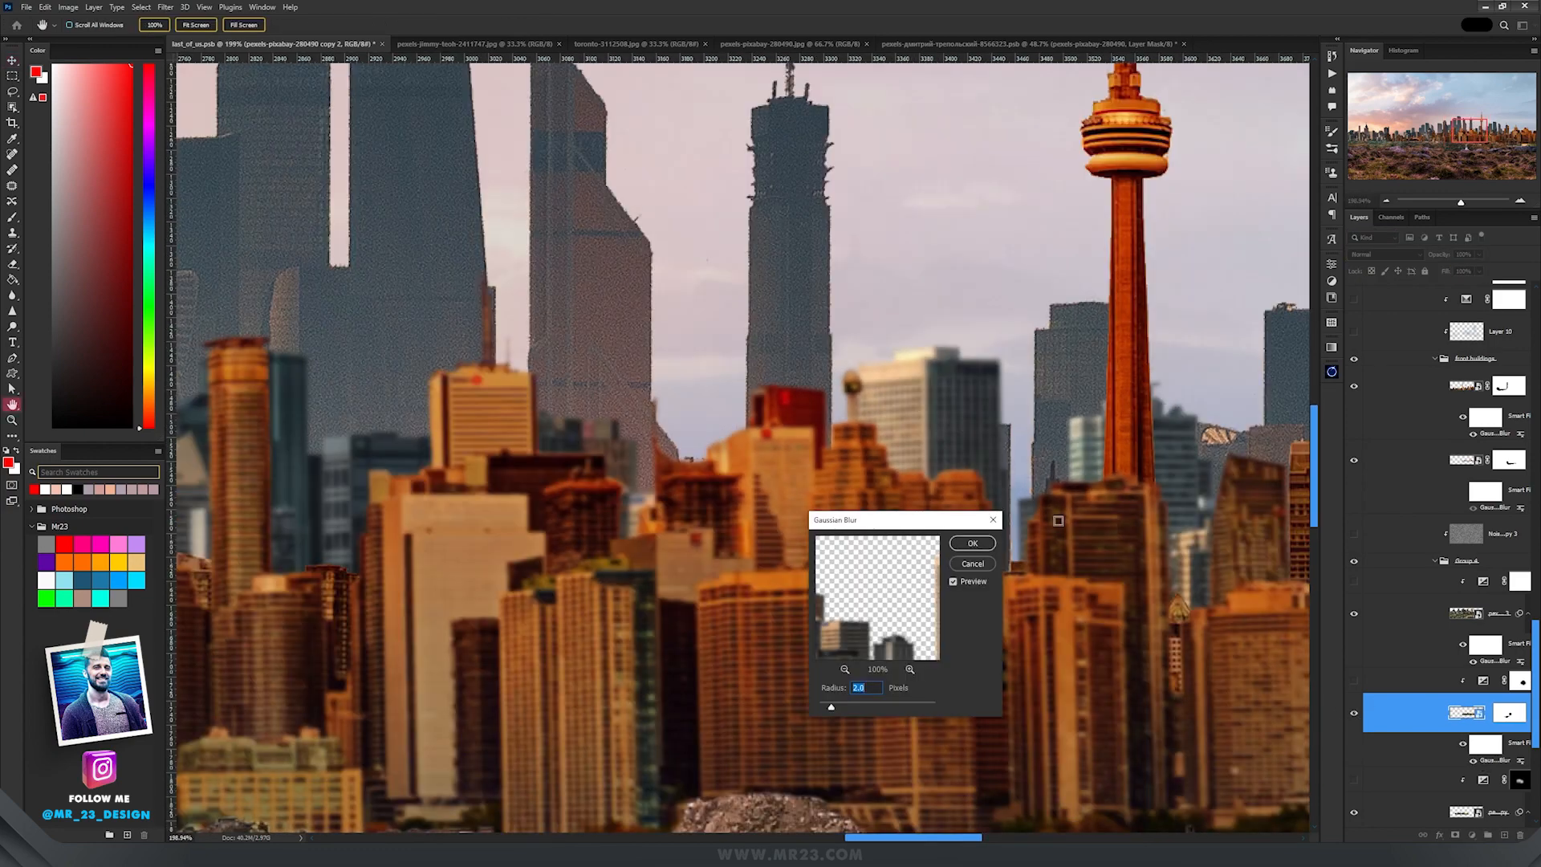
pyautogui.click(971, 542)
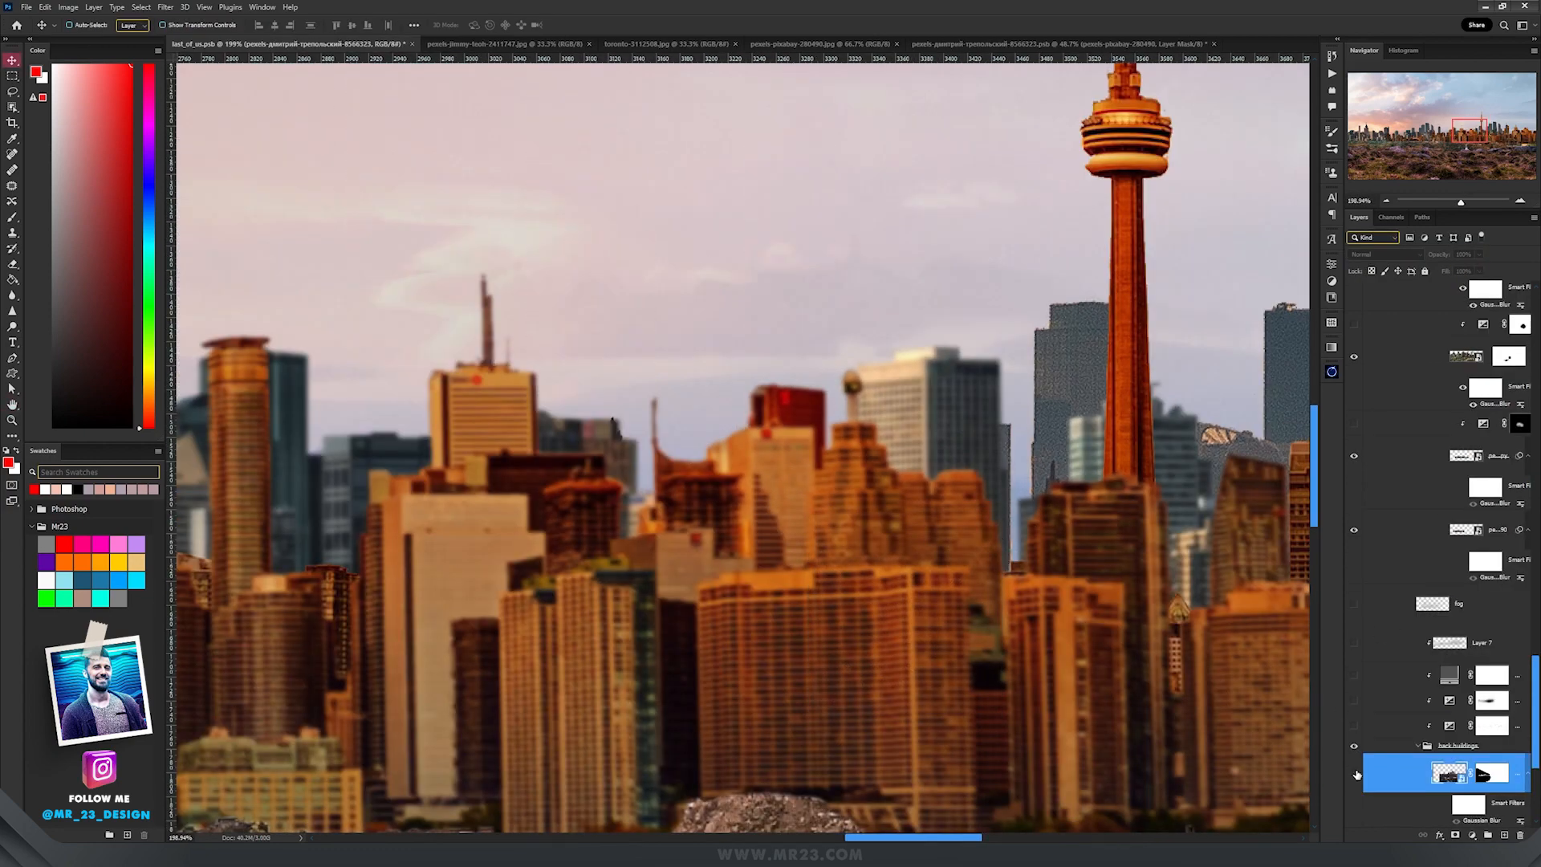
pyautogui.click(1354, 774)
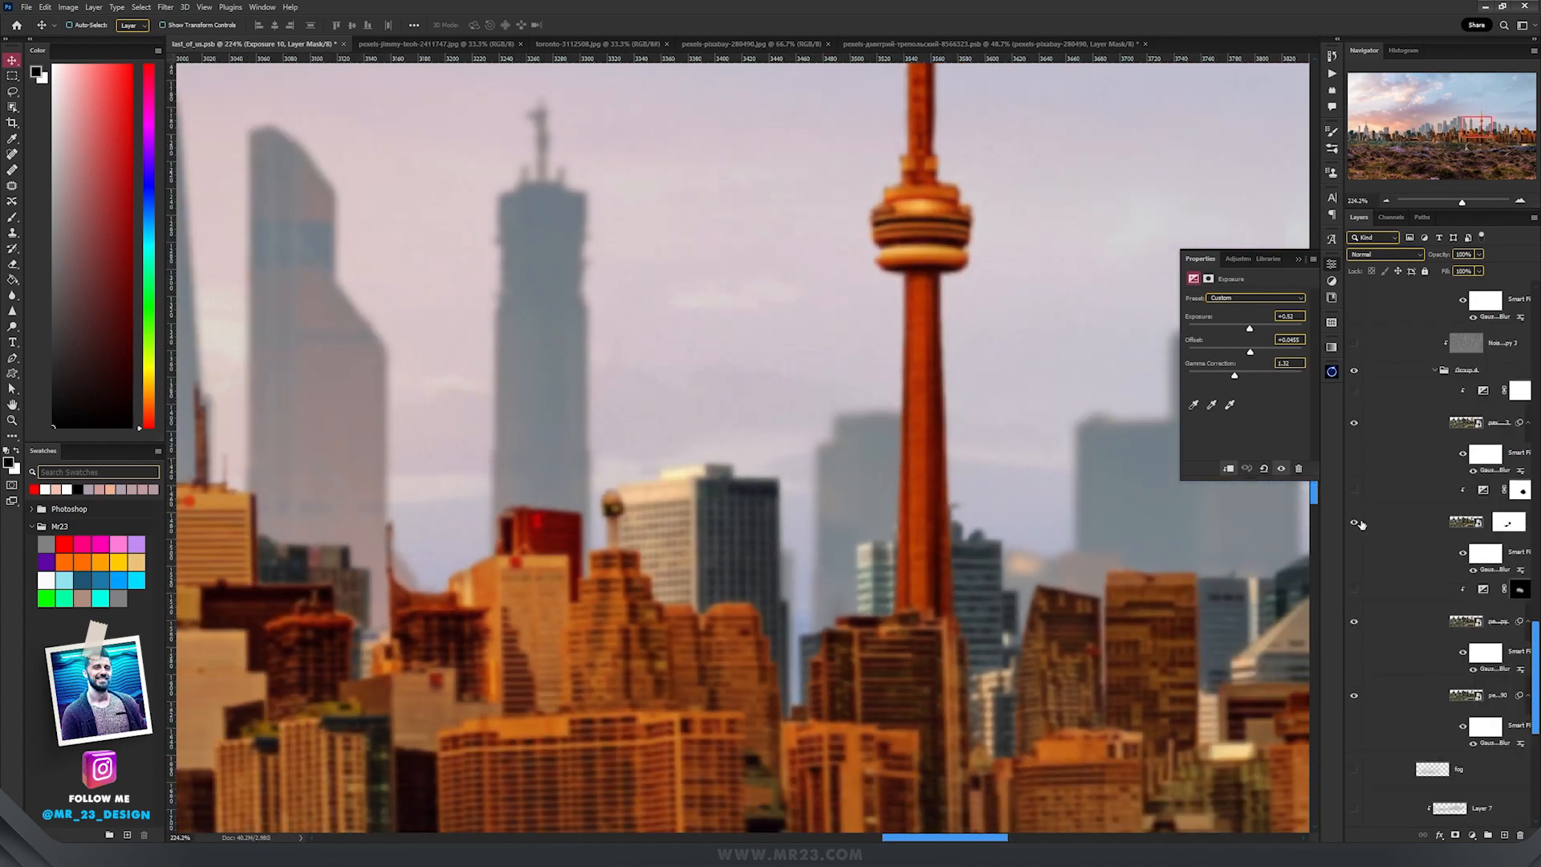
# Turn on the Exposure haze adjustments clipped to the back towers, zooming in to compare
pyautogui.click(1455, 490)
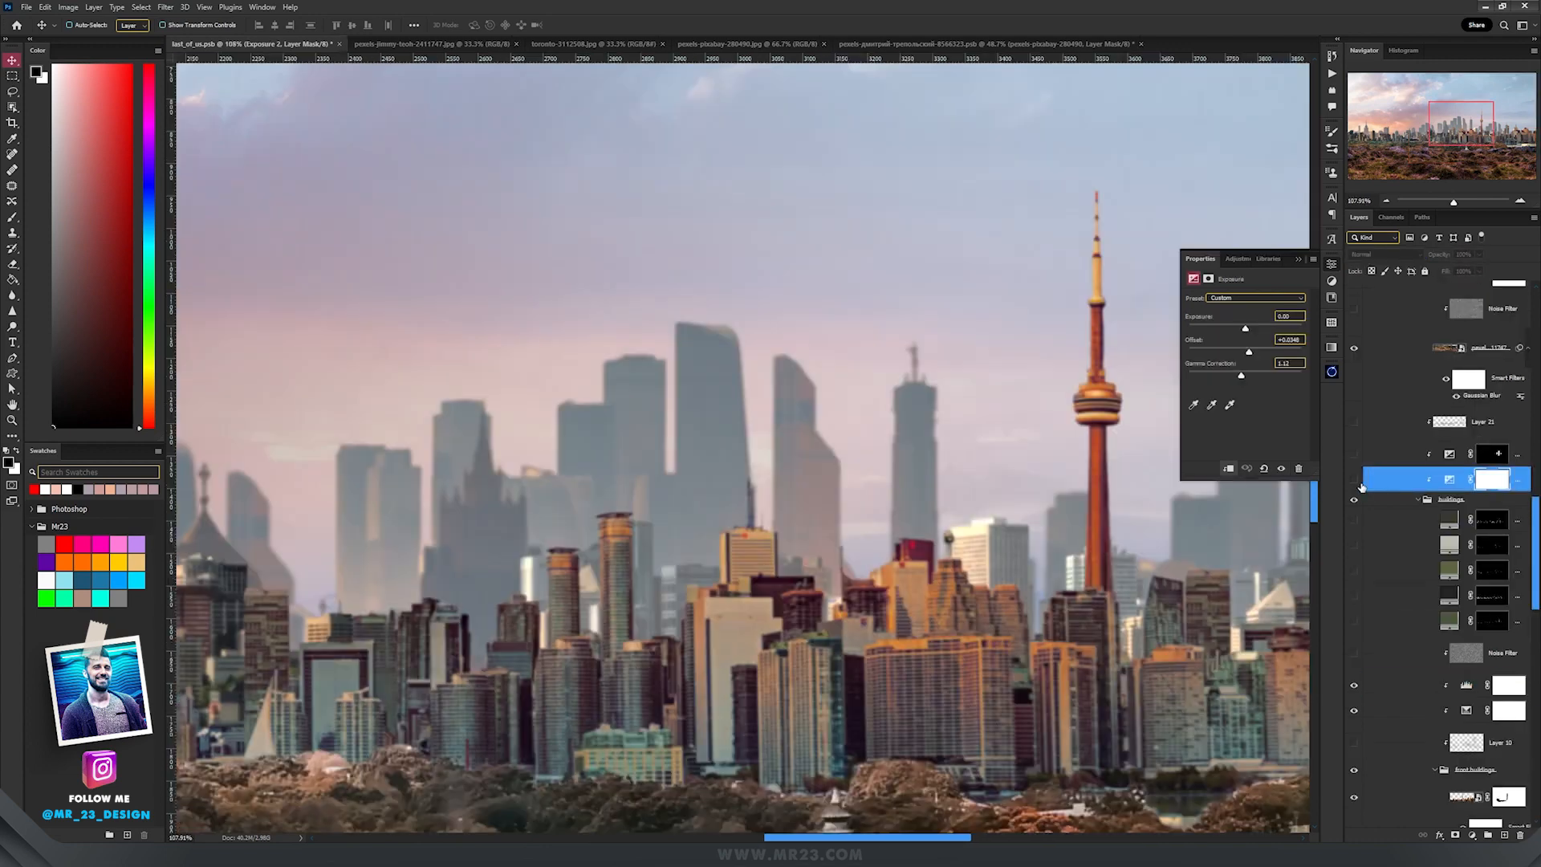
pyautogui.click(1420, 480)
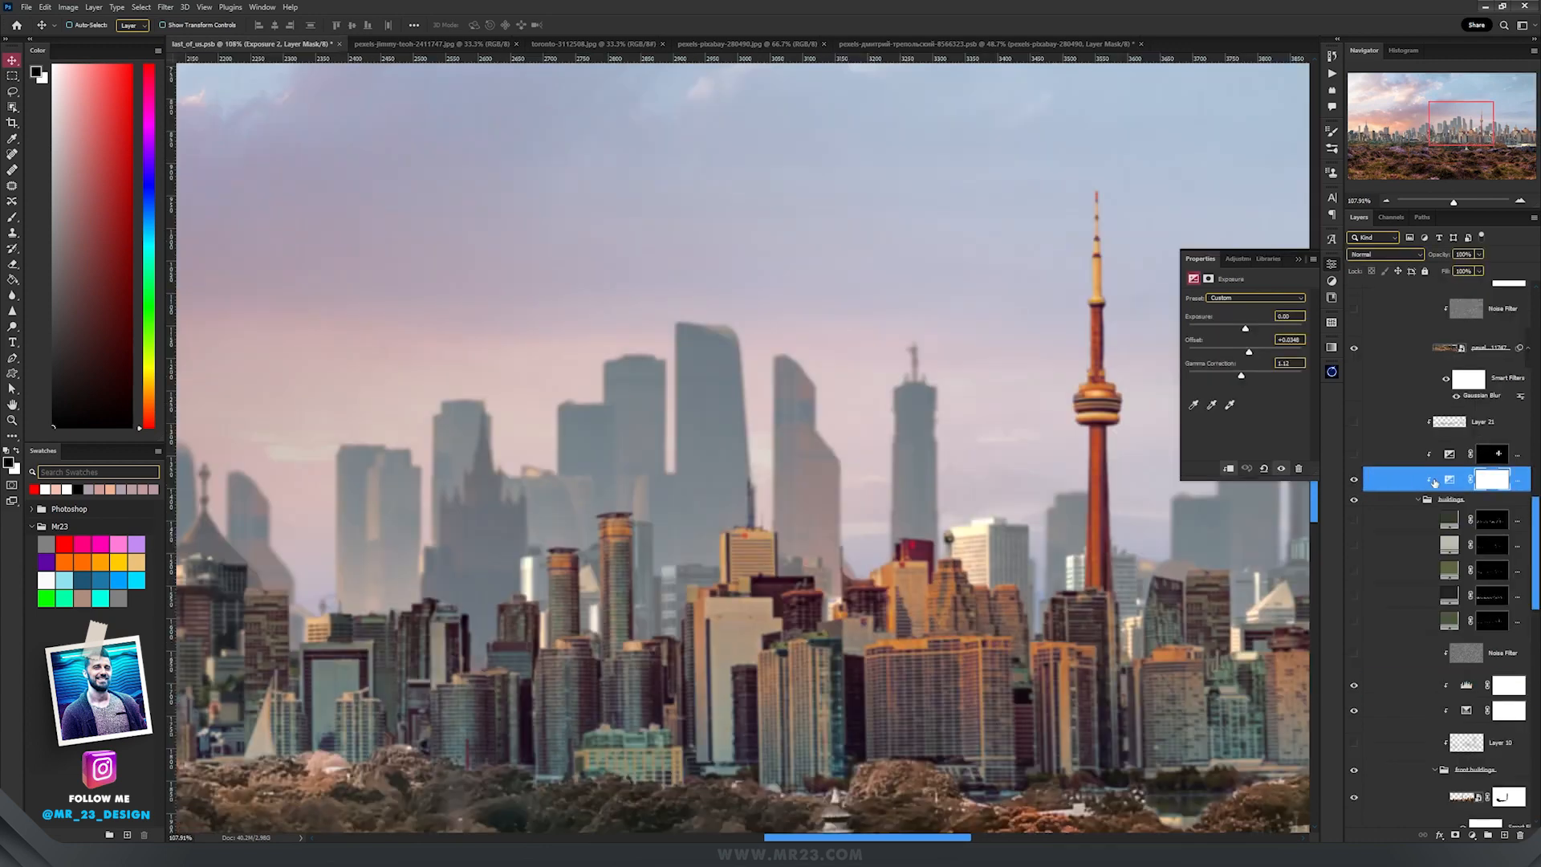
pyautogui.click(1449, 480)
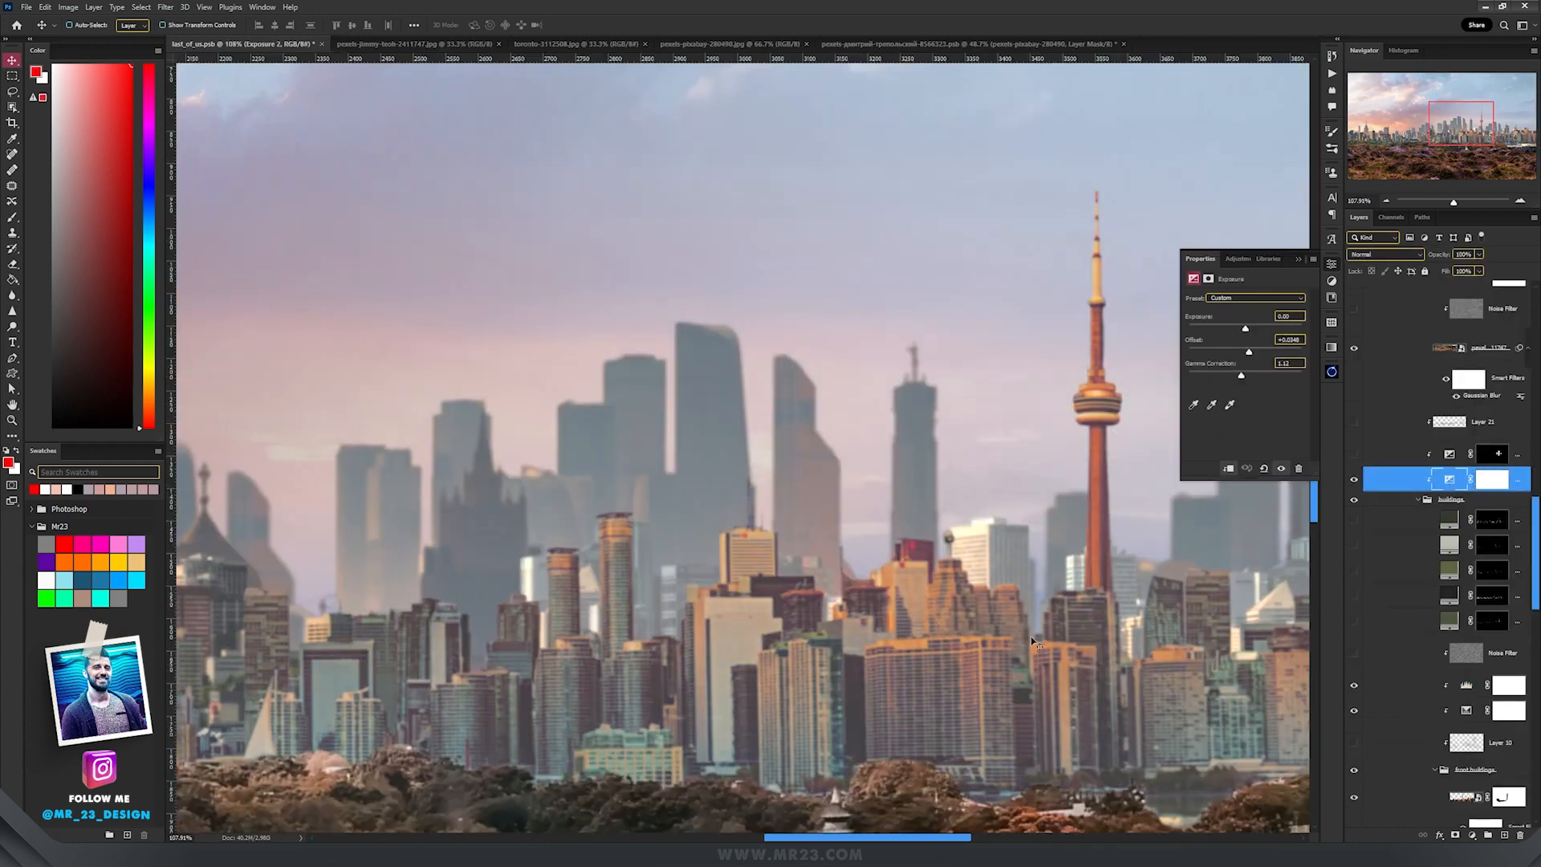
pyautogui.press('ctrl+0')
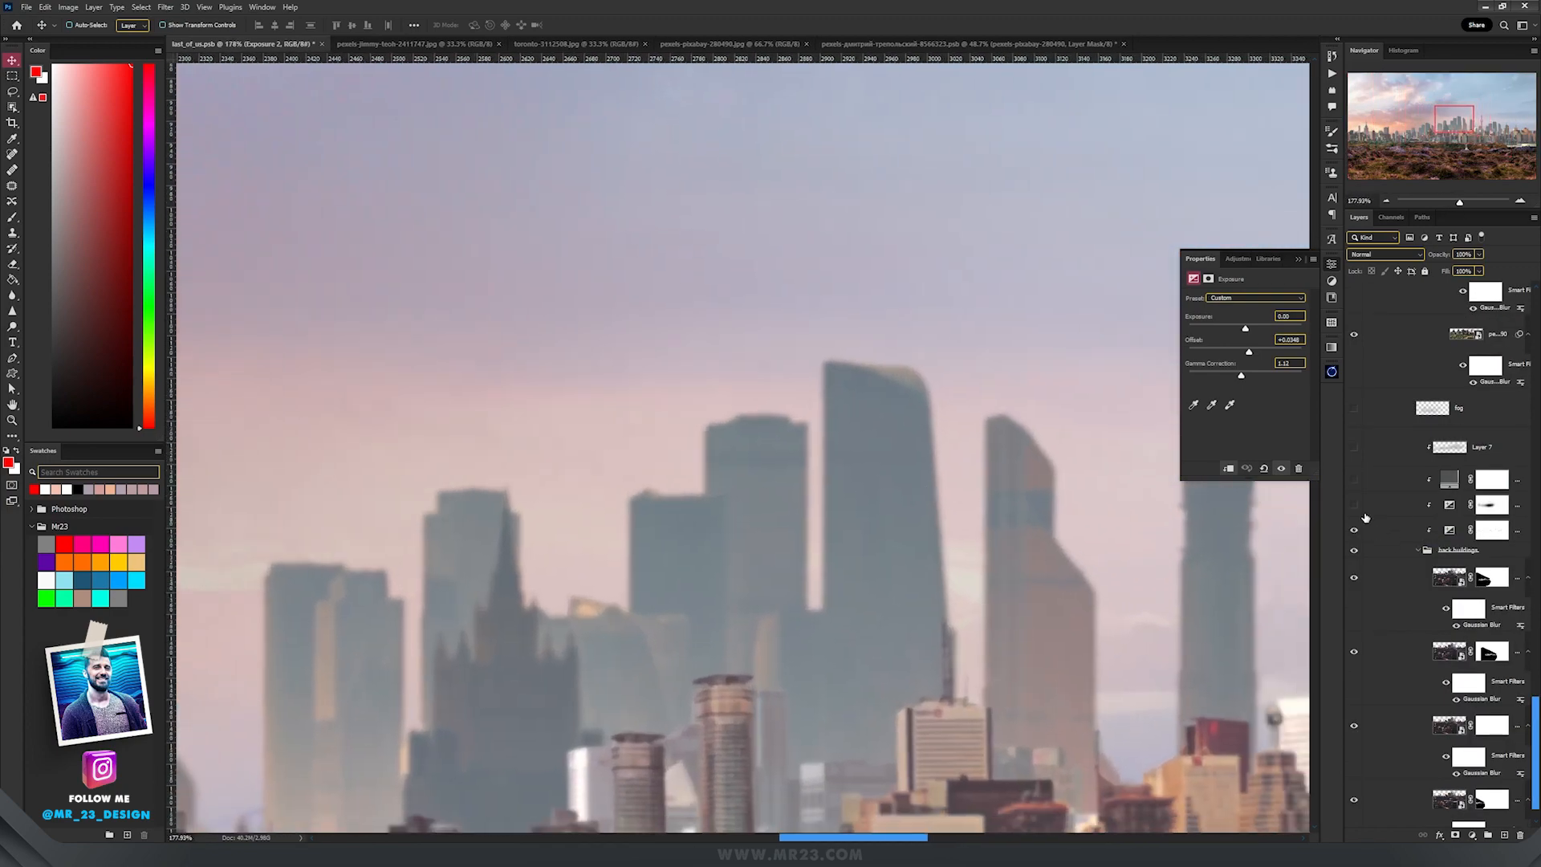
pyautogui.click(1488, 504)
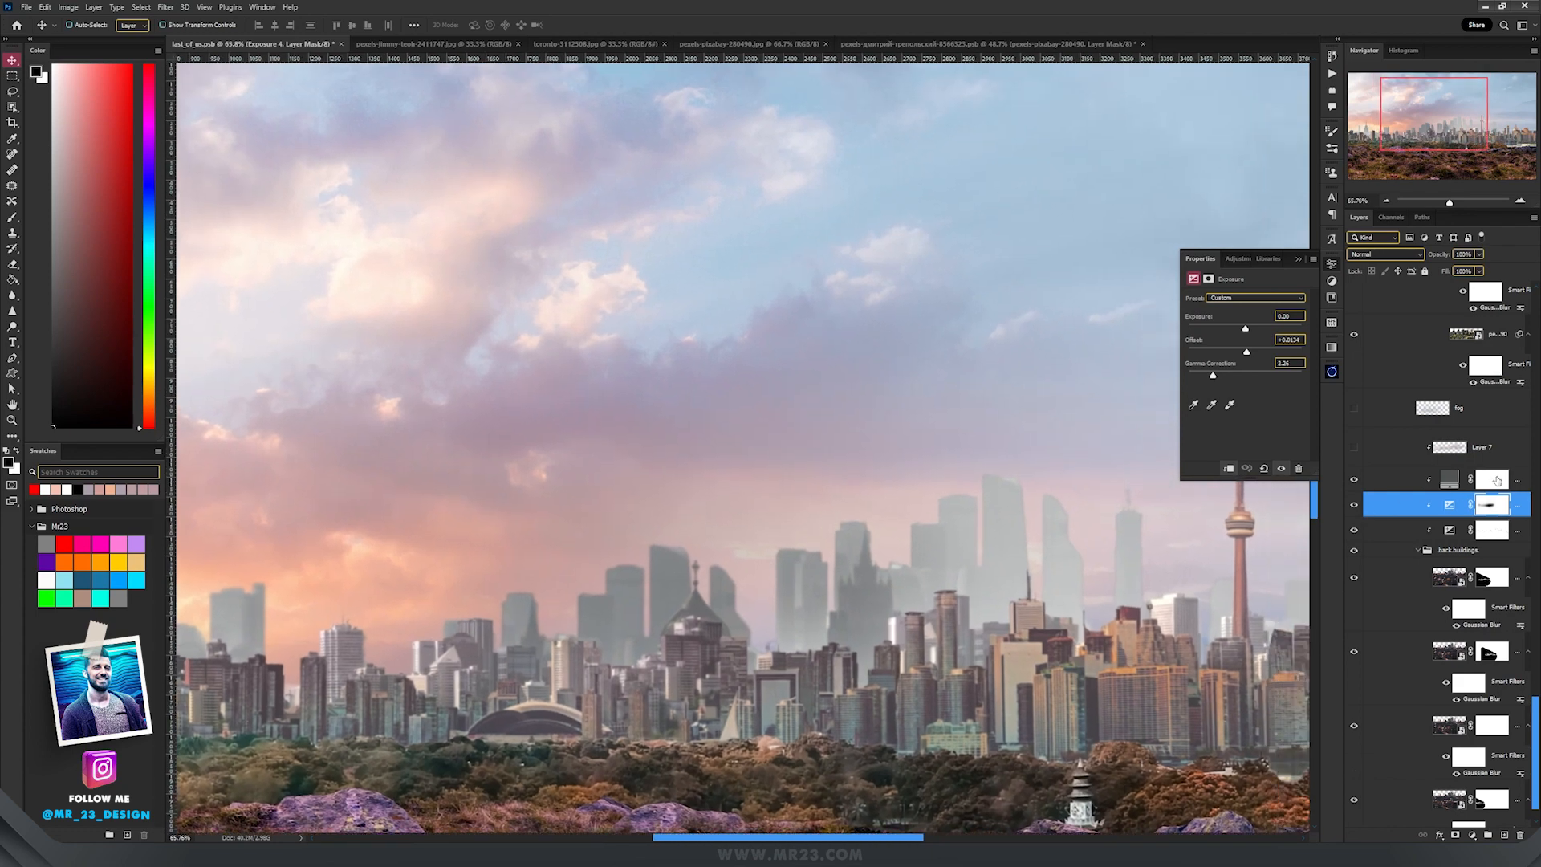
# Show the Color-mode tint fill over the buildings and select the new blank layer
pyautogui.click(1444, 480)
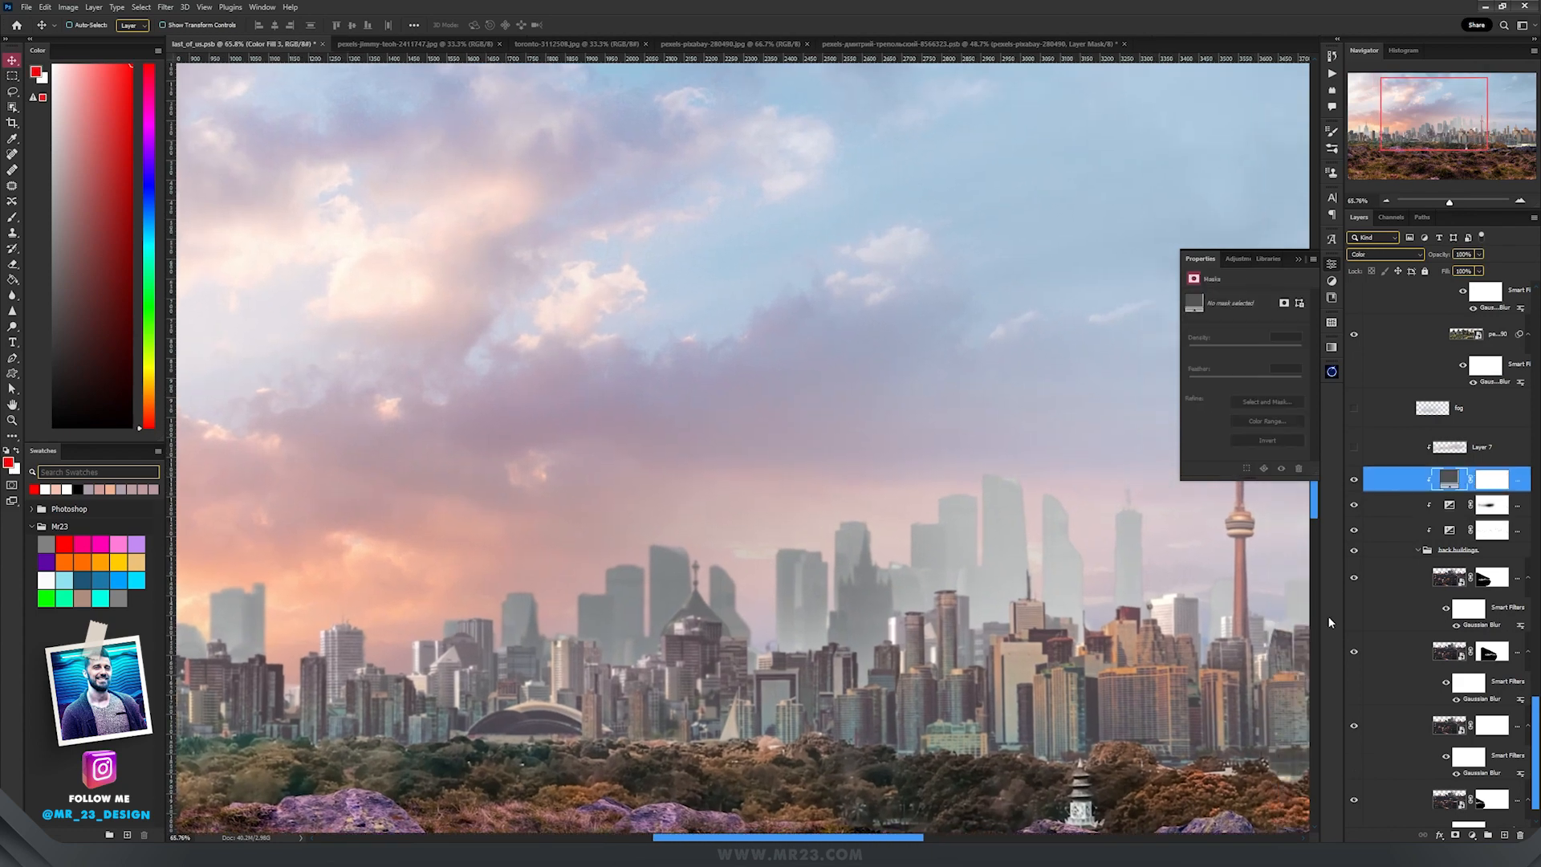
pyautogui.click(1464, 486)
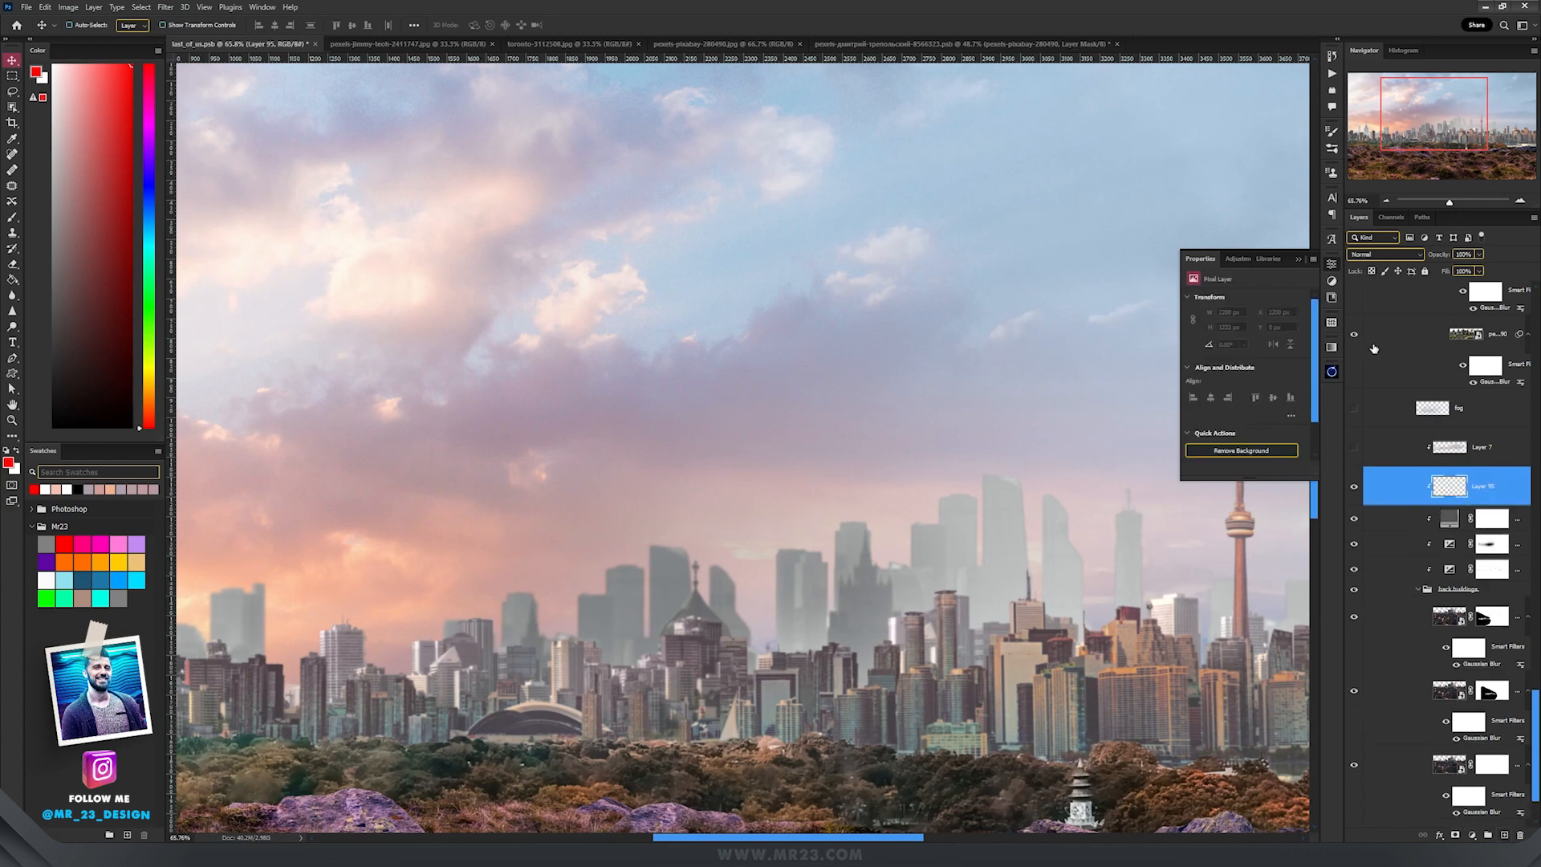
pyautogui.click(1384, 254)
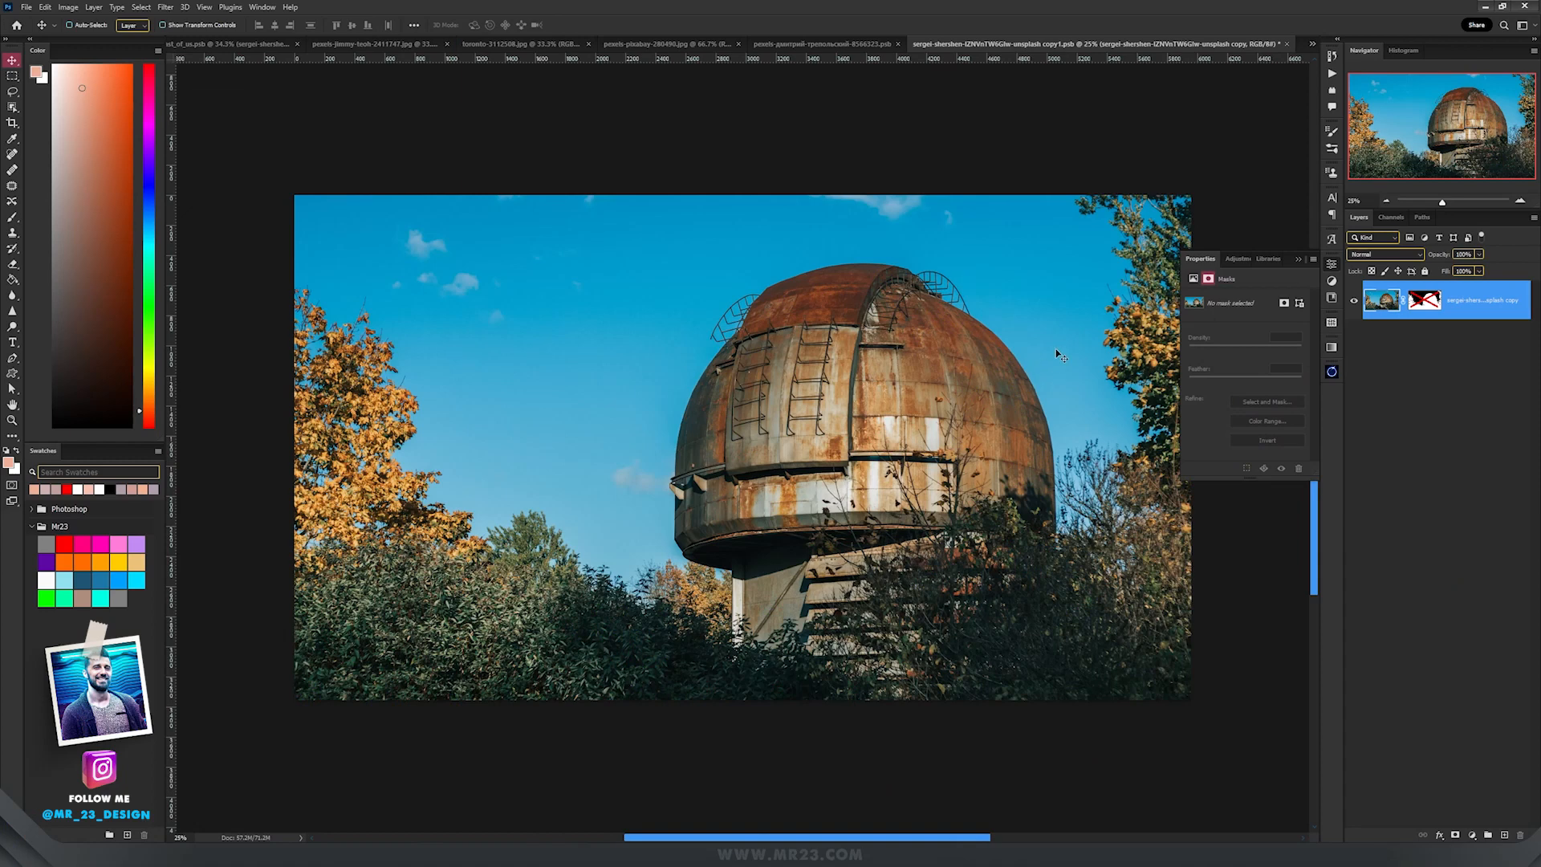
# Mask away the dome's blue sky and turn on the dome layer in the composition
pyautogui.click(1281, 468)
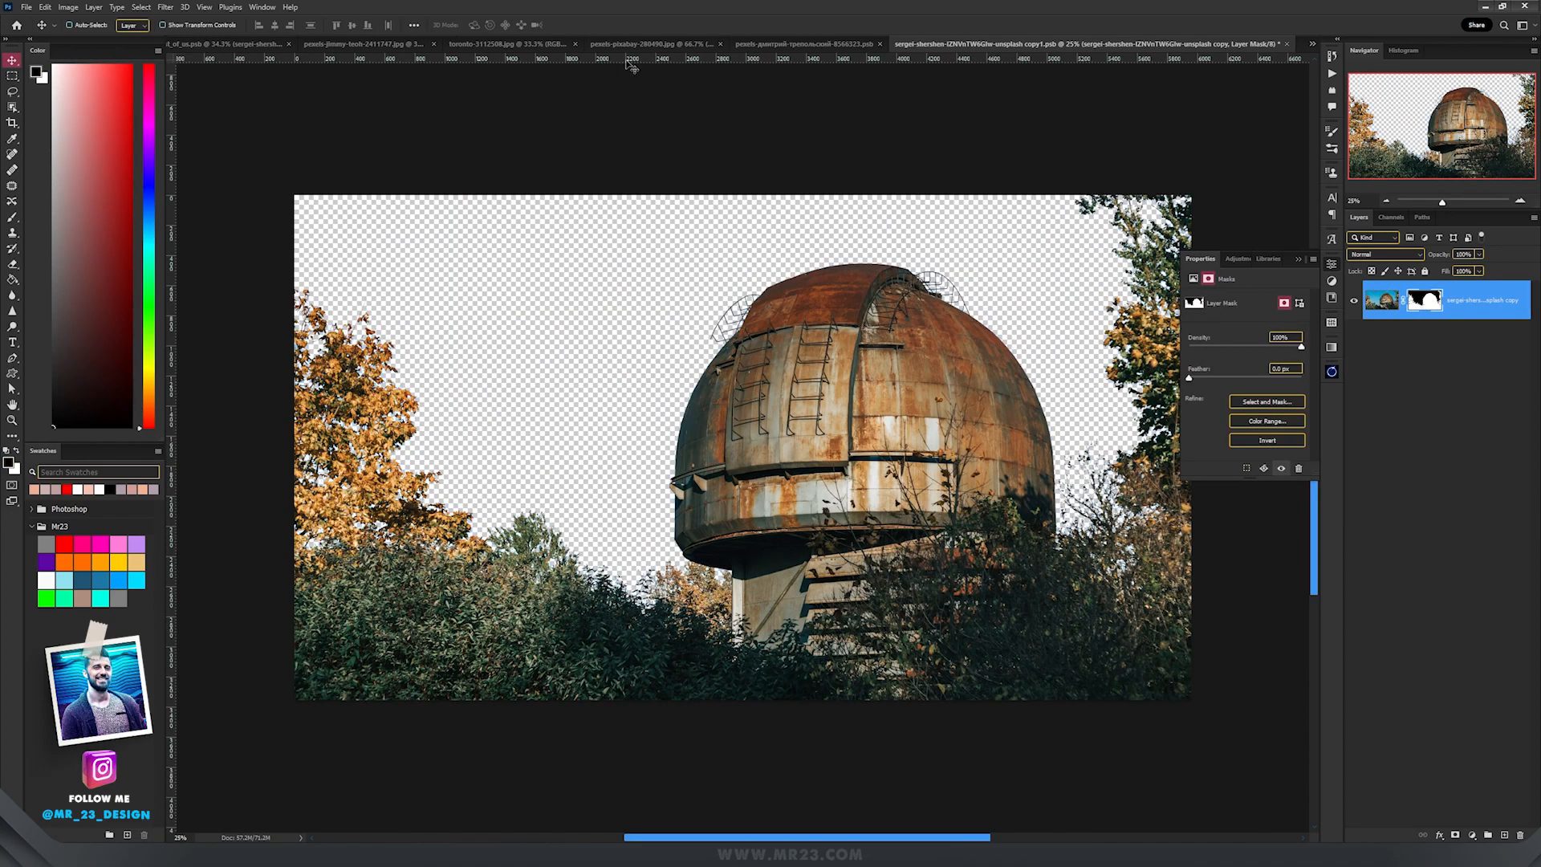
pyautogui.click(227, 43)
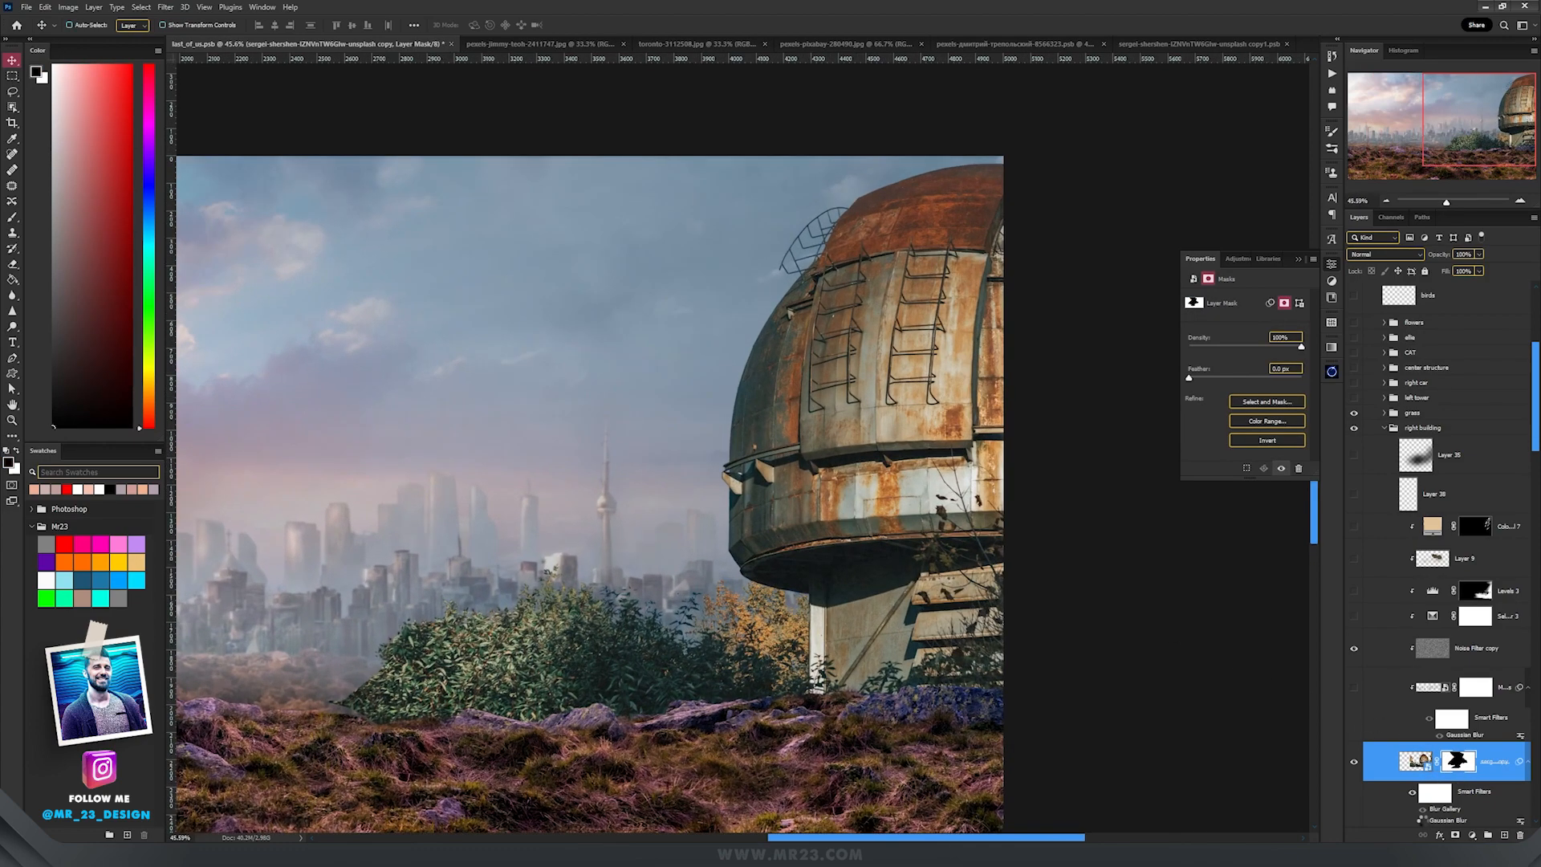
pyautogui.click(1386, 23)
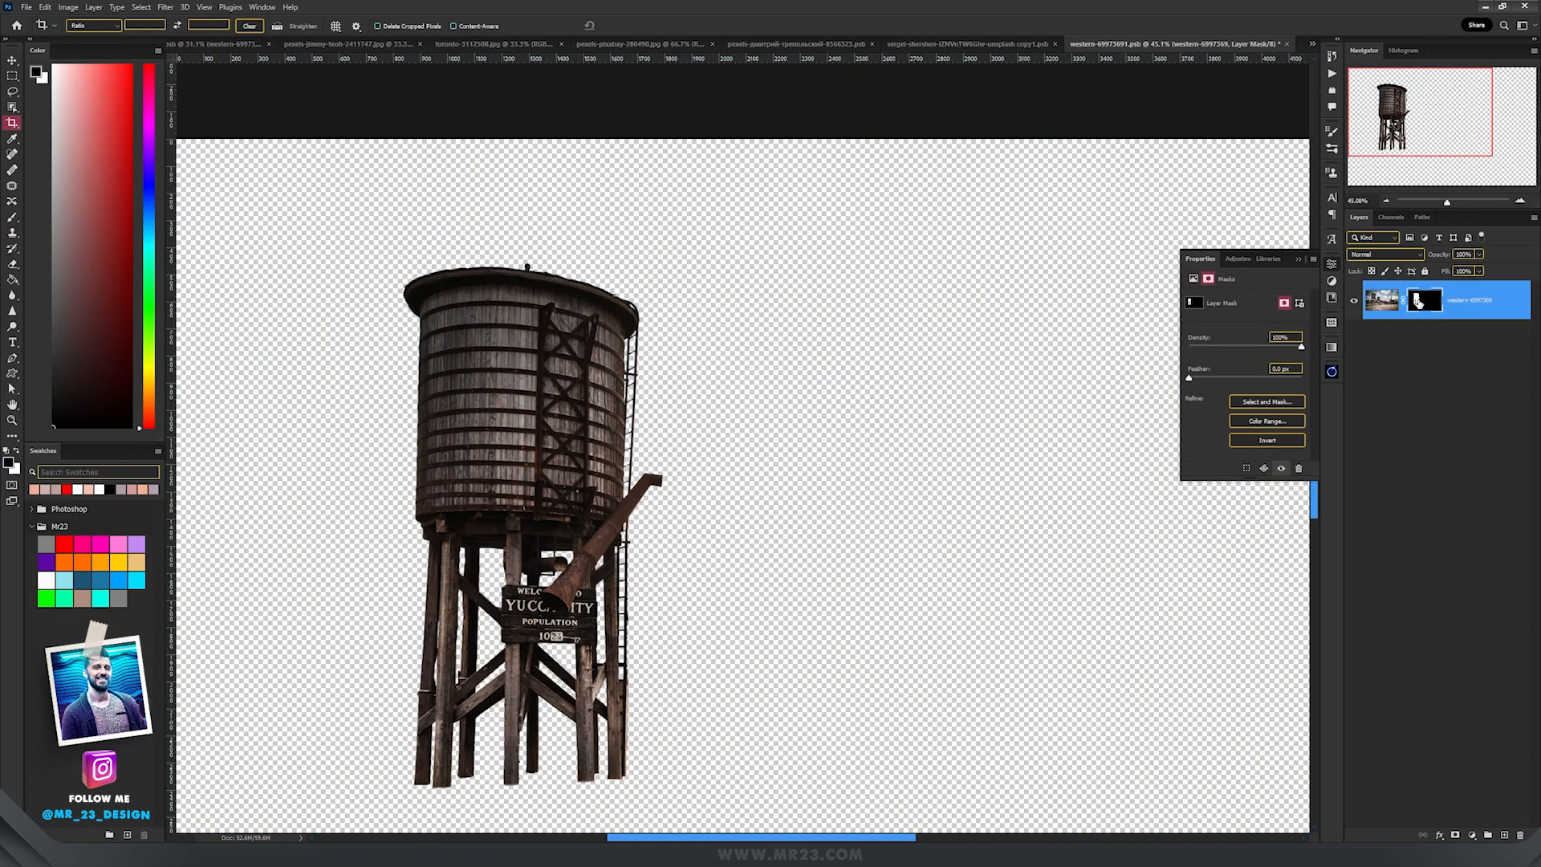
# Apply a Free Transform option to the water tower placed at the left
pyautogui.rightClick(639, 451)
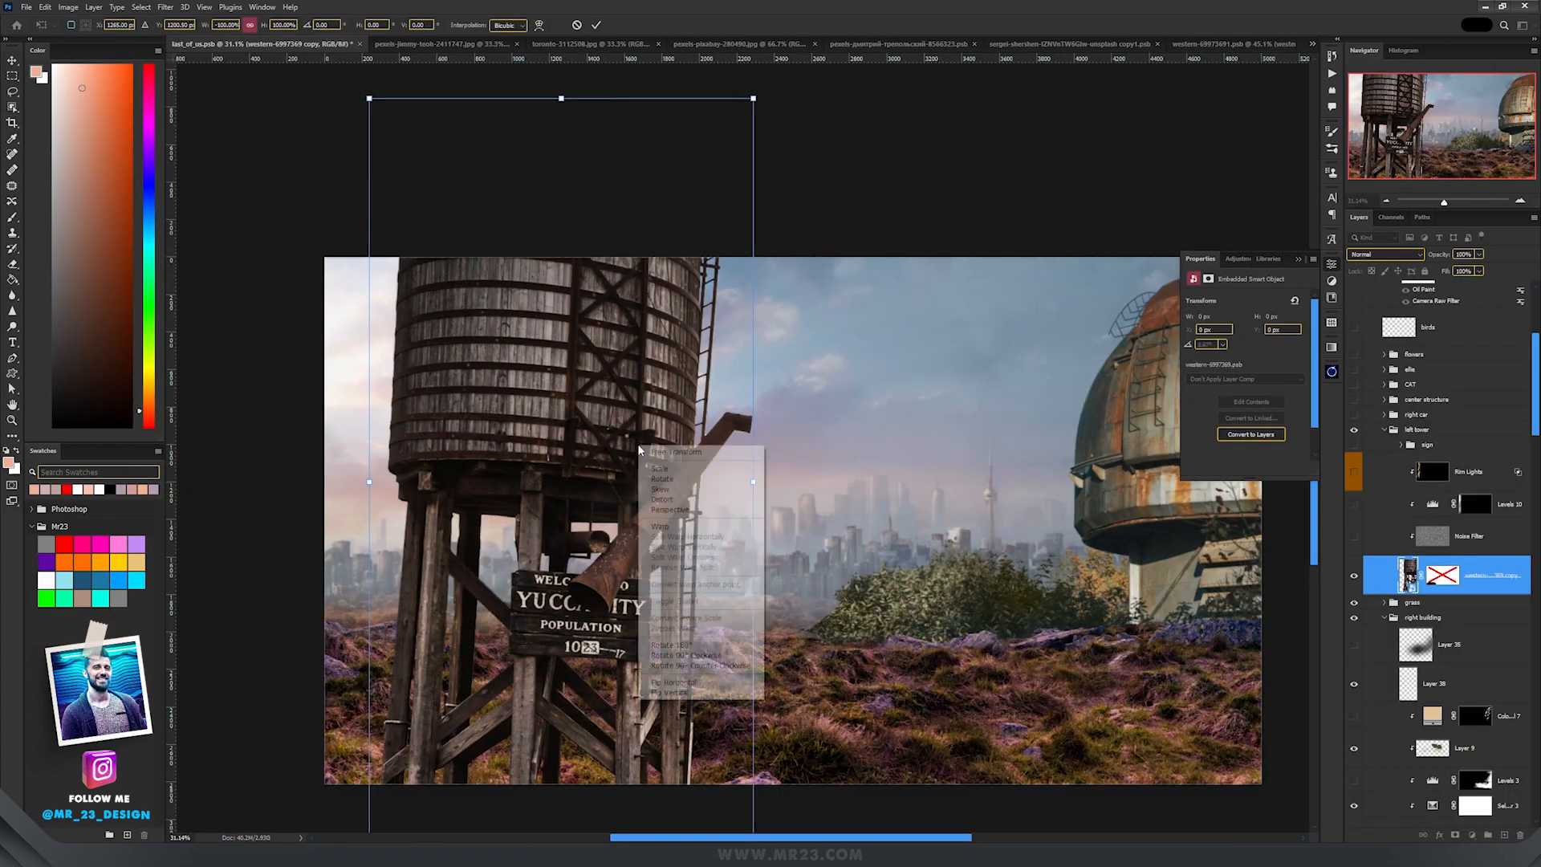
pyautogui.click(673, 680)
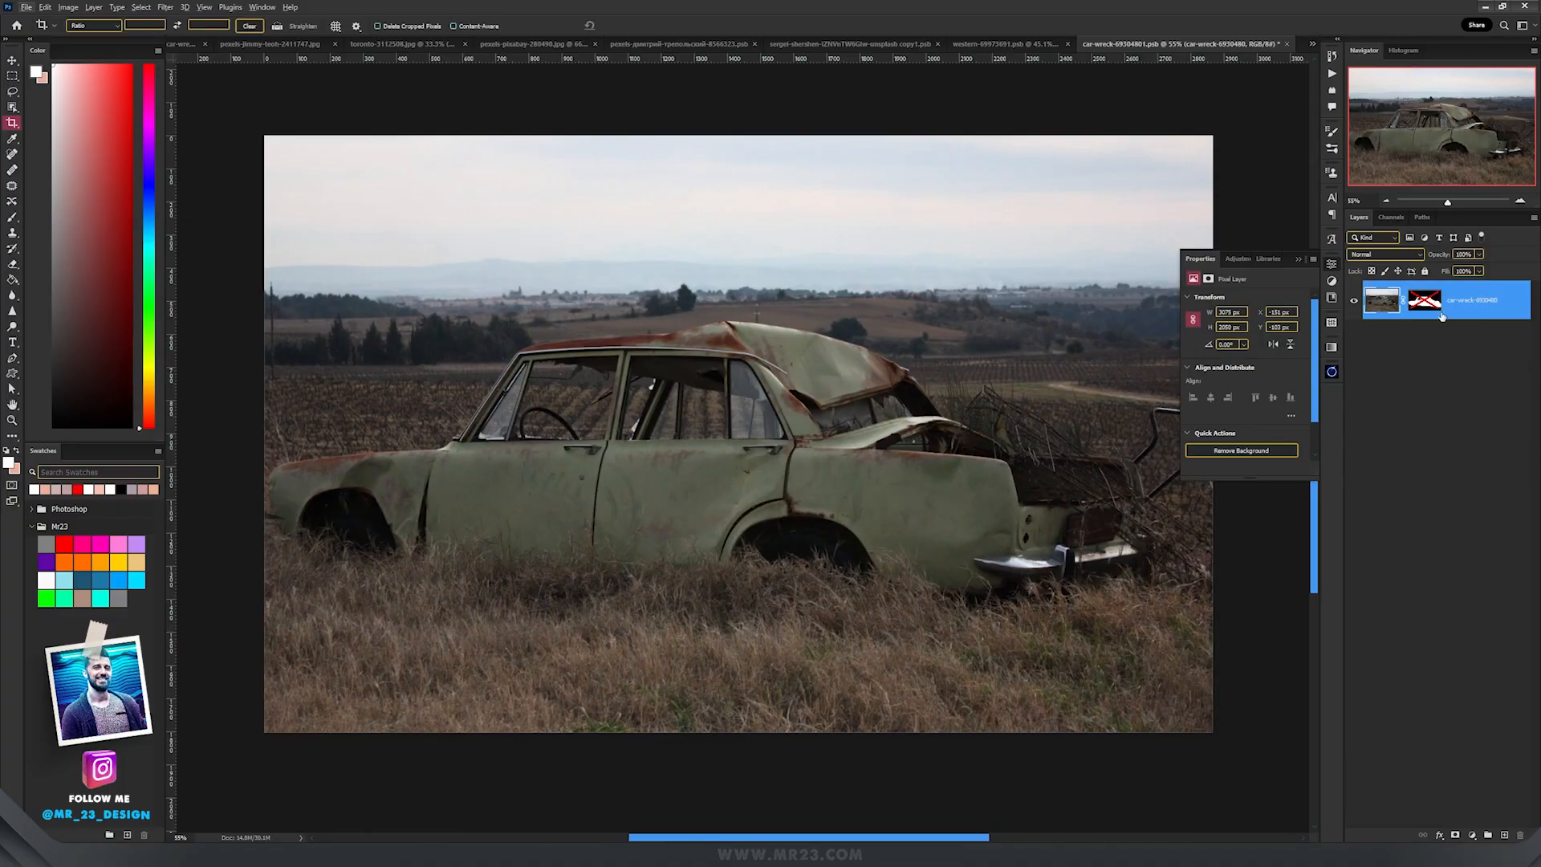
pyautogui.moveTo(1423, 299)
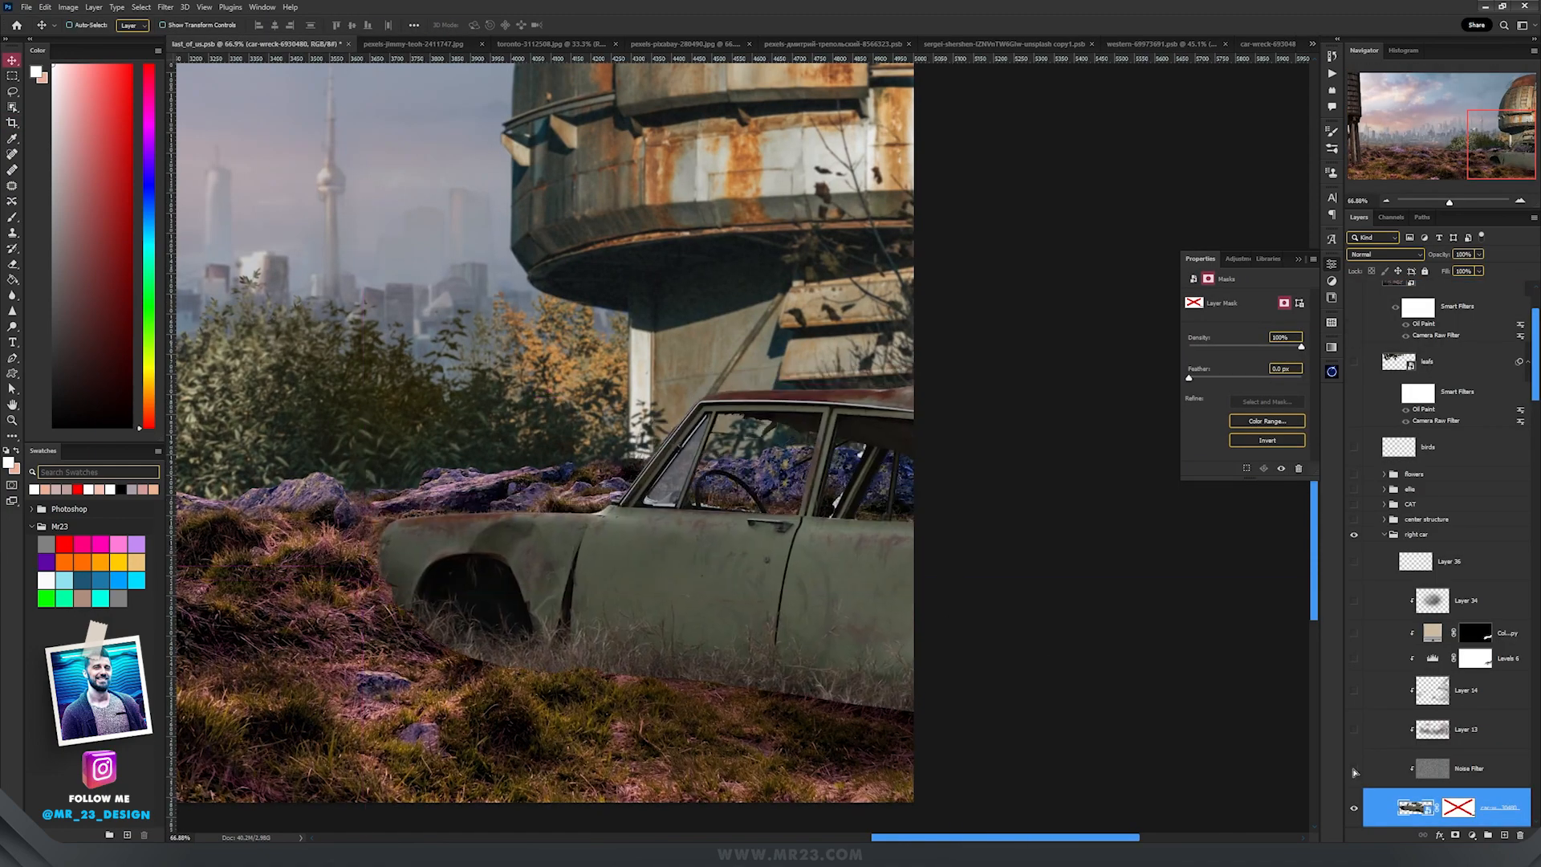
# Turn on the wrecked car layer in the right car group
pyautogui.click(1152, 43)
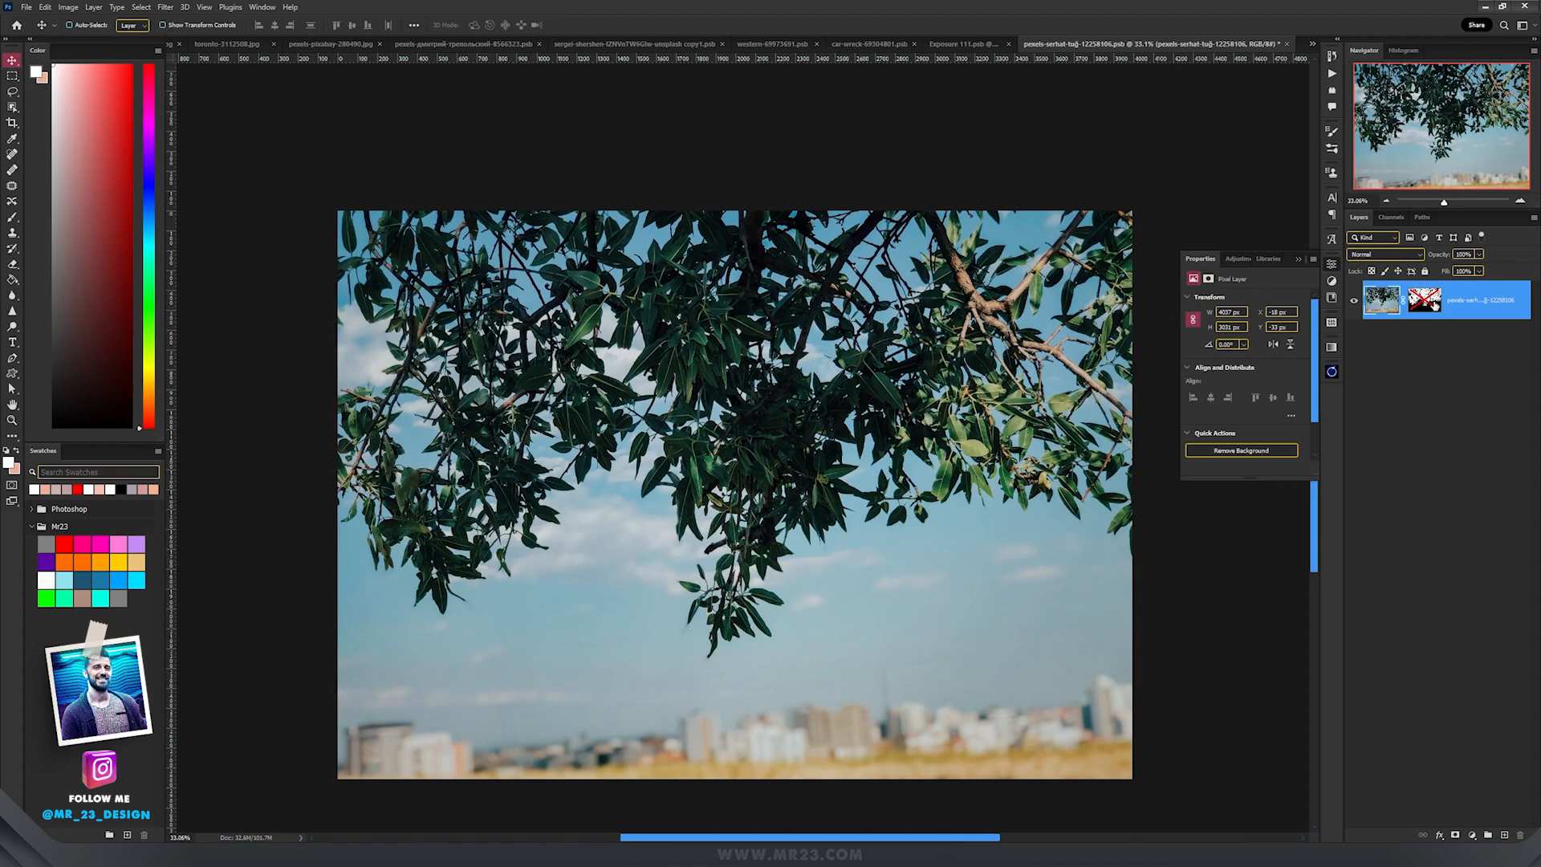
# Enable the branch photo's layer mask to hide its sky, then return to the composition
pyautogui.click(1239, 451)
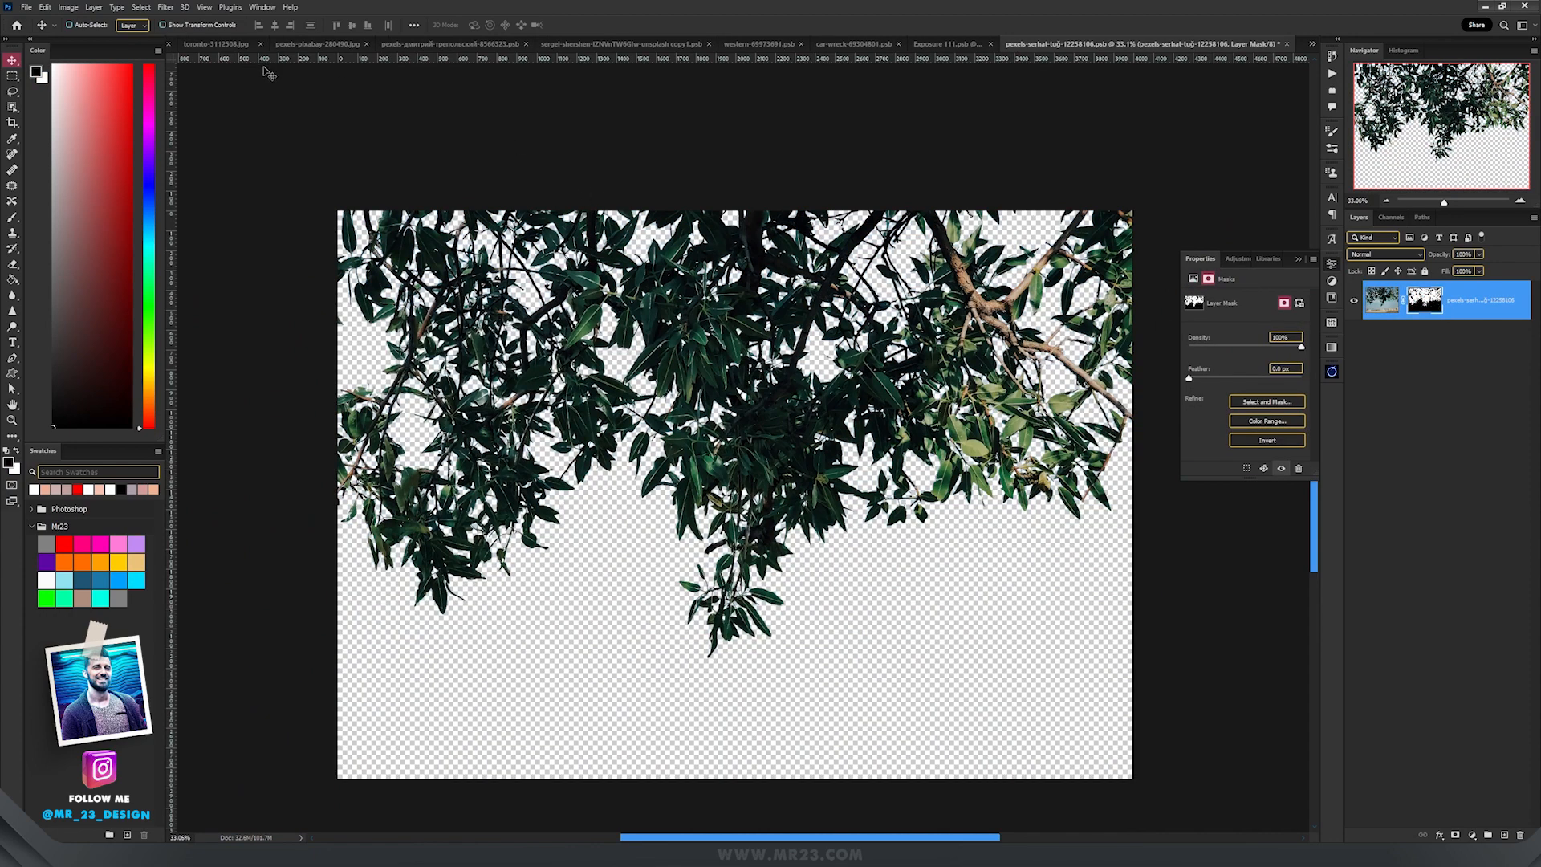
pyautogui.click(222, 43)
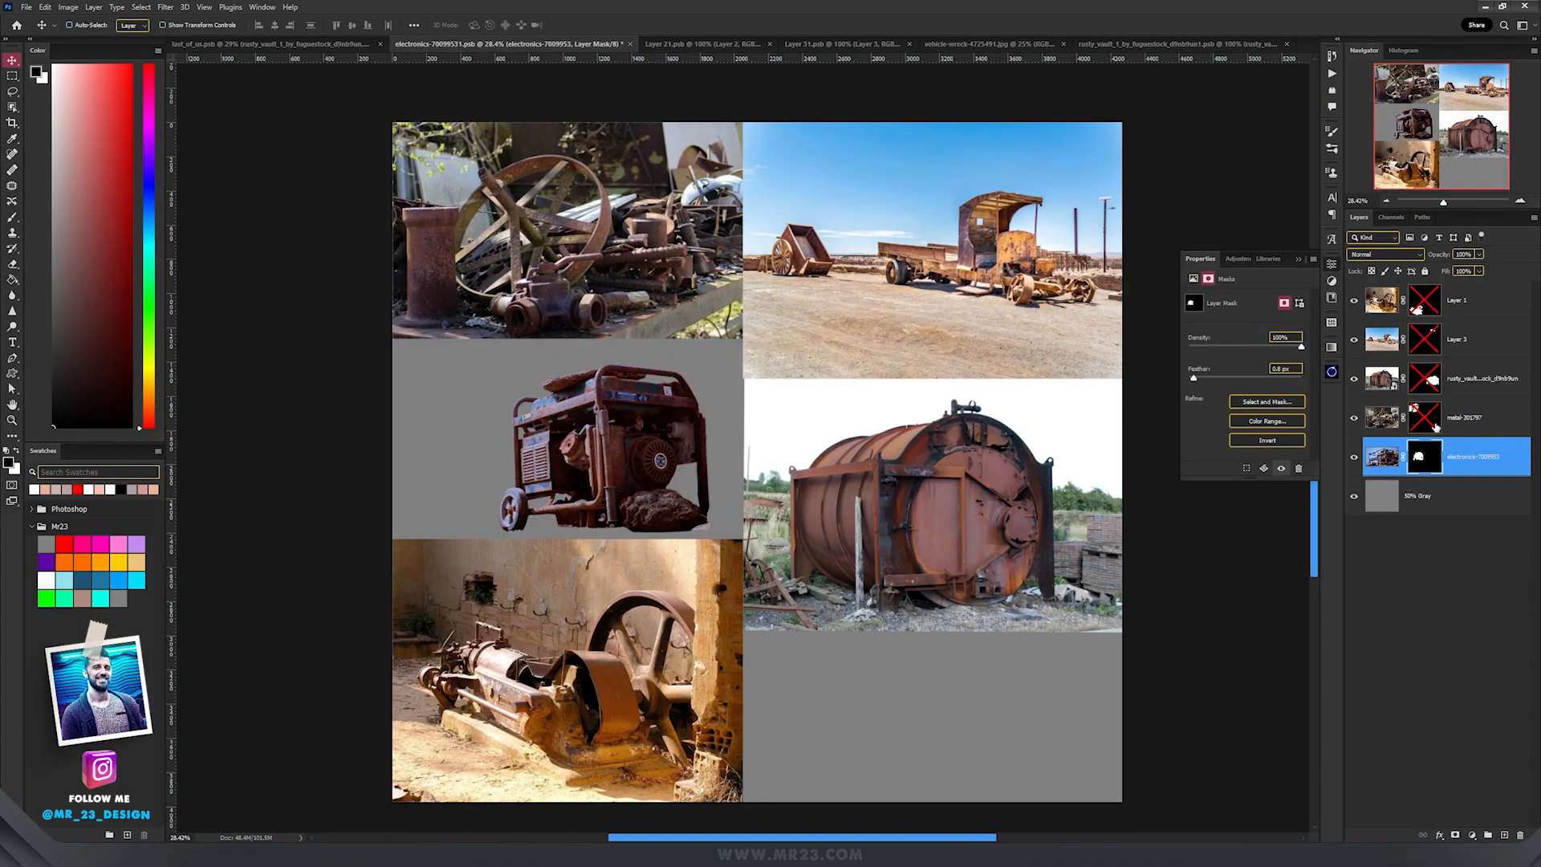
# Enable the machinery photos' layer masks to hide their backgrounds, then switch documents
pyautogui.click(1455, 339)
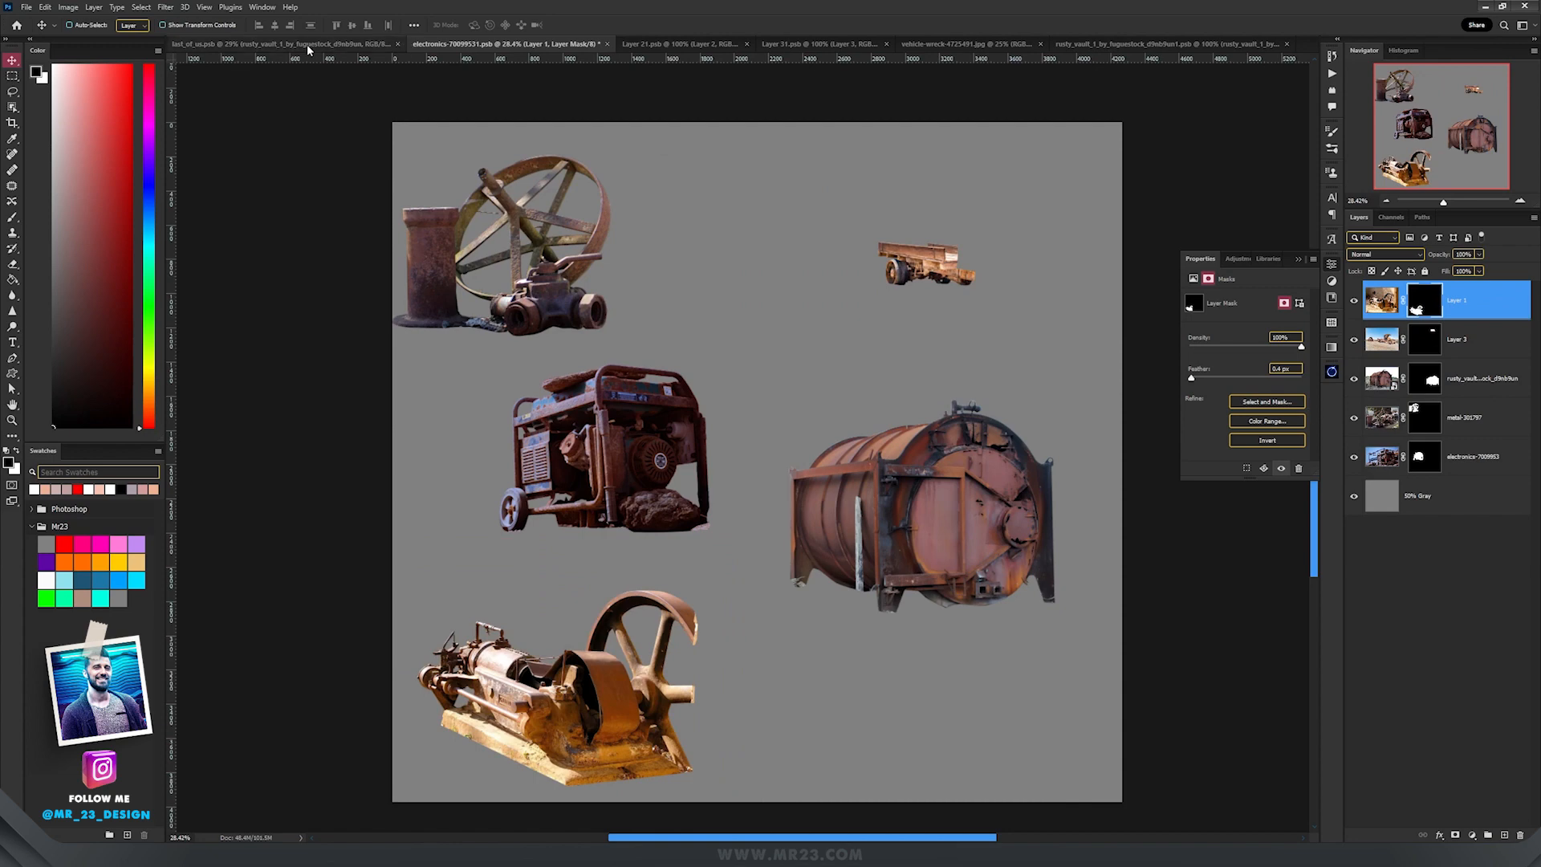
pyautogui.moveTo(597, 273)
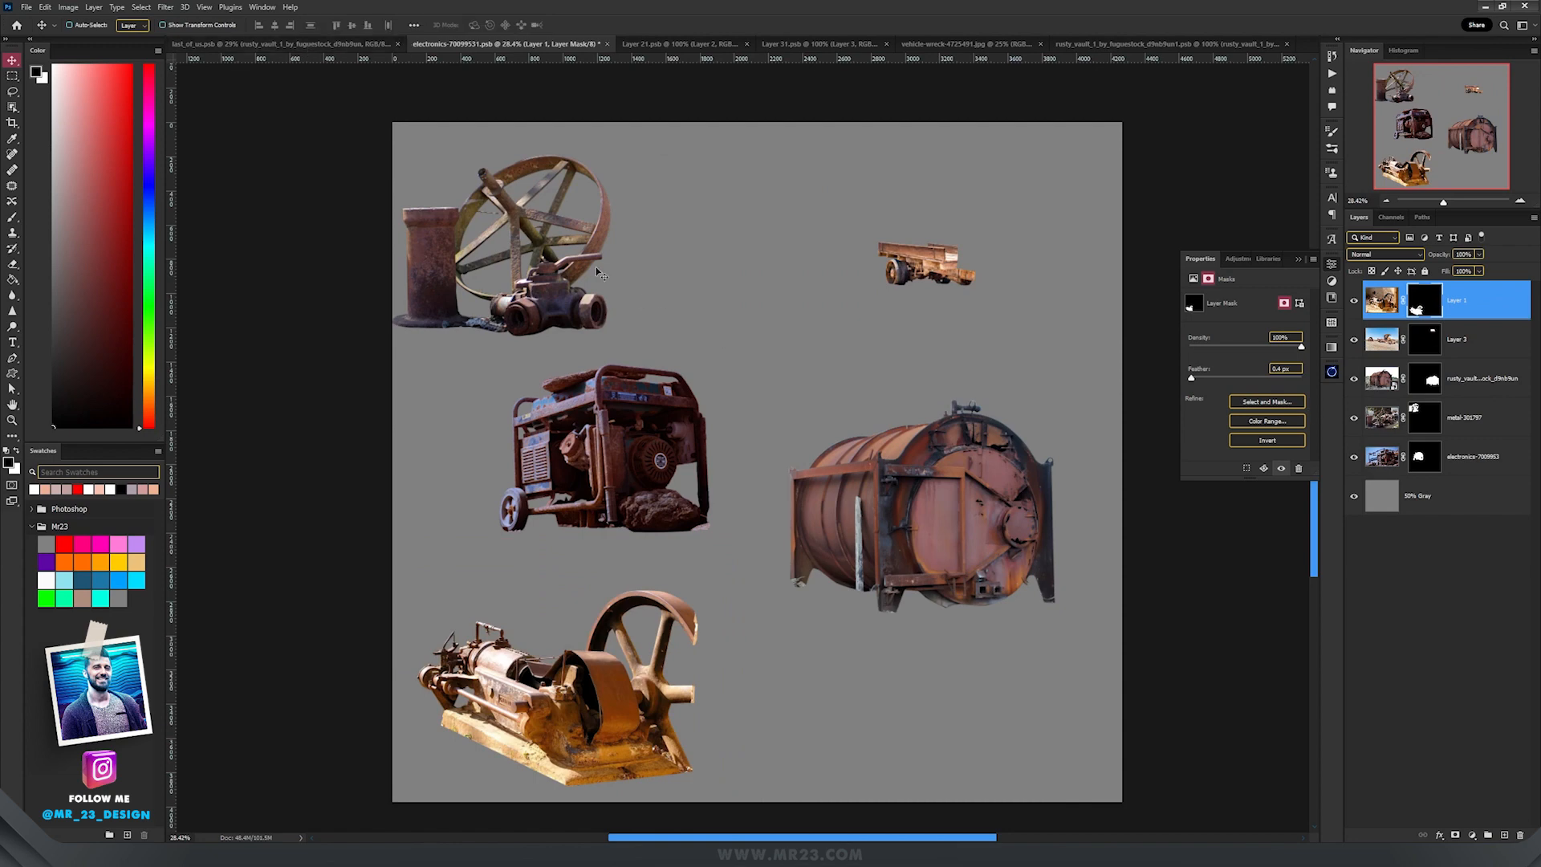
pyautogui.click(265, 43)
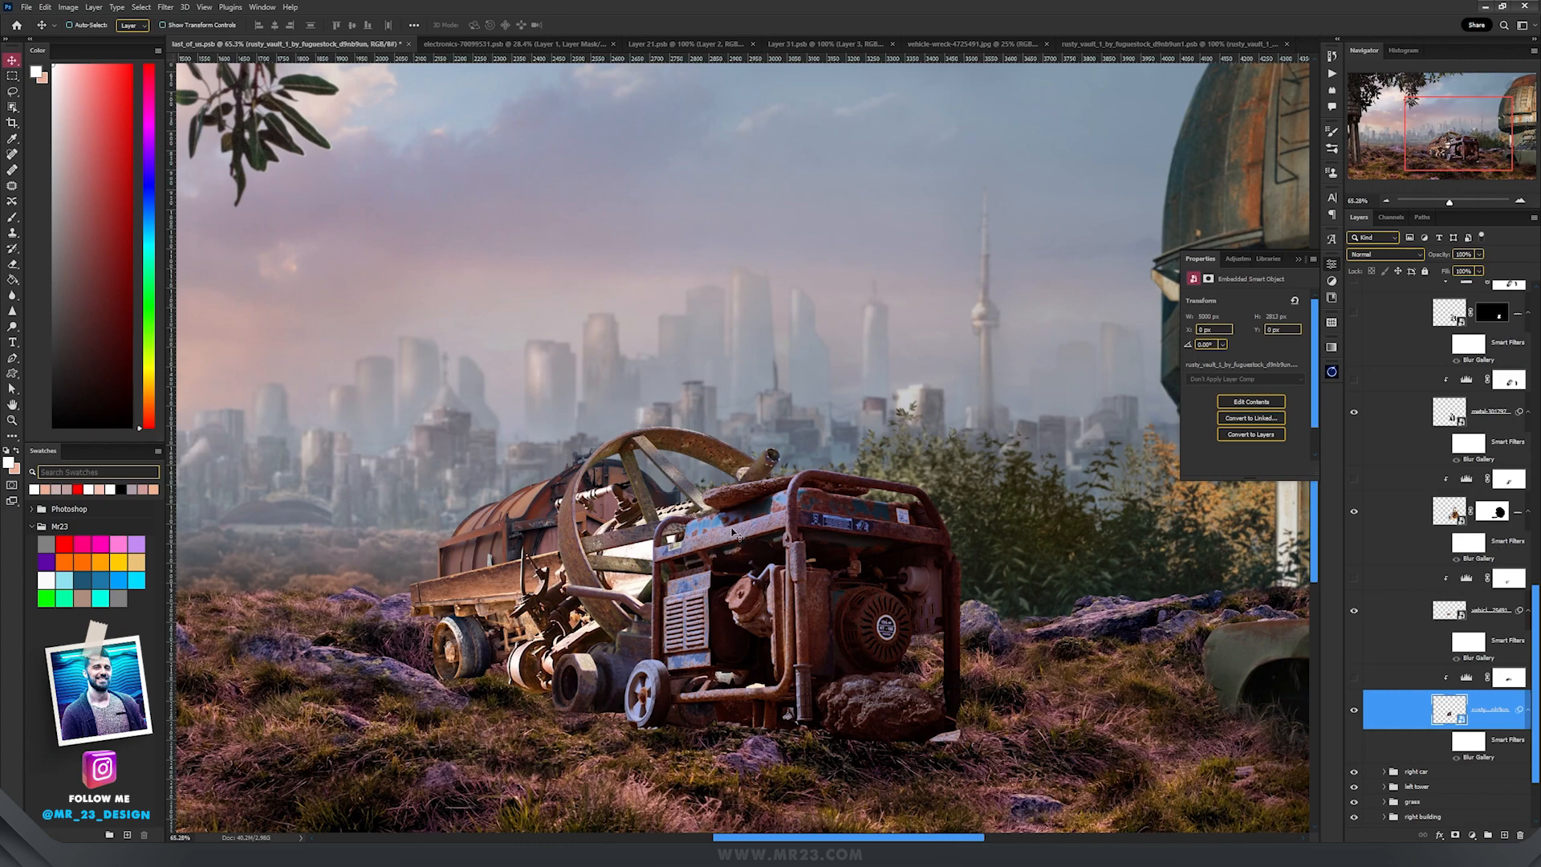
pyautogui.moveTo(850, 542)
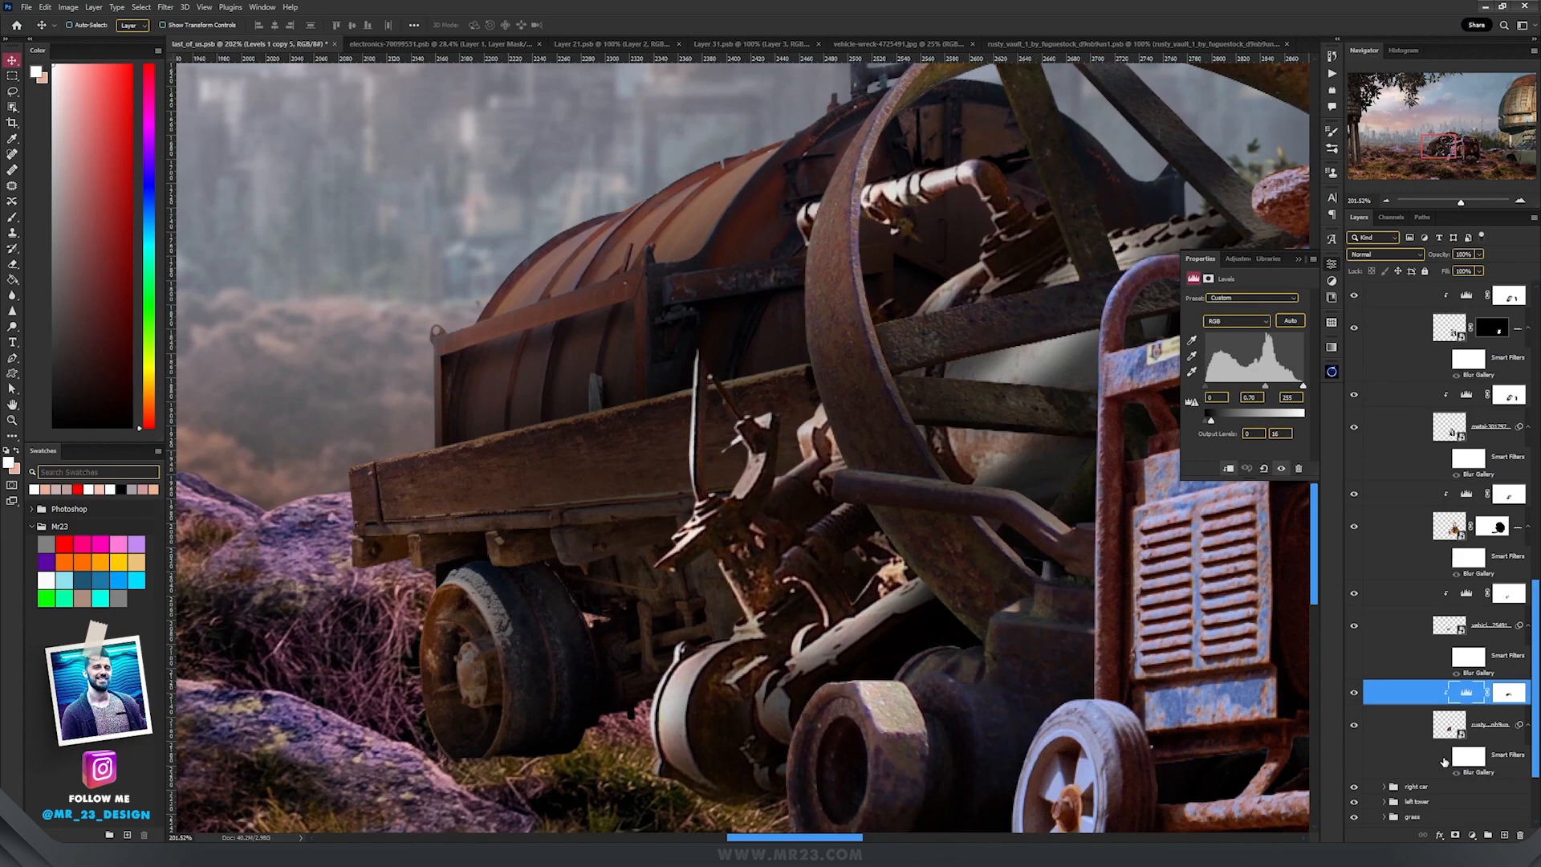
# Darken the generator, wheel and cart shadows with a clipped Levels adjustment
pyautogui.click(1464, 724)
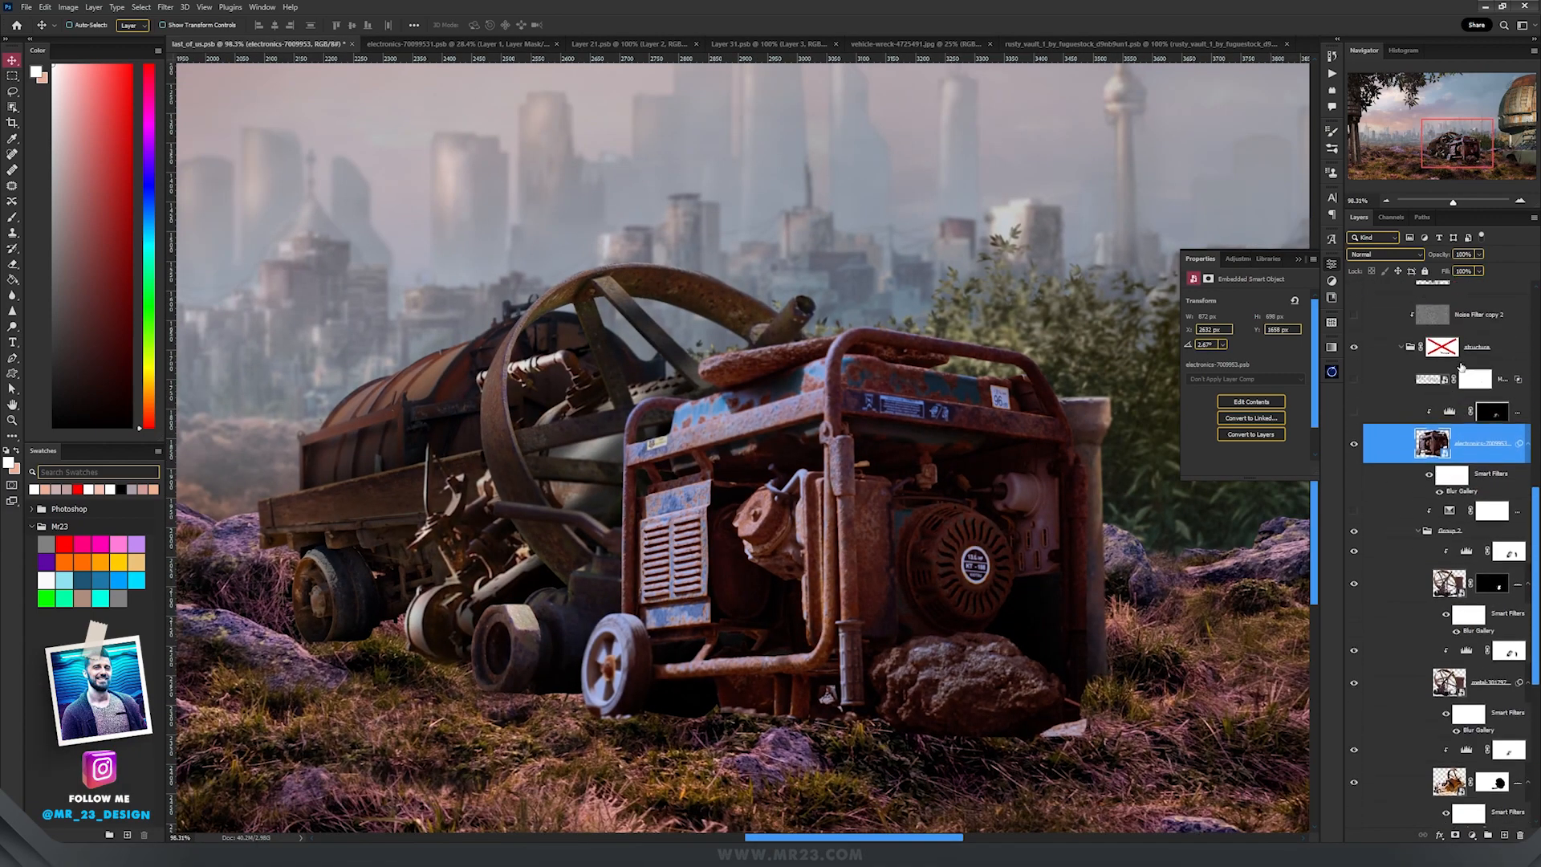
# Select the generator layer in the center structure group for new adjustments
pyautogui.click(1474, 346)
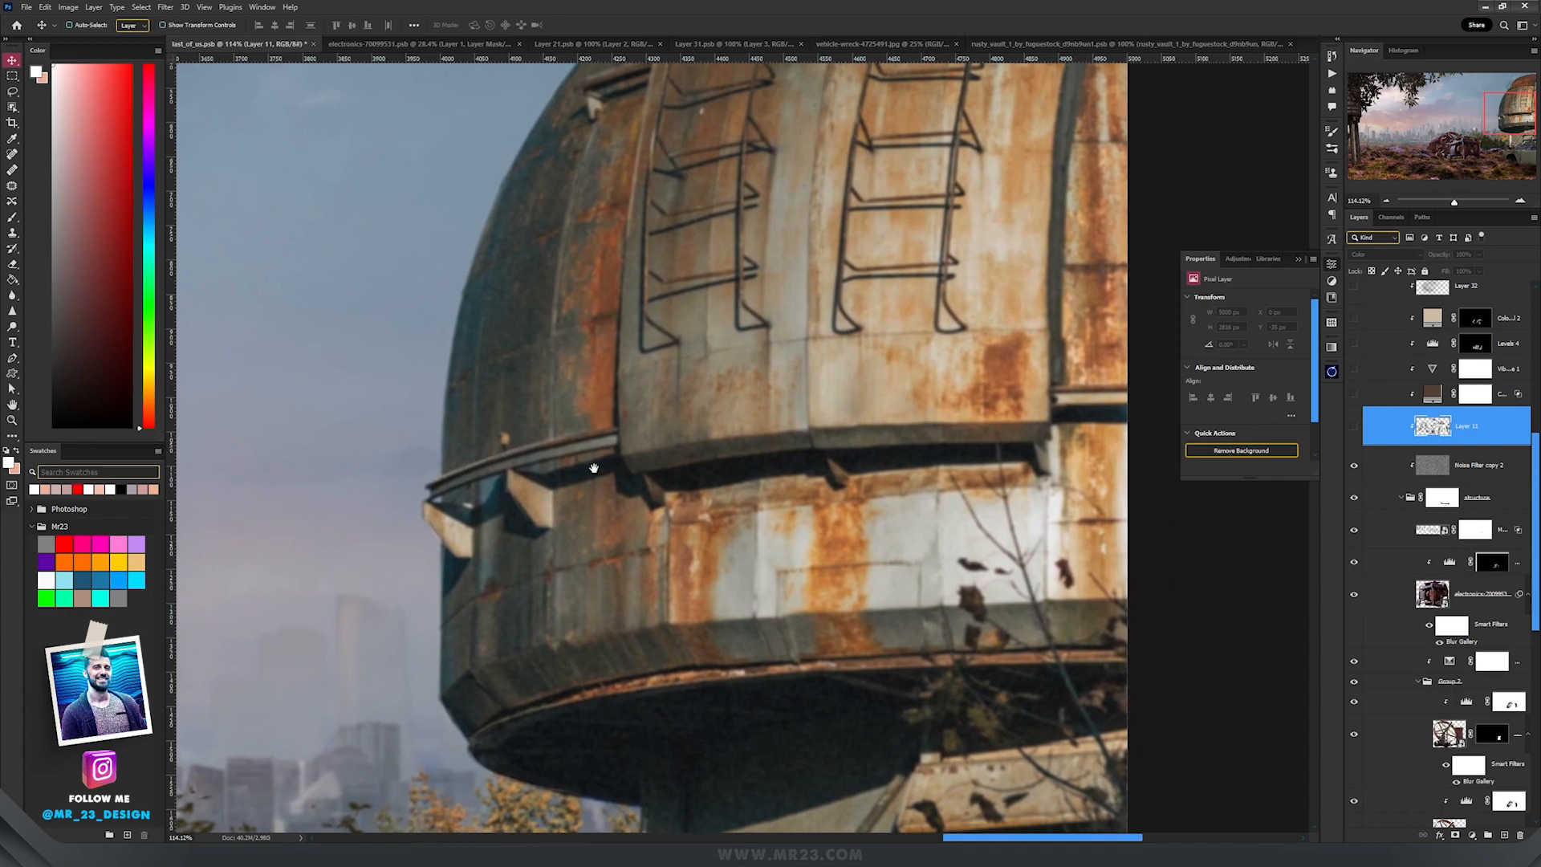
# Paint green on a Color blend layer over the machine and enable Levels 4
pyautogui.click(1464, 464)
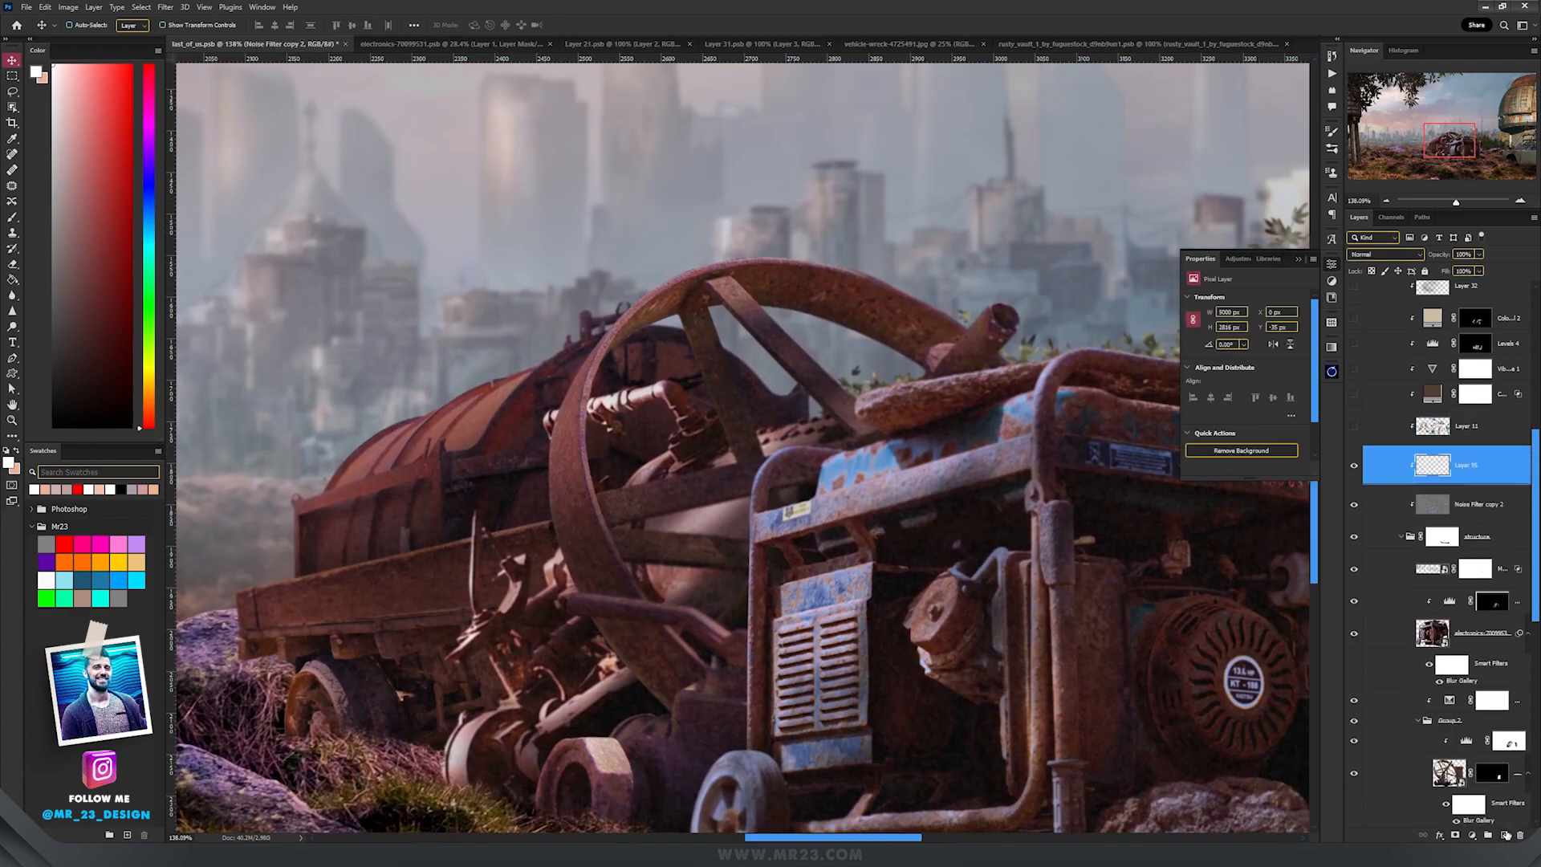
pyautogui.click(1384, 253)
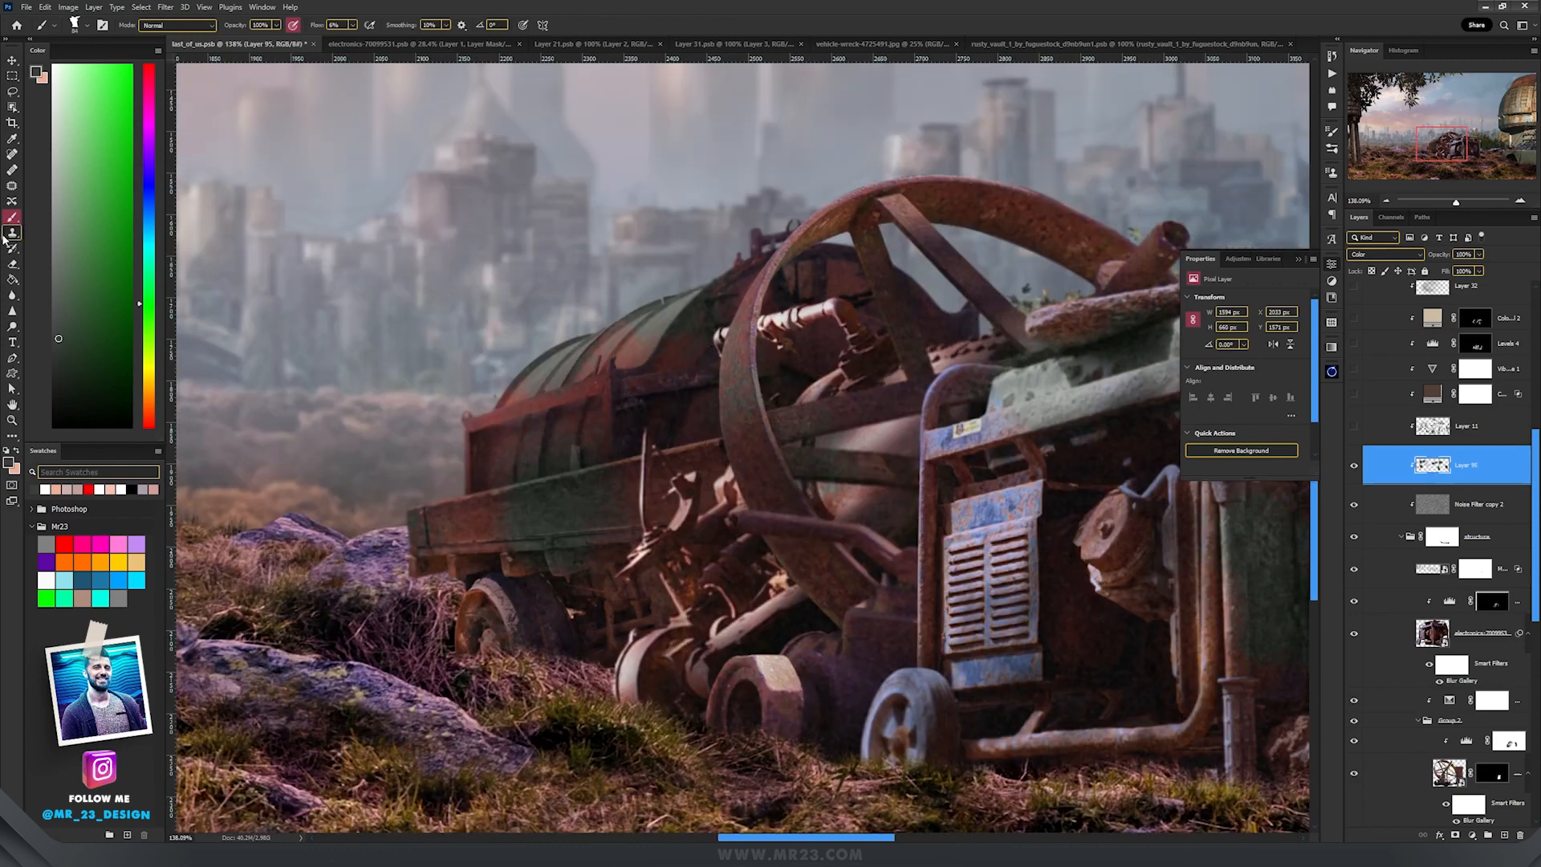
pyautogui.click(13, 262)
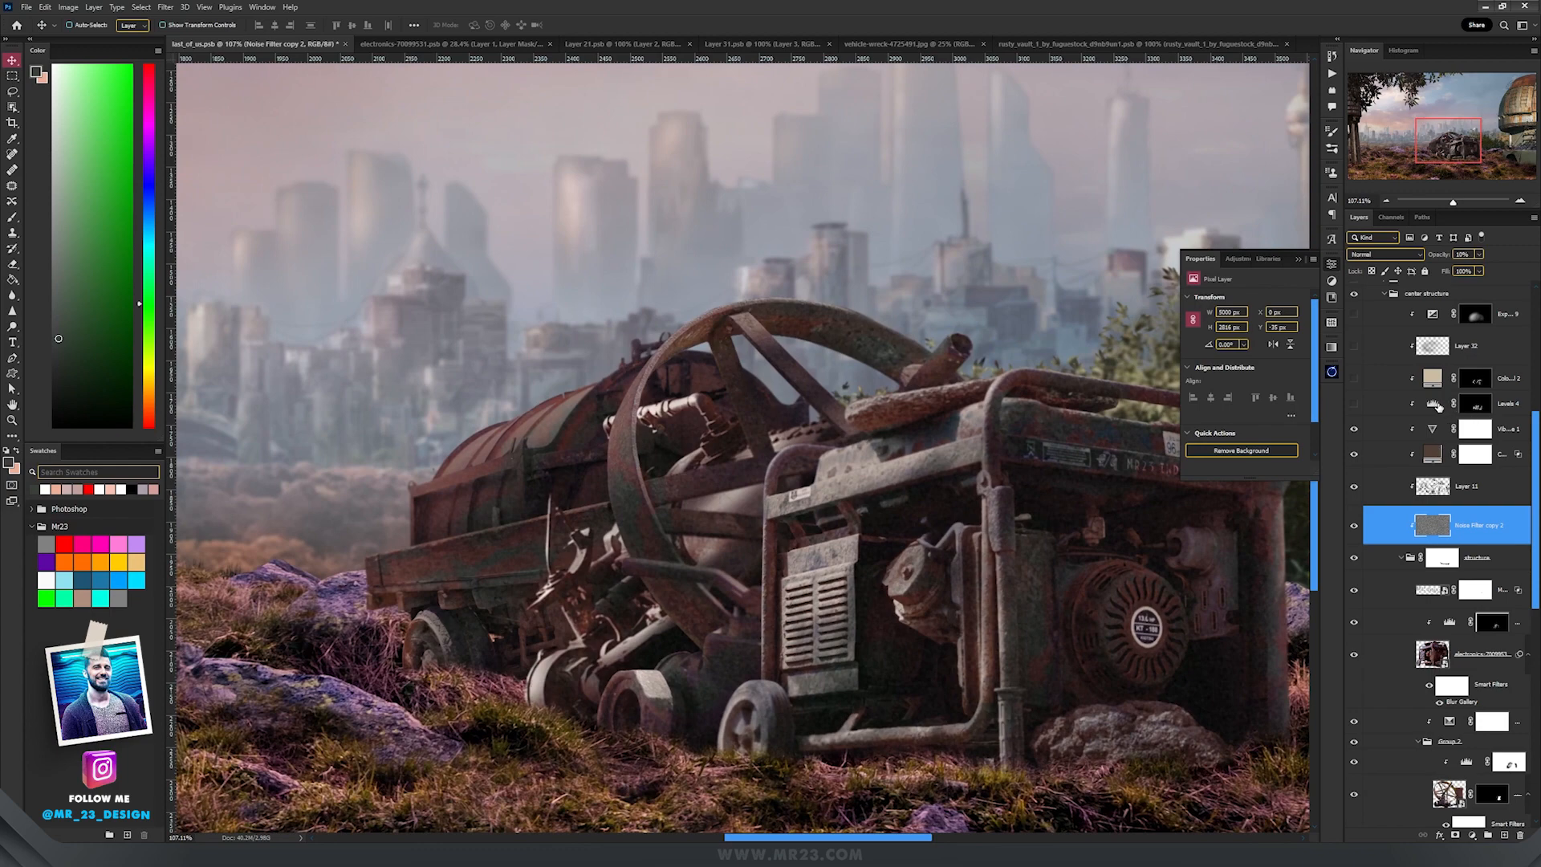
pyautogui.click(1475, 403)
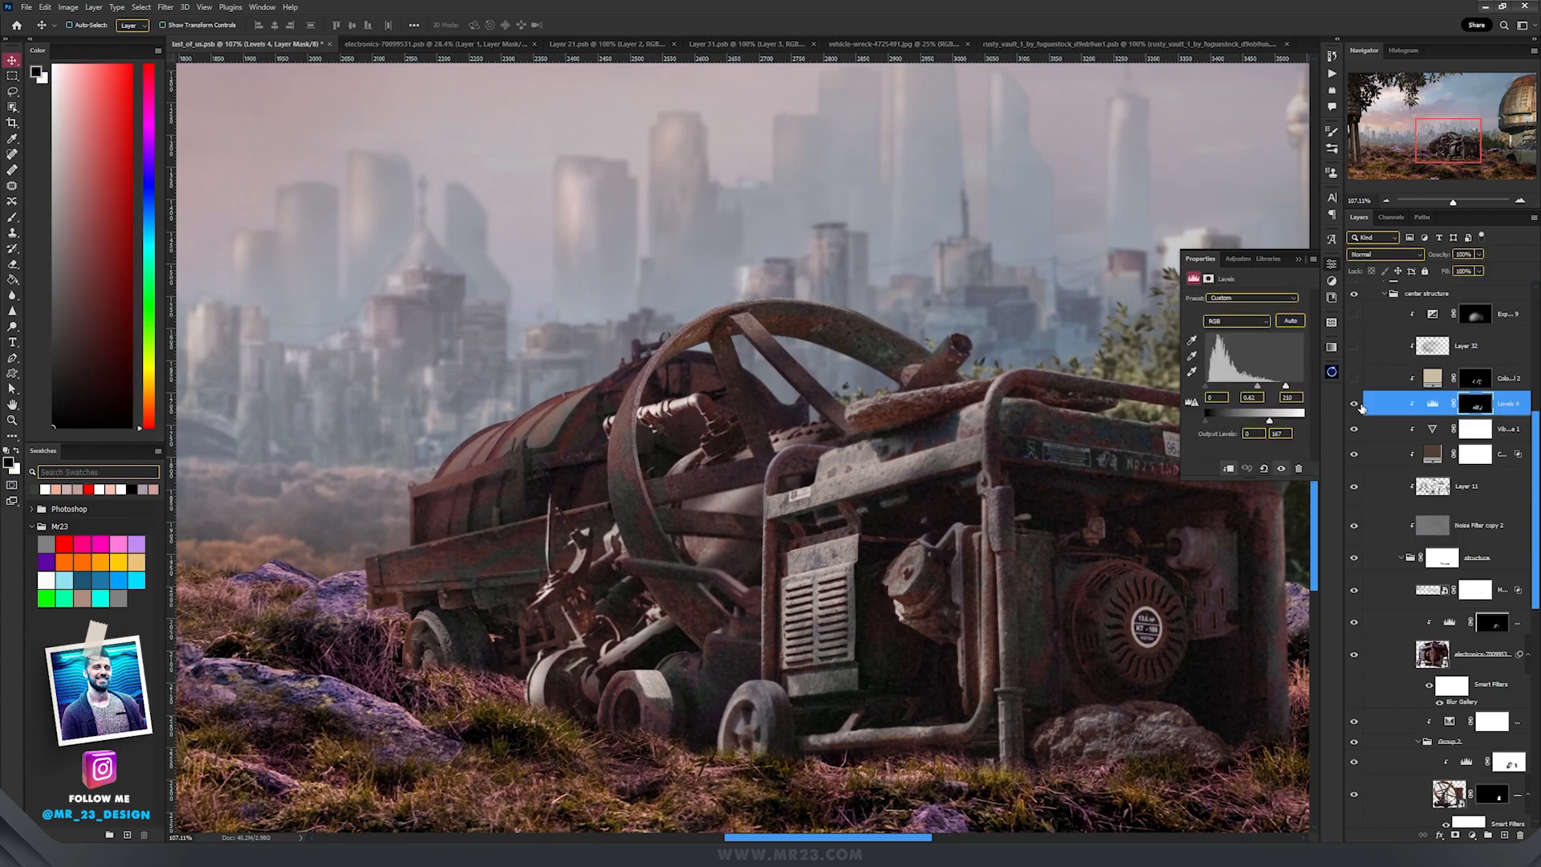
pyautogui.click(1475, 313)
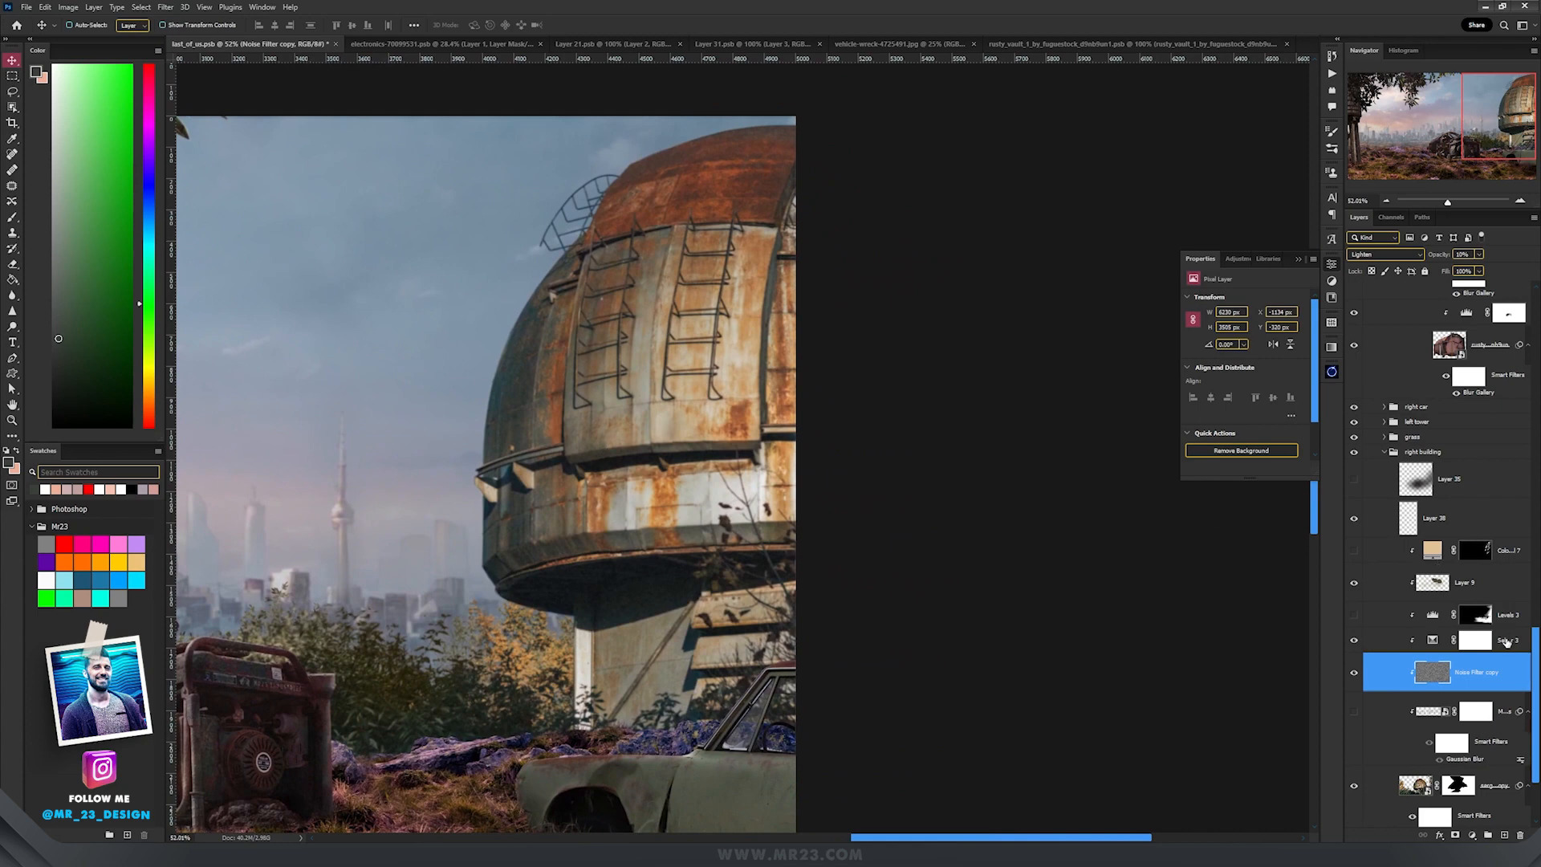
# Clip Selective Color and darkening Levels adjustments to the dome building, masking its side
pyautogui.click(1472, 833)
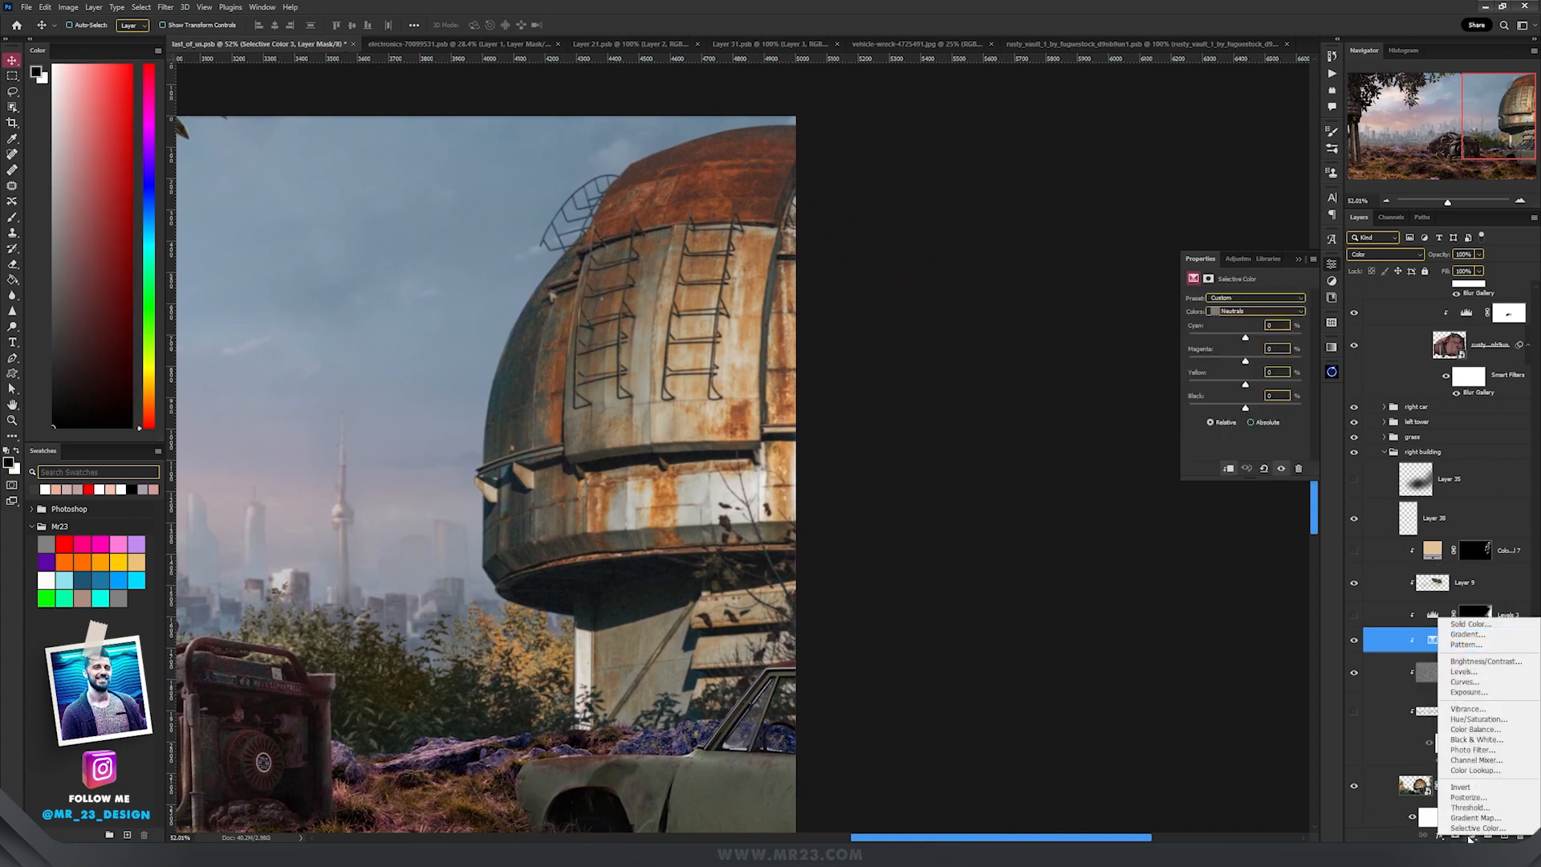
pyautogui.click(1464, 671)
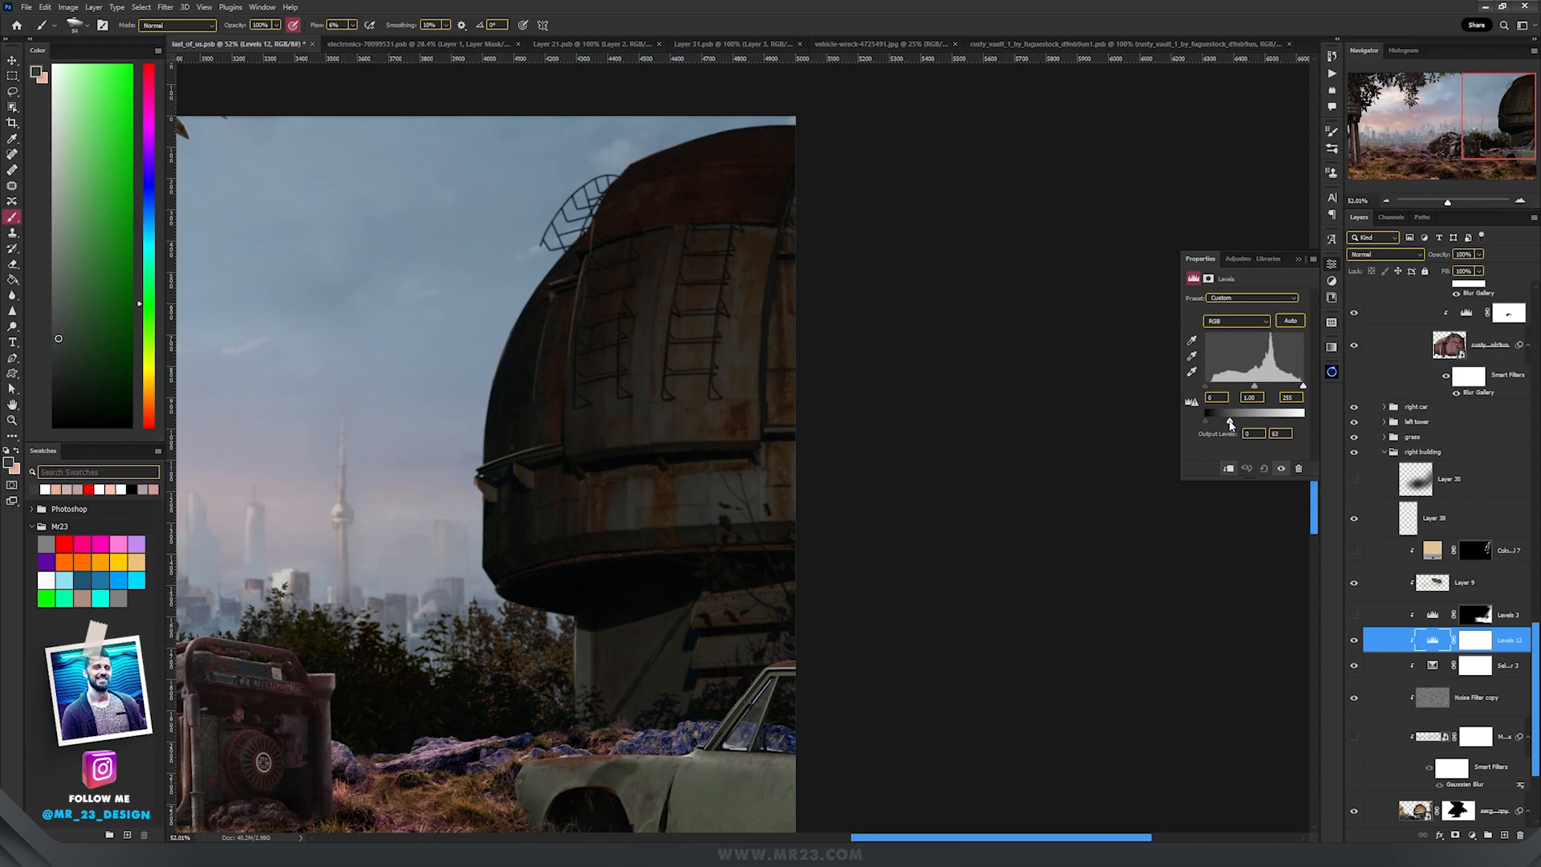
pyautogui.click(1472, 639)
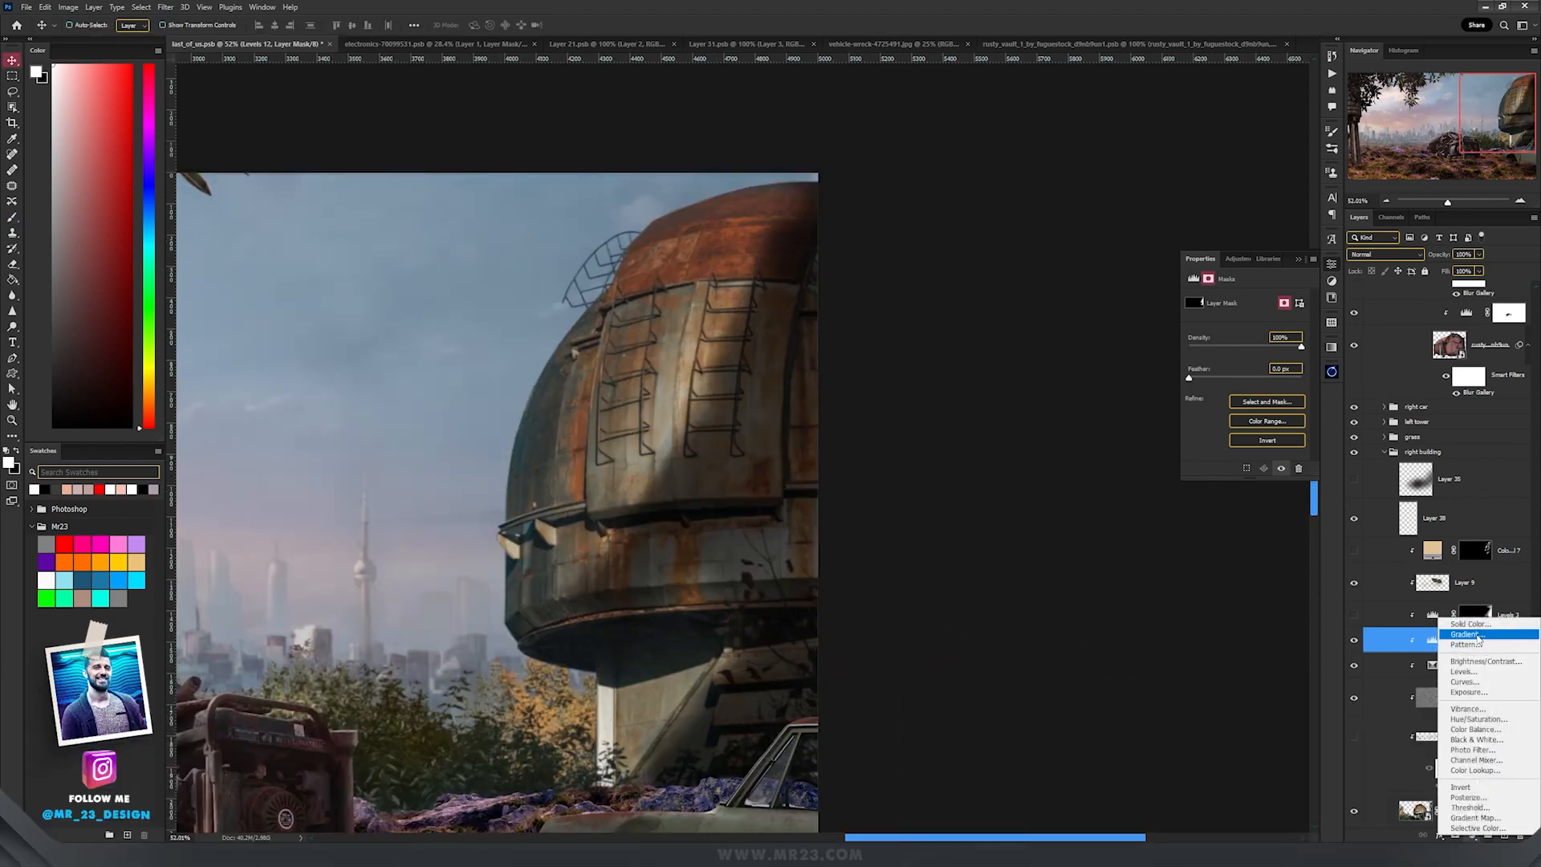
pyautogui.moveTo(1470, 624)
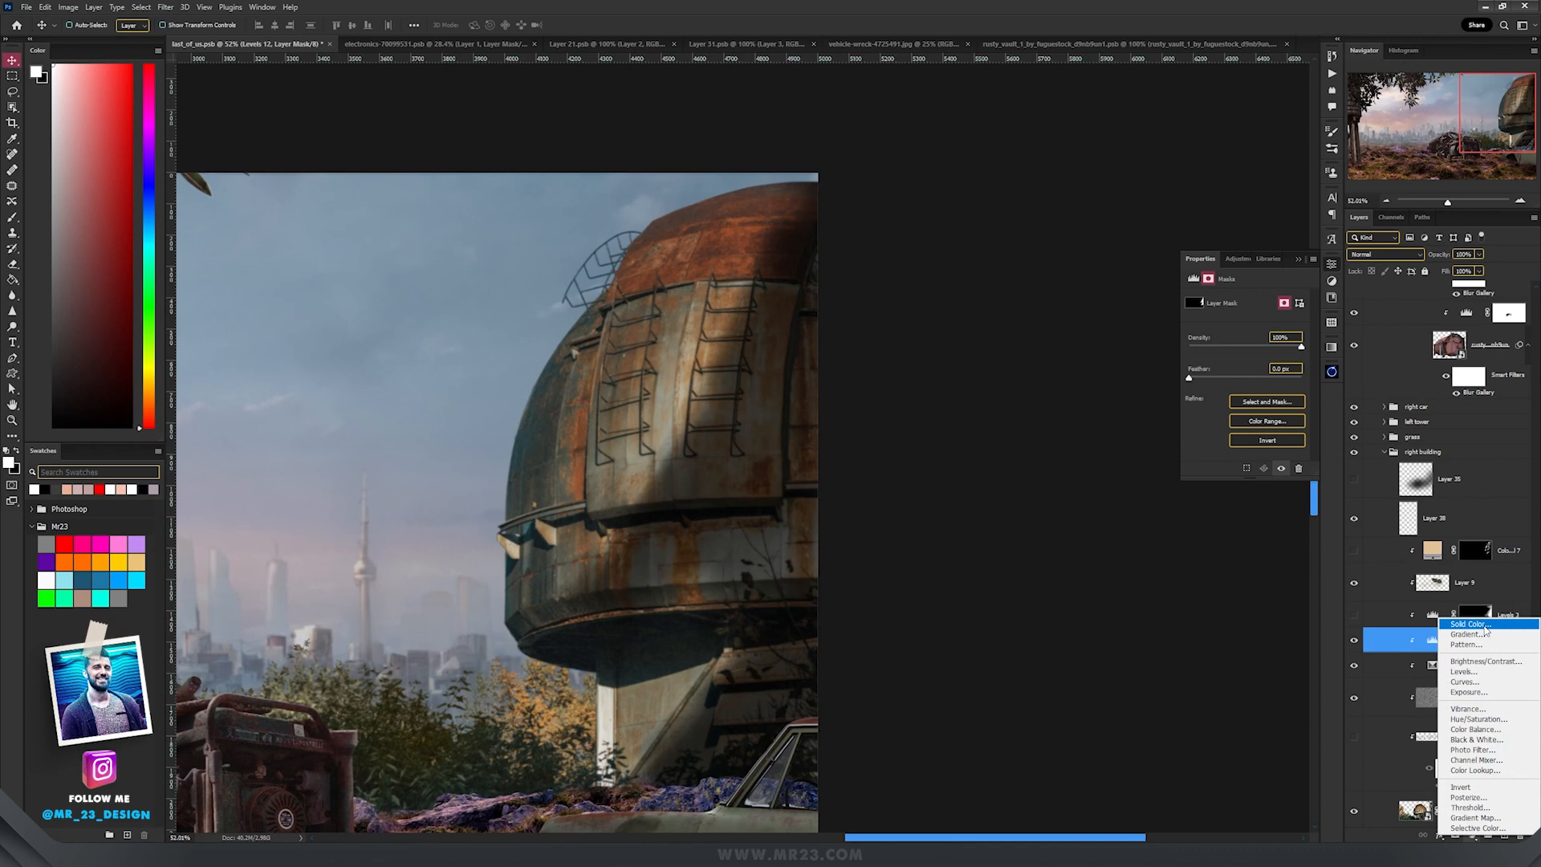
# Blend a beige Solid Color fill over the dome building and toggle Levels 3
pyautogui.click(1466, 623)
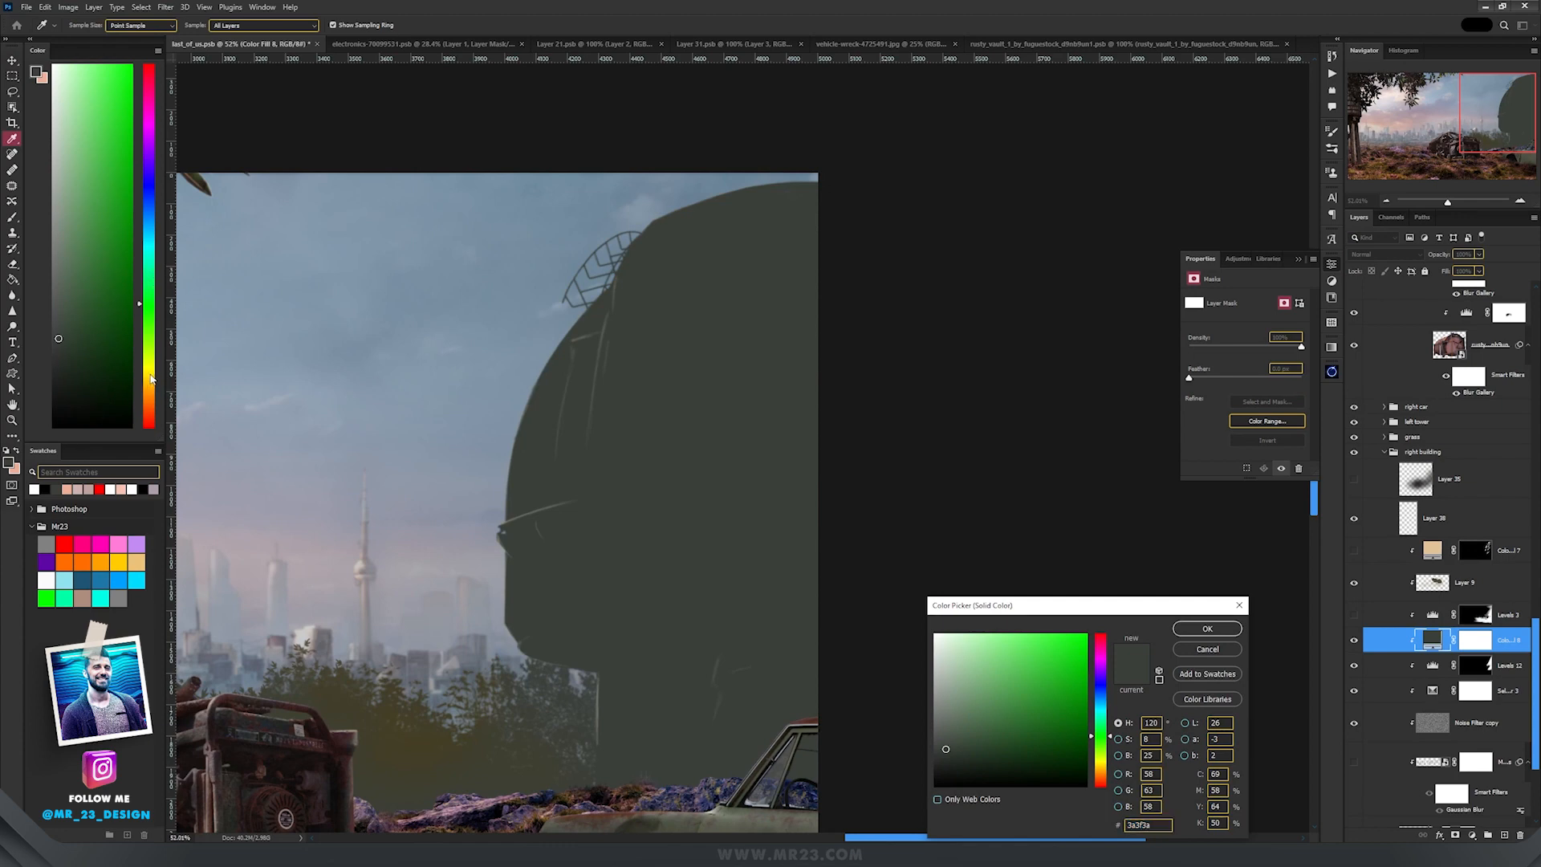
pyautogui.click(1384, 254)
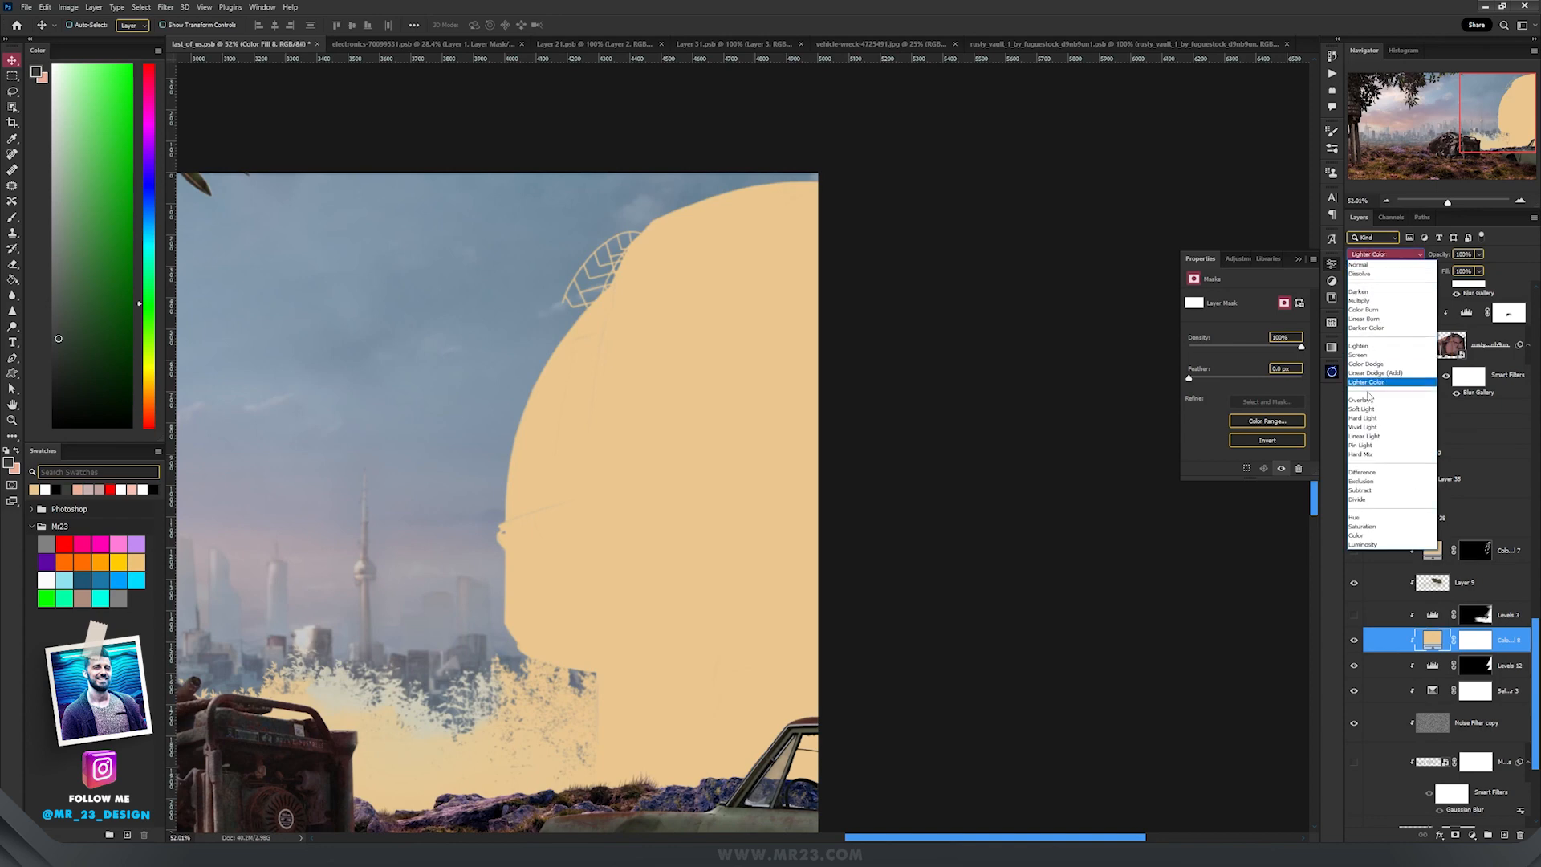
pyautogui.click(1362, 399)
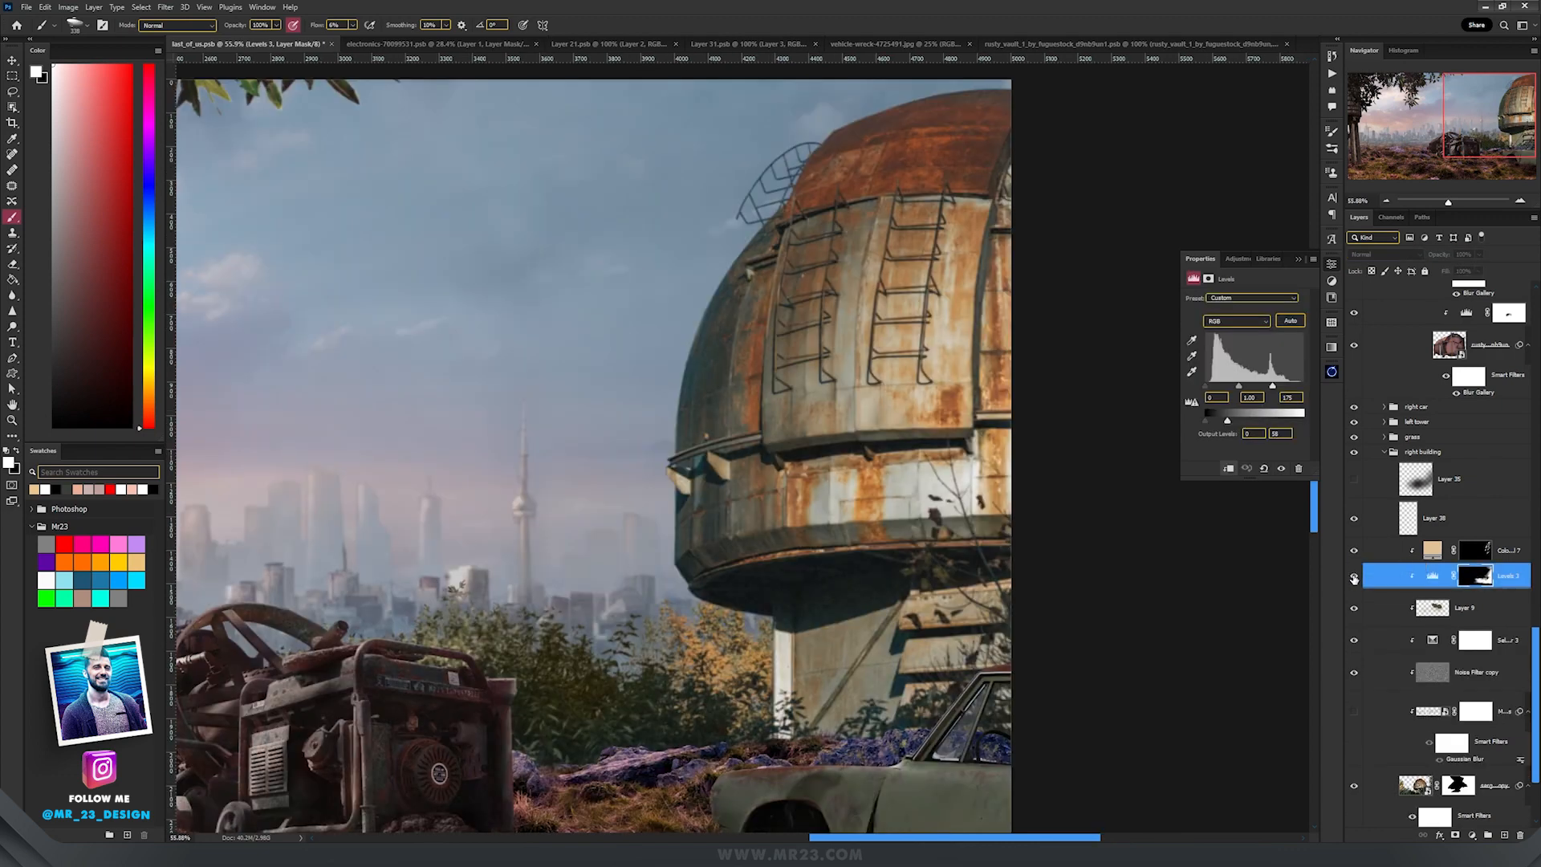
pyautogui.click(1353, 578)
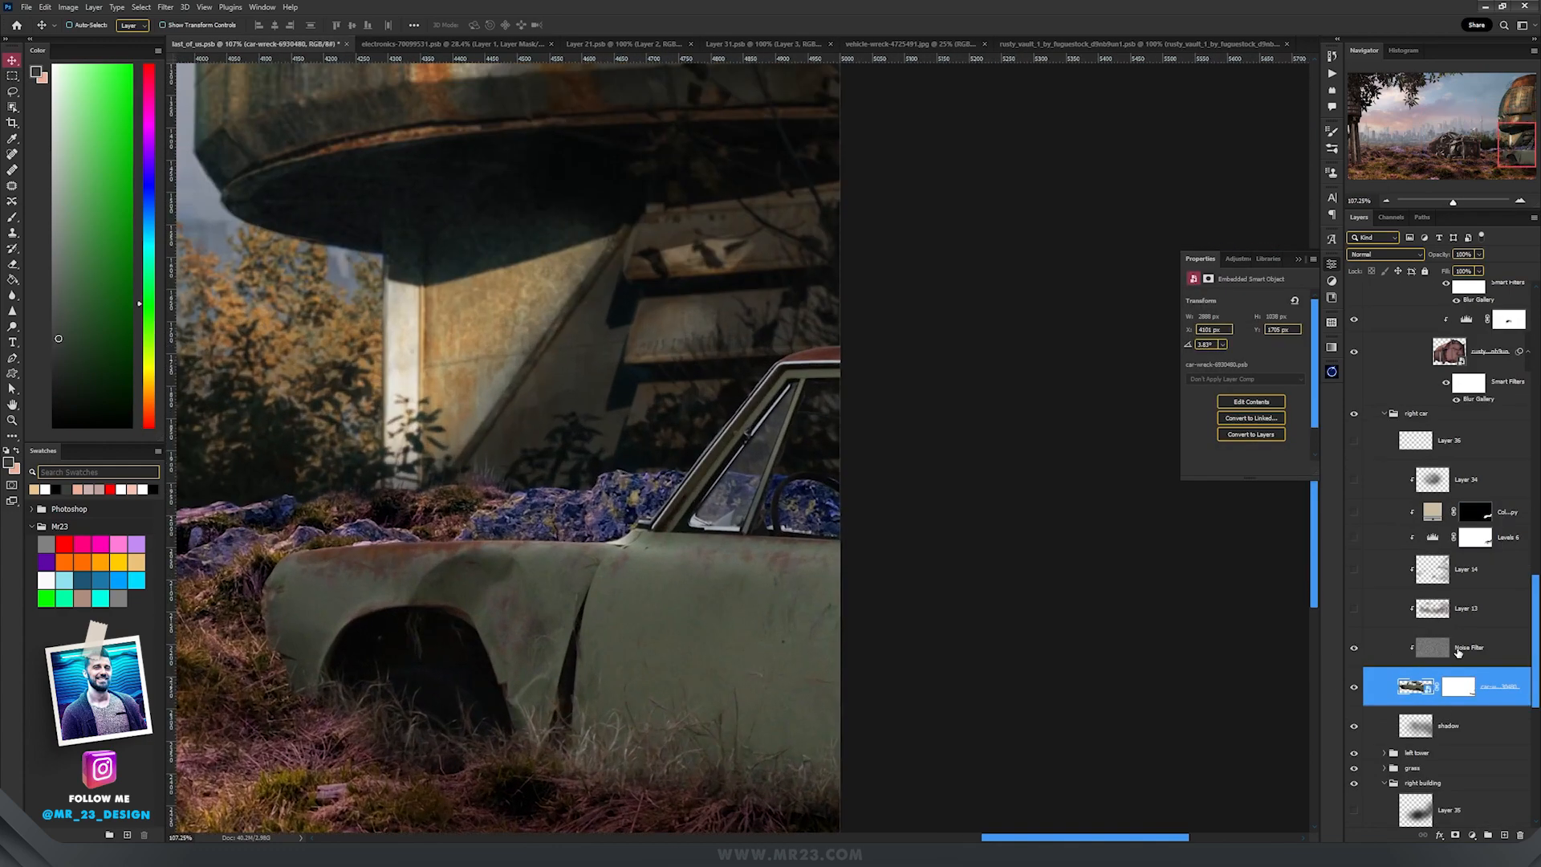
# Enable the car's Noise Filter texture, Levels 6 darkening and warm Color fill layers
pyautogui.click(1471, 648)
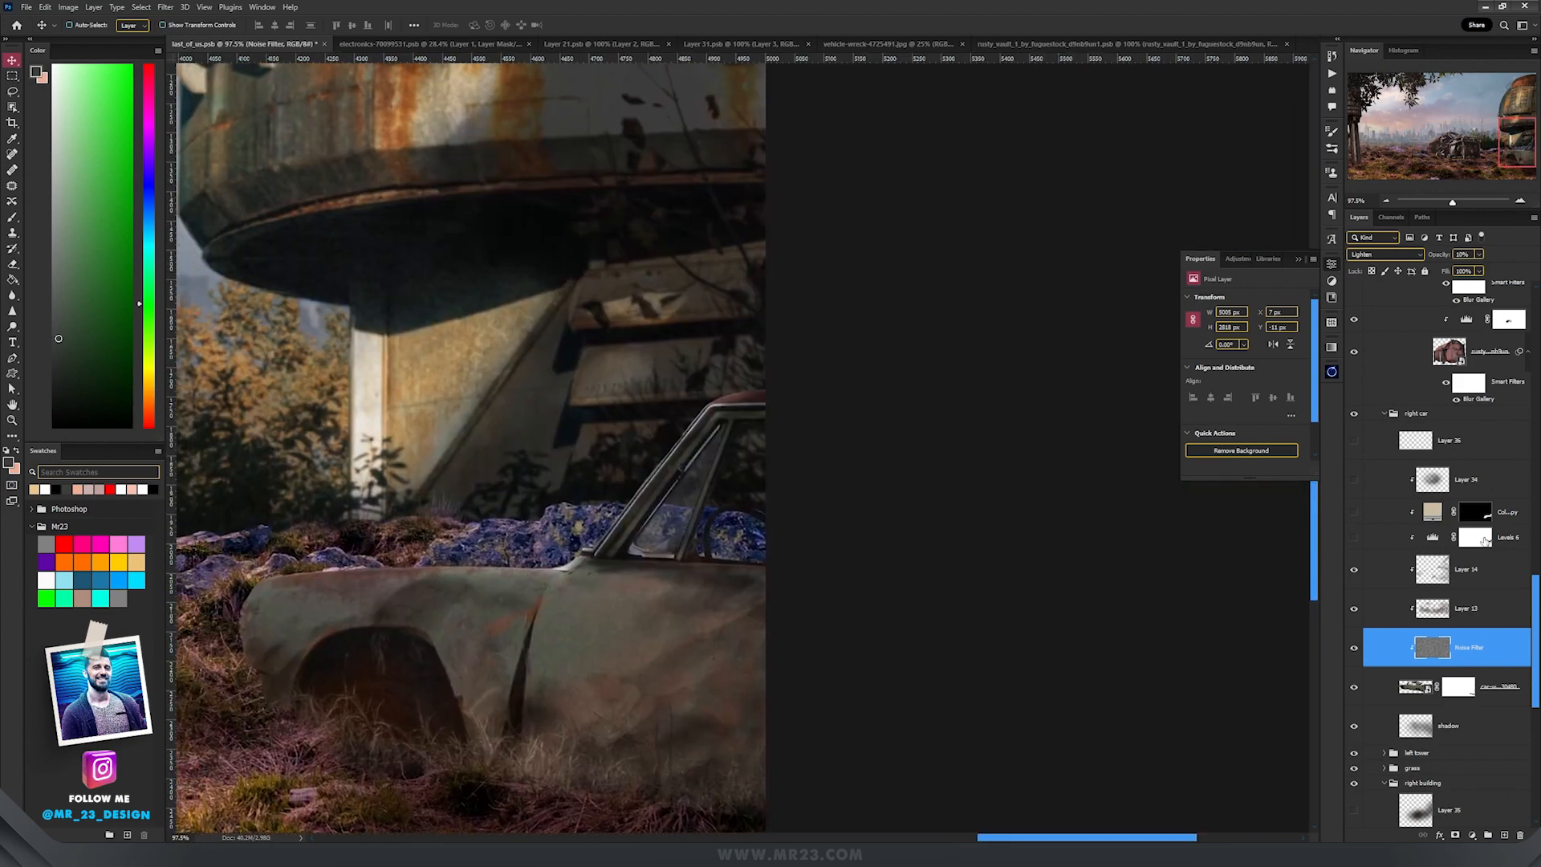
pyautogui.click(1464, 538)
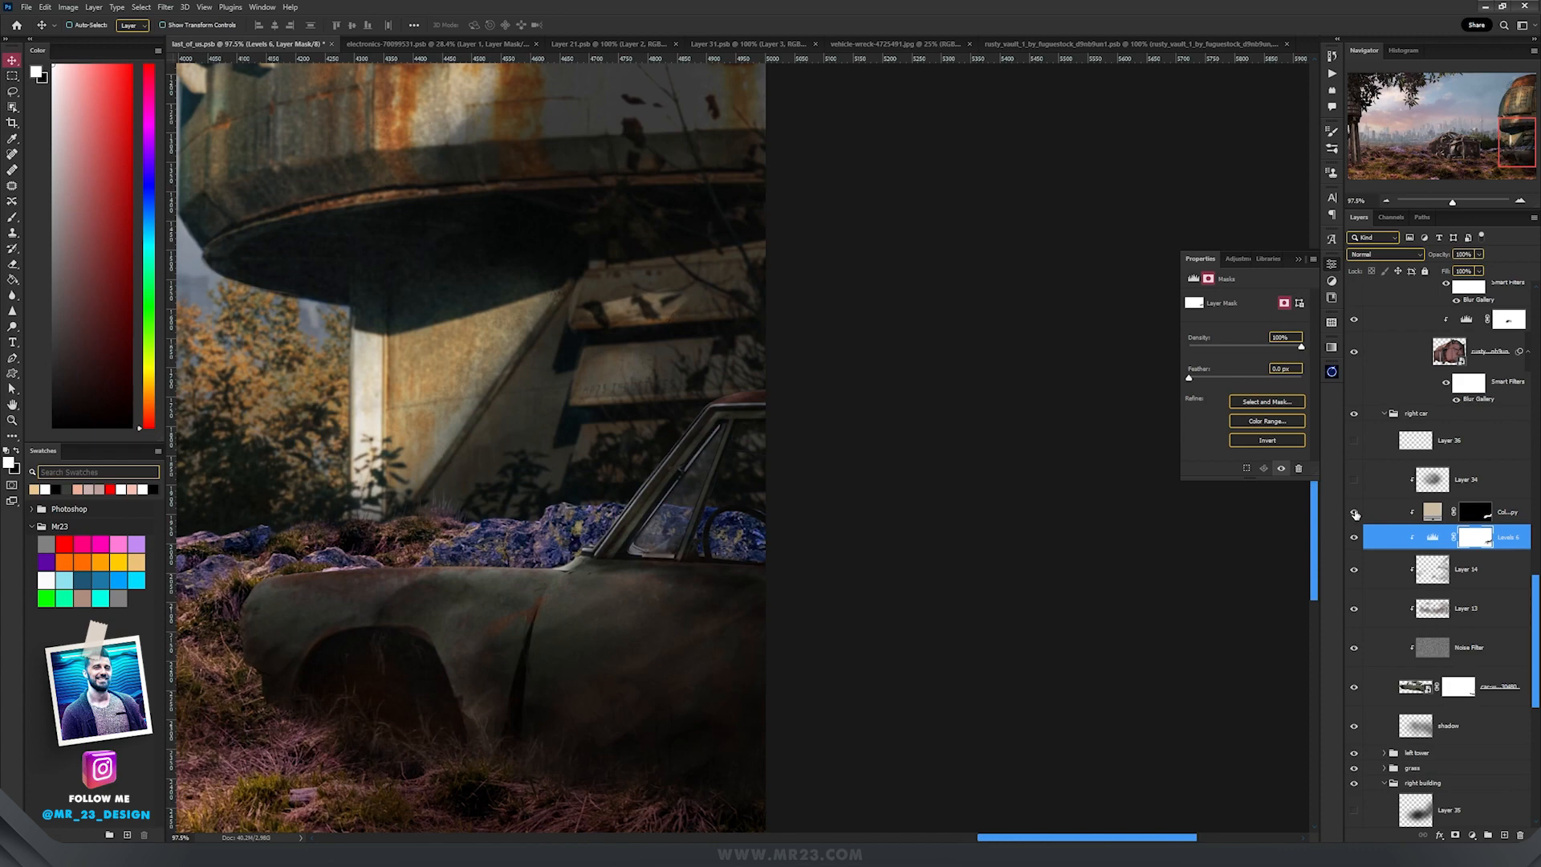
pyautogui.click(1354, 513)
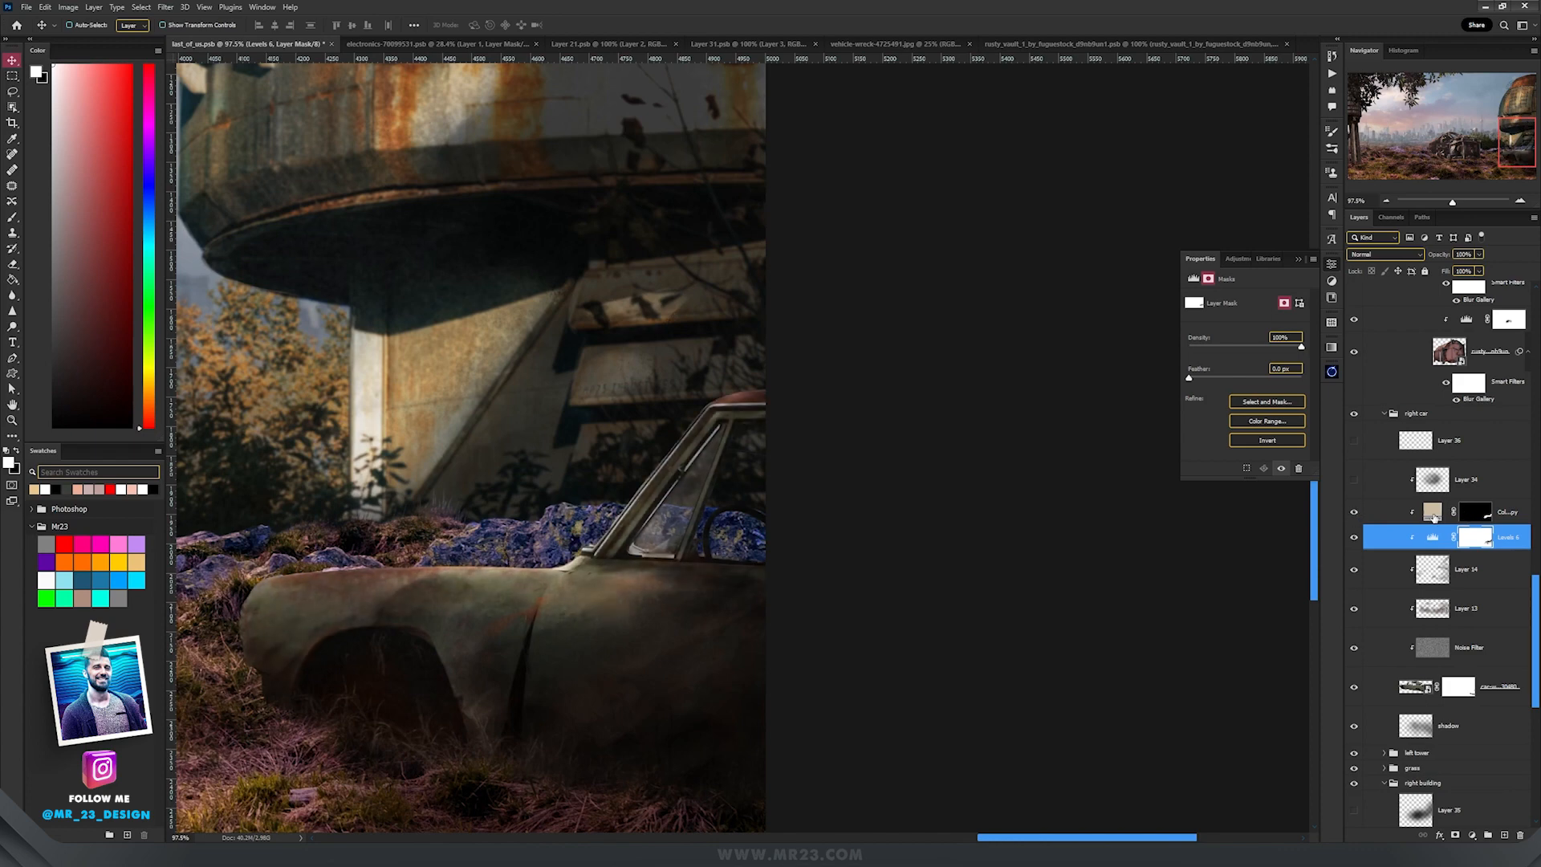
pyautogui.click(1475, 512)
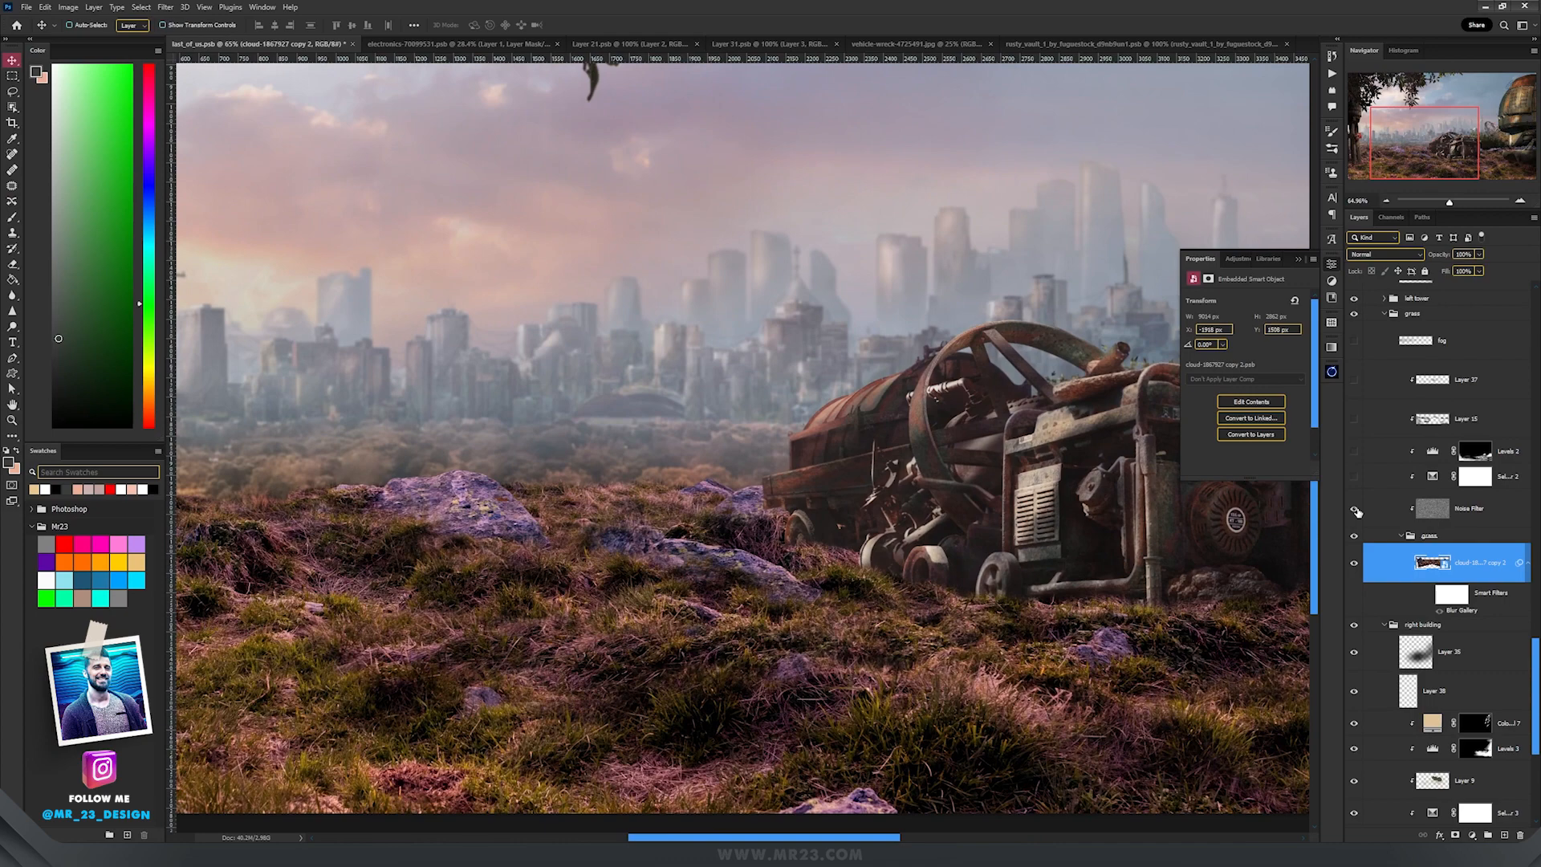
# Turn on the Noise Filter texture layer above the grass group
pyautogui.click(1470, 508)
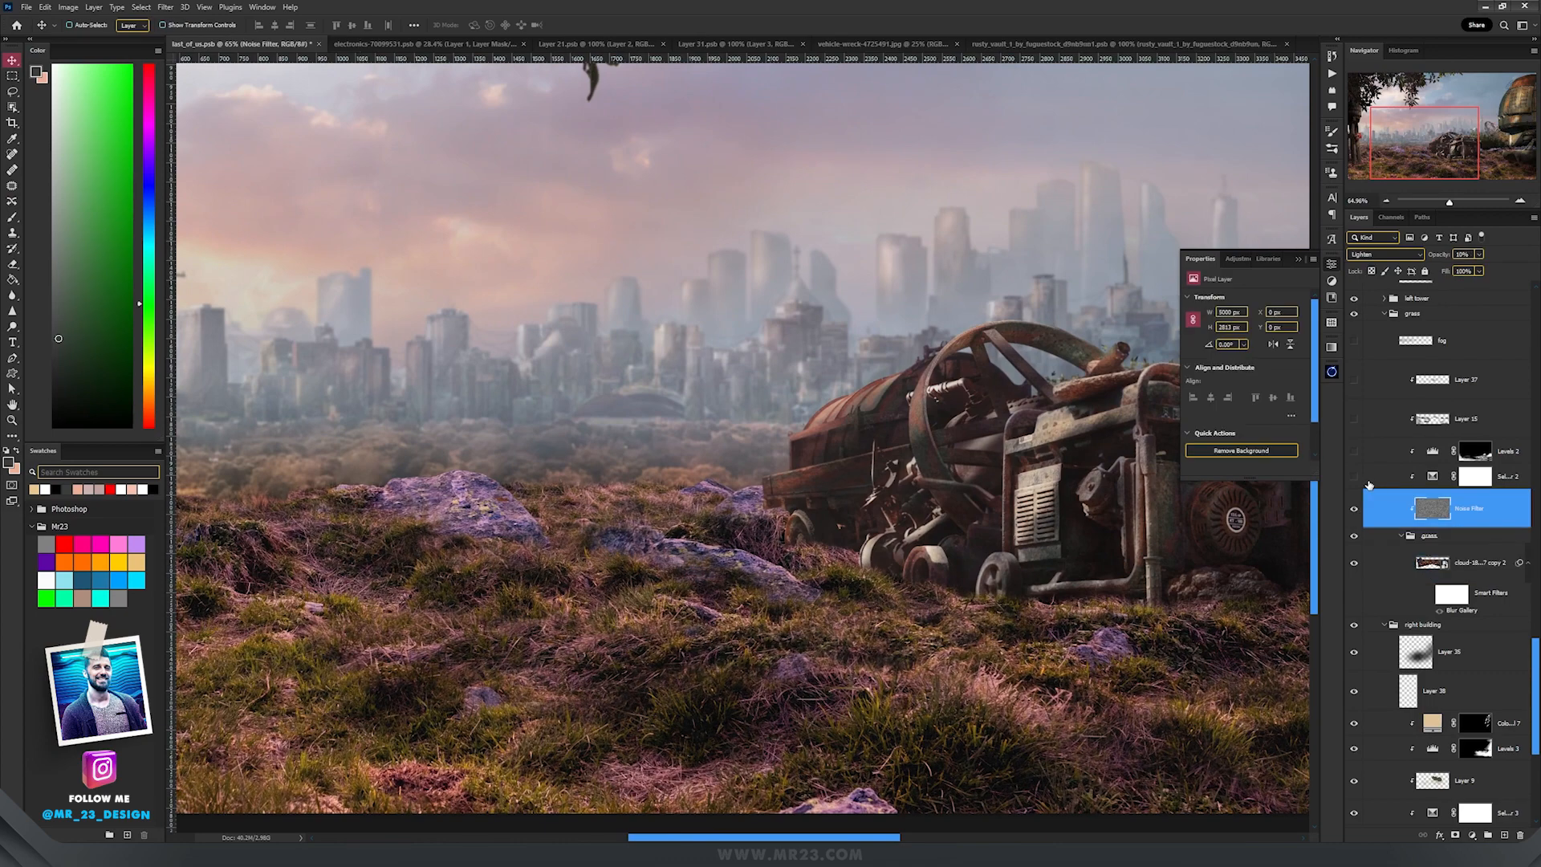
pyautogui.click(1471, 477)
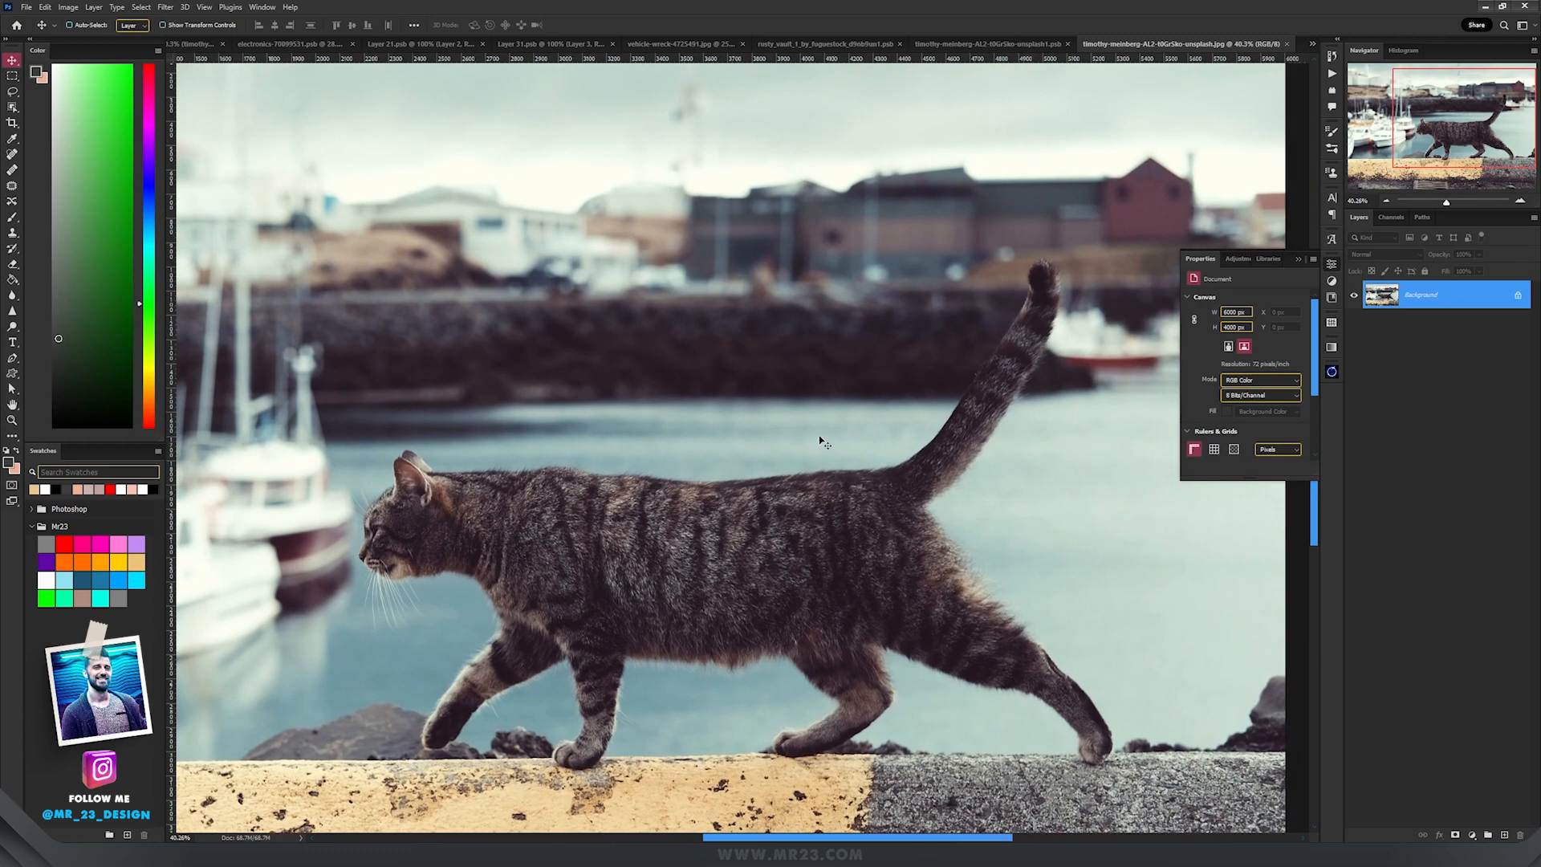
pyautogui.moveTo(872, 427)
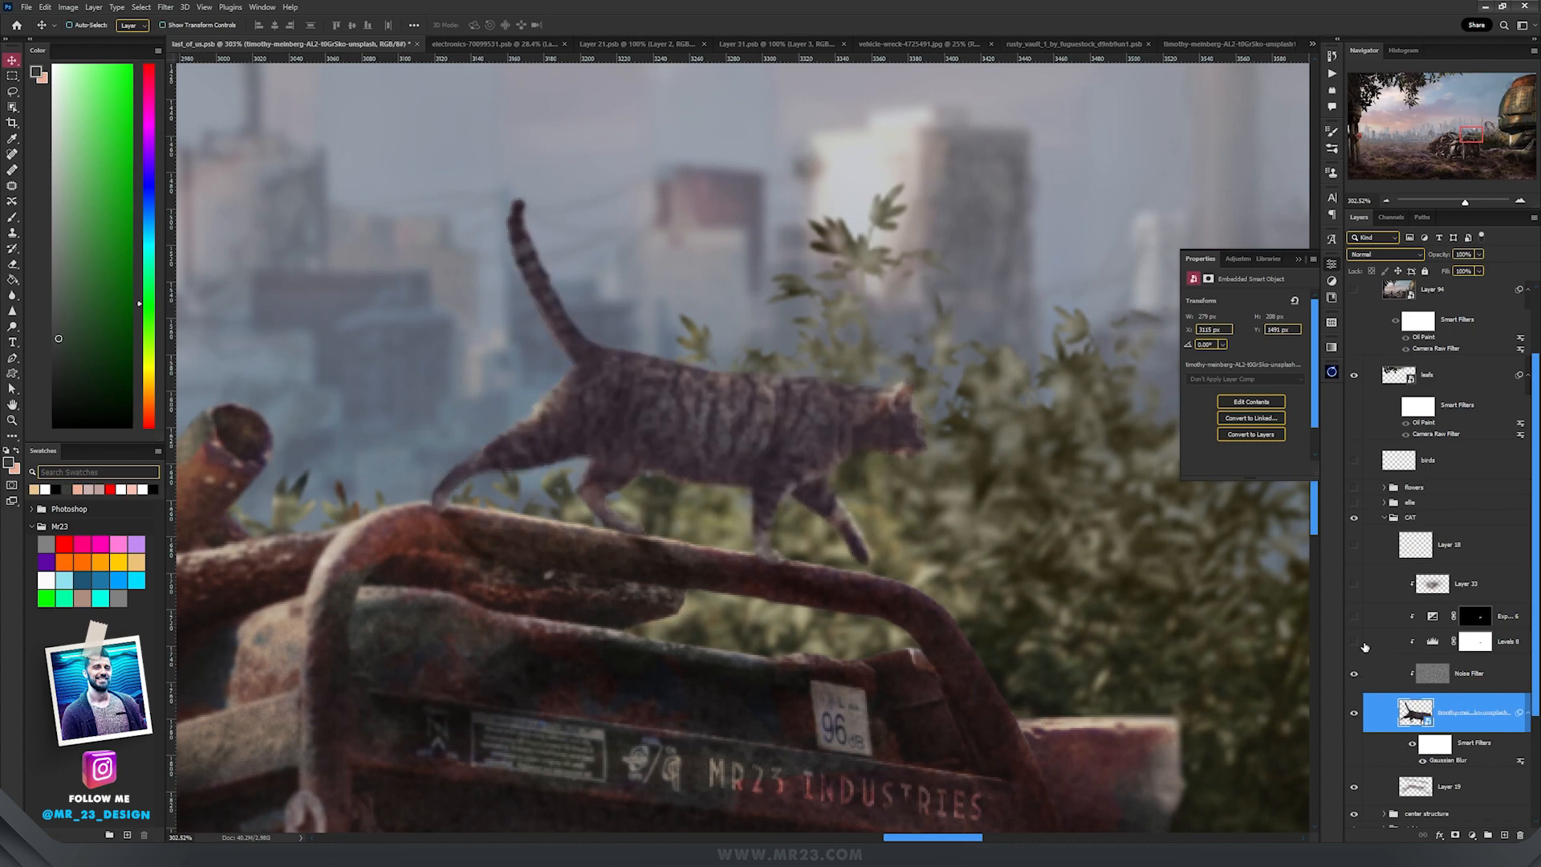
# Enable the Levels 8 and Exposure adjustments on the blurred cat
pyautogui.click(1354, 643)
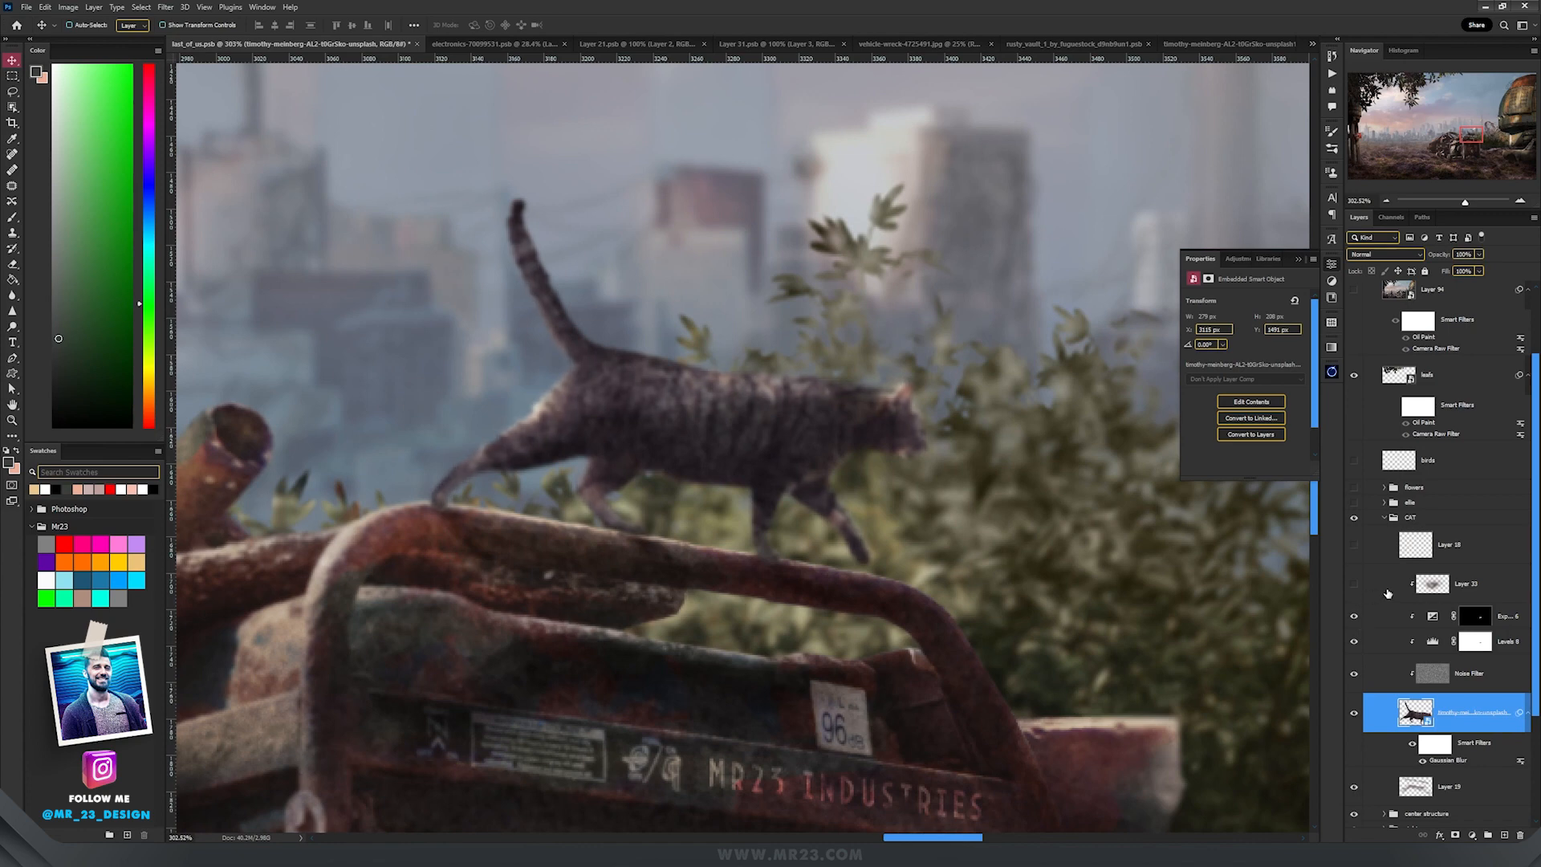
pyautogui.click(1435, 545)
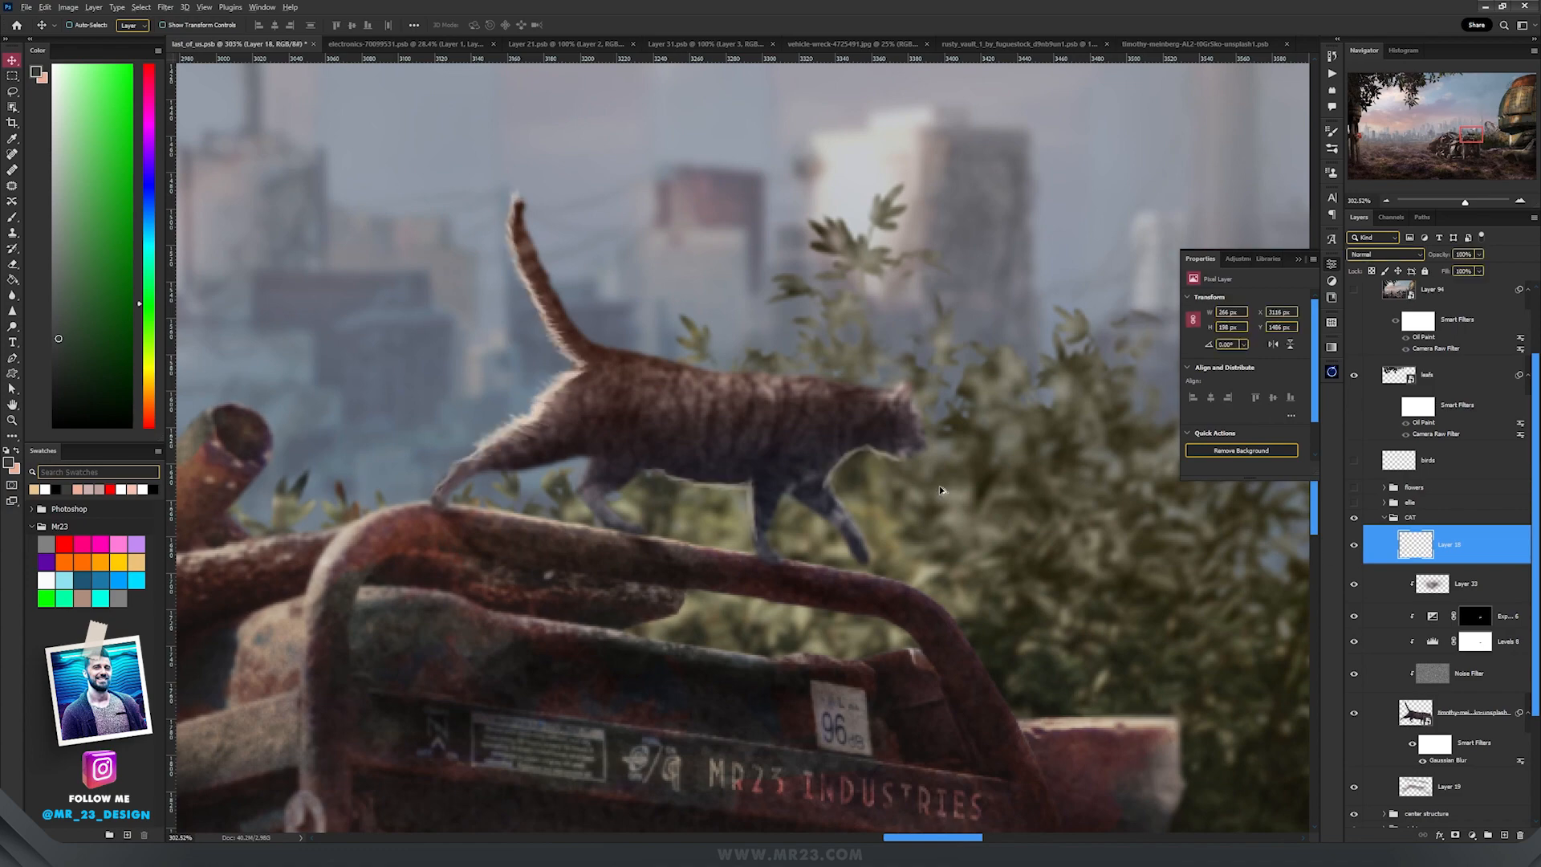
pyautogui.click(1159, 43)
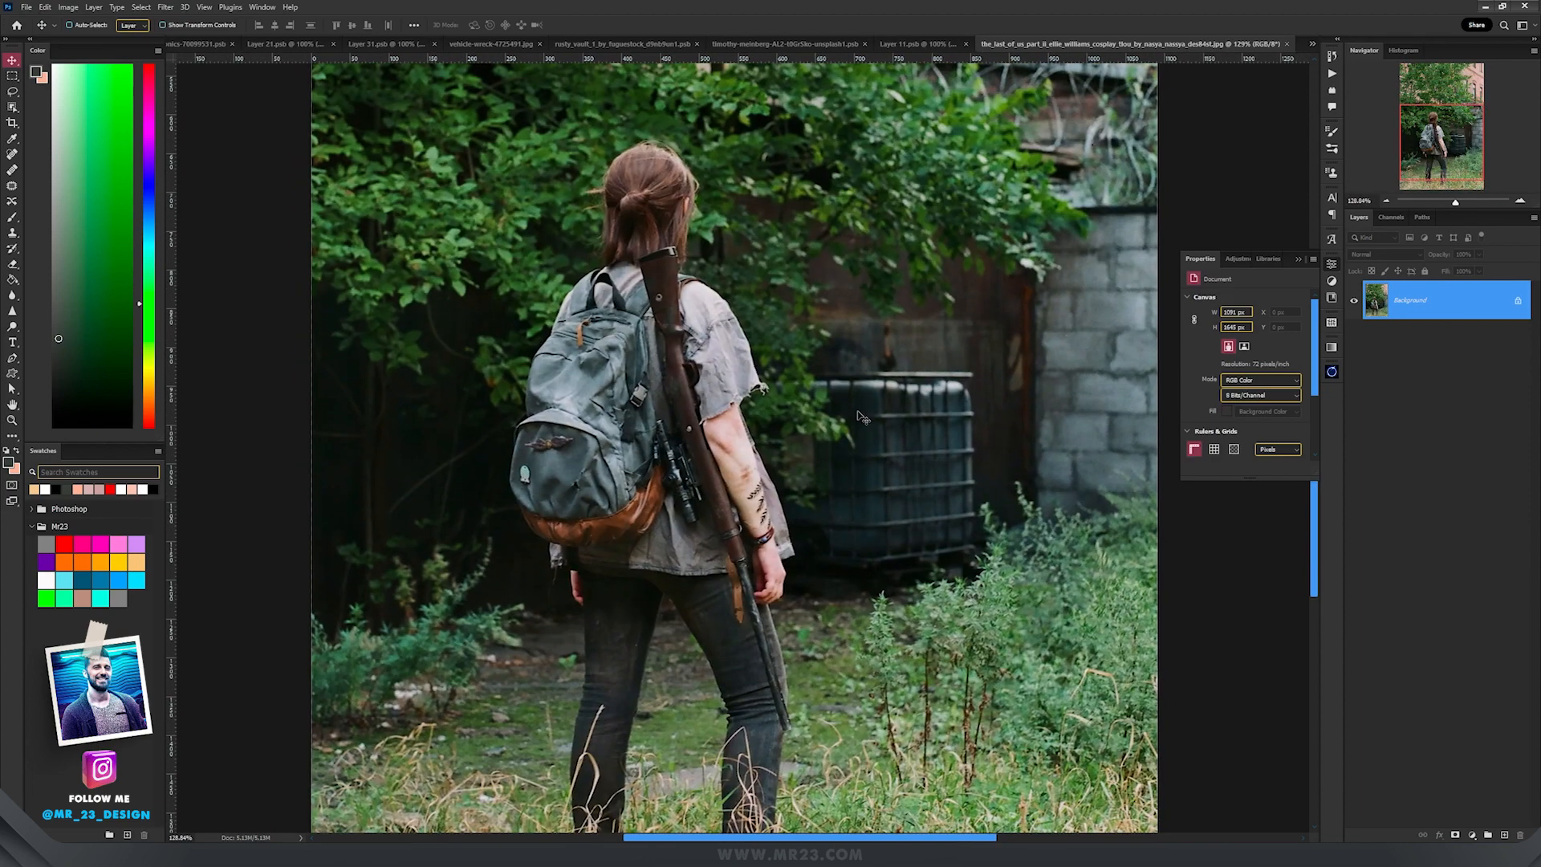
pyautogui.moveTo(983, 216)
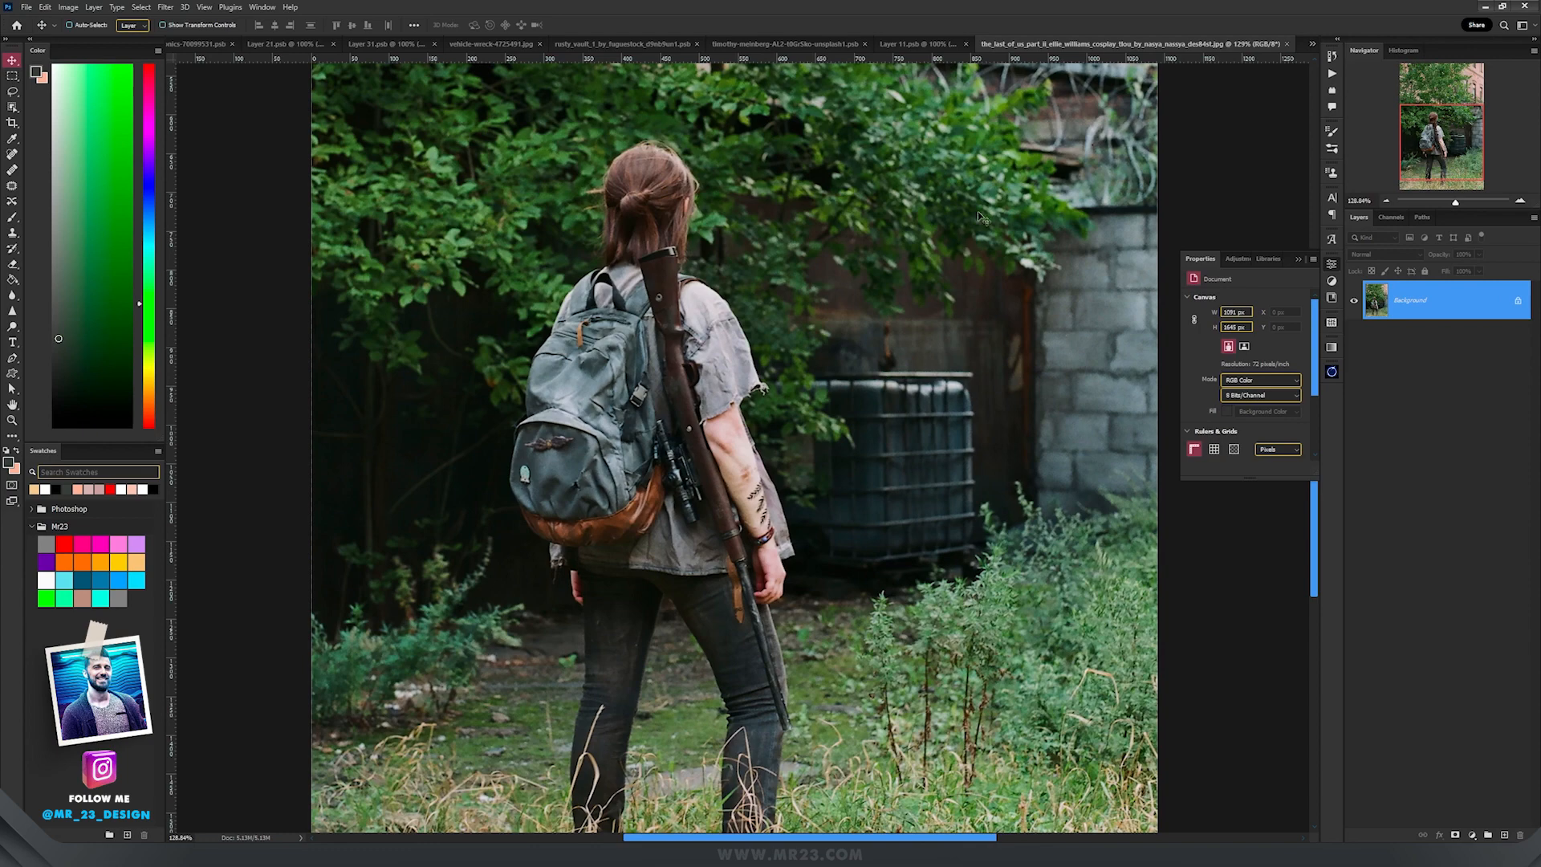
pyautogui.moveTo(928, 281)
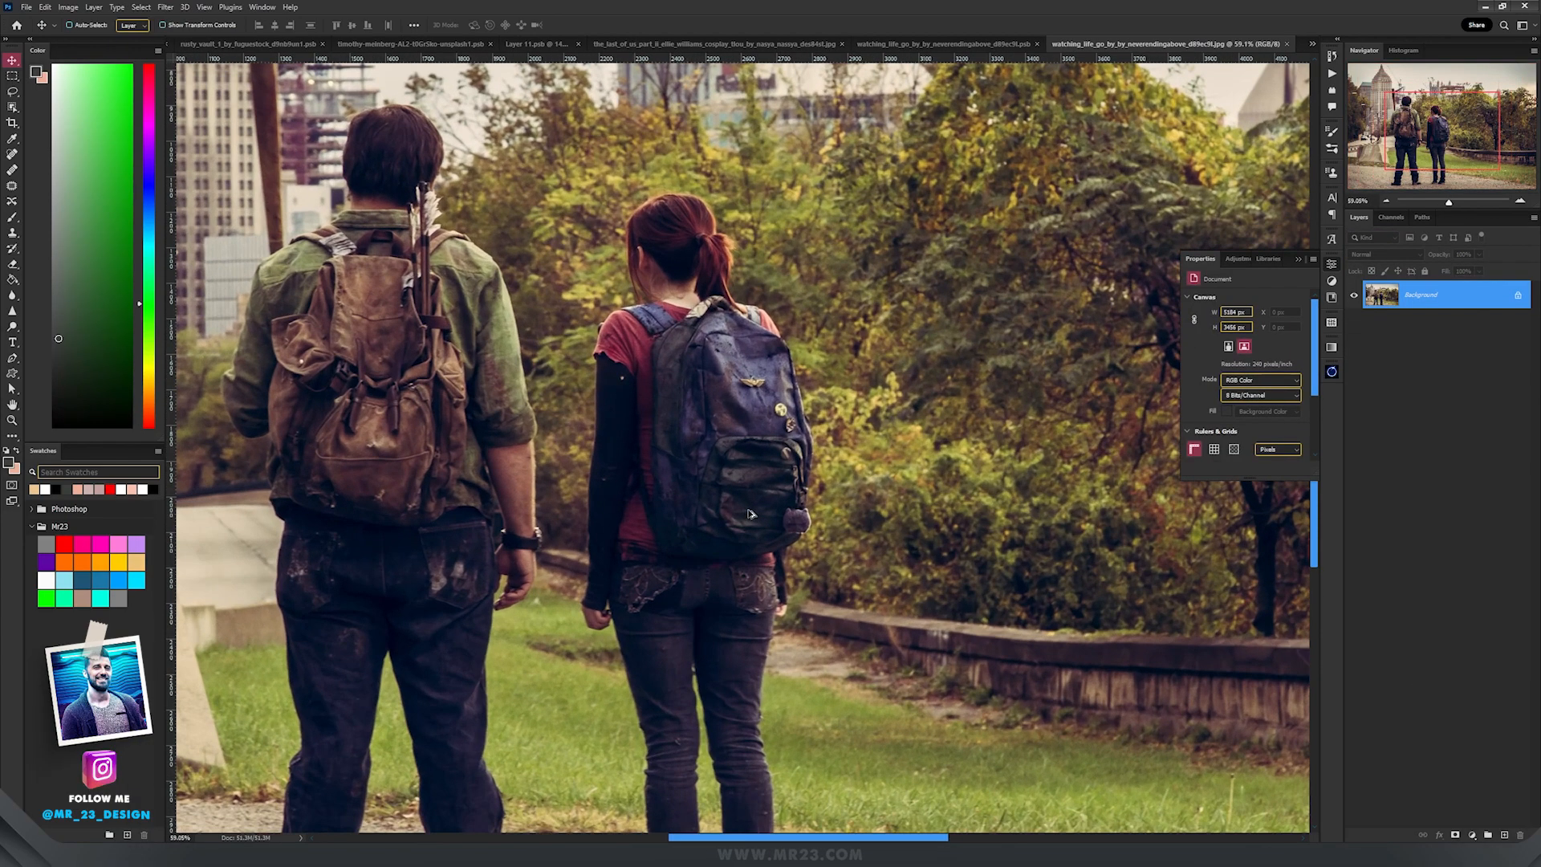
pyautogui.moveTo(836, 521)
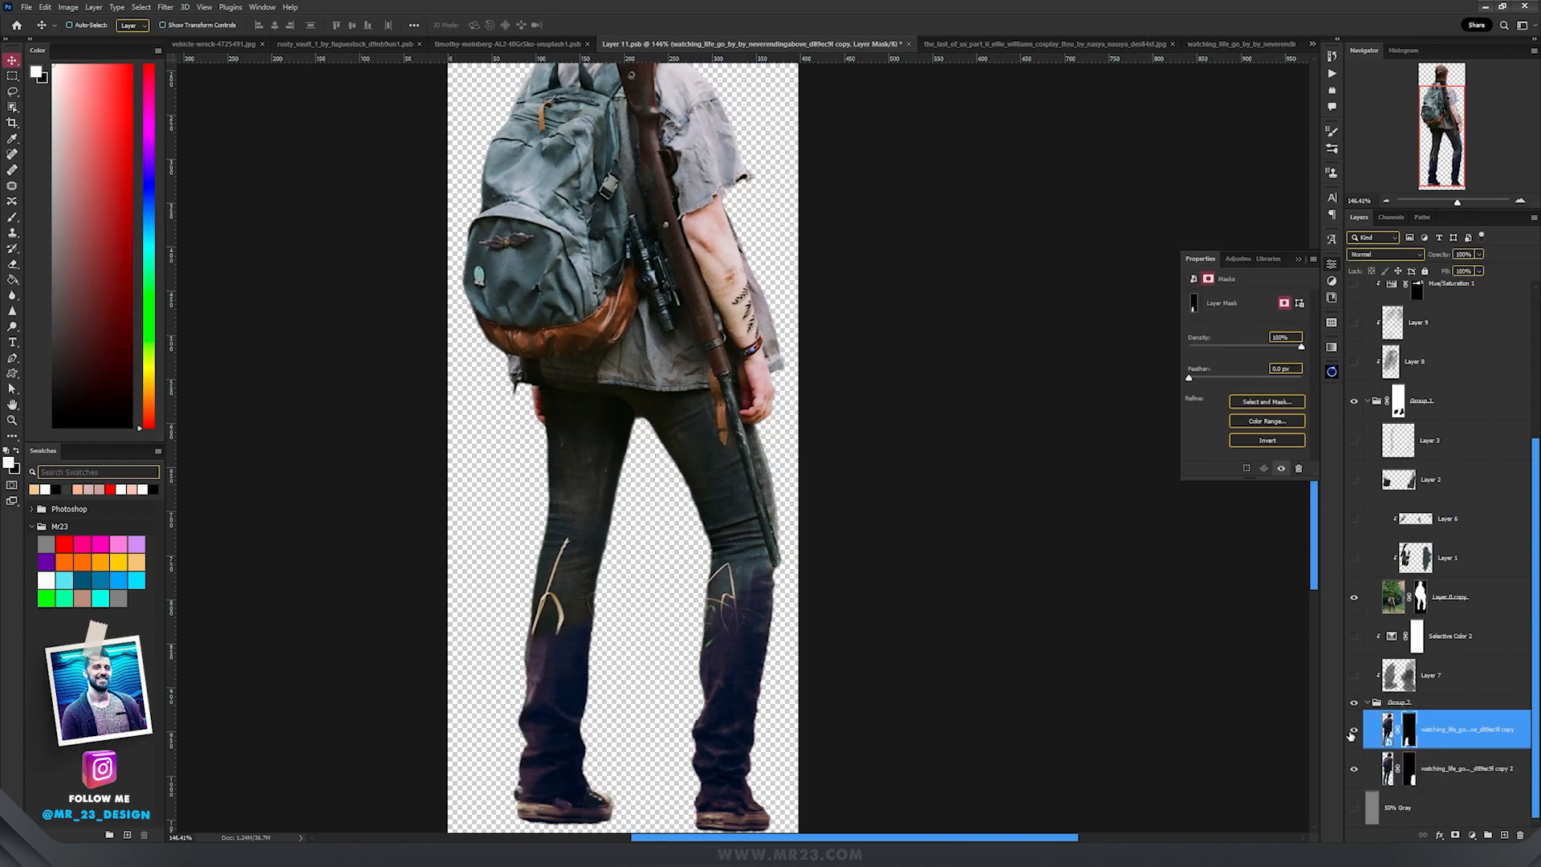
# Inspect the figure's Layer 6 and Layer 3, then return to the last_of_us document
pyautogui.click(1445, 518)
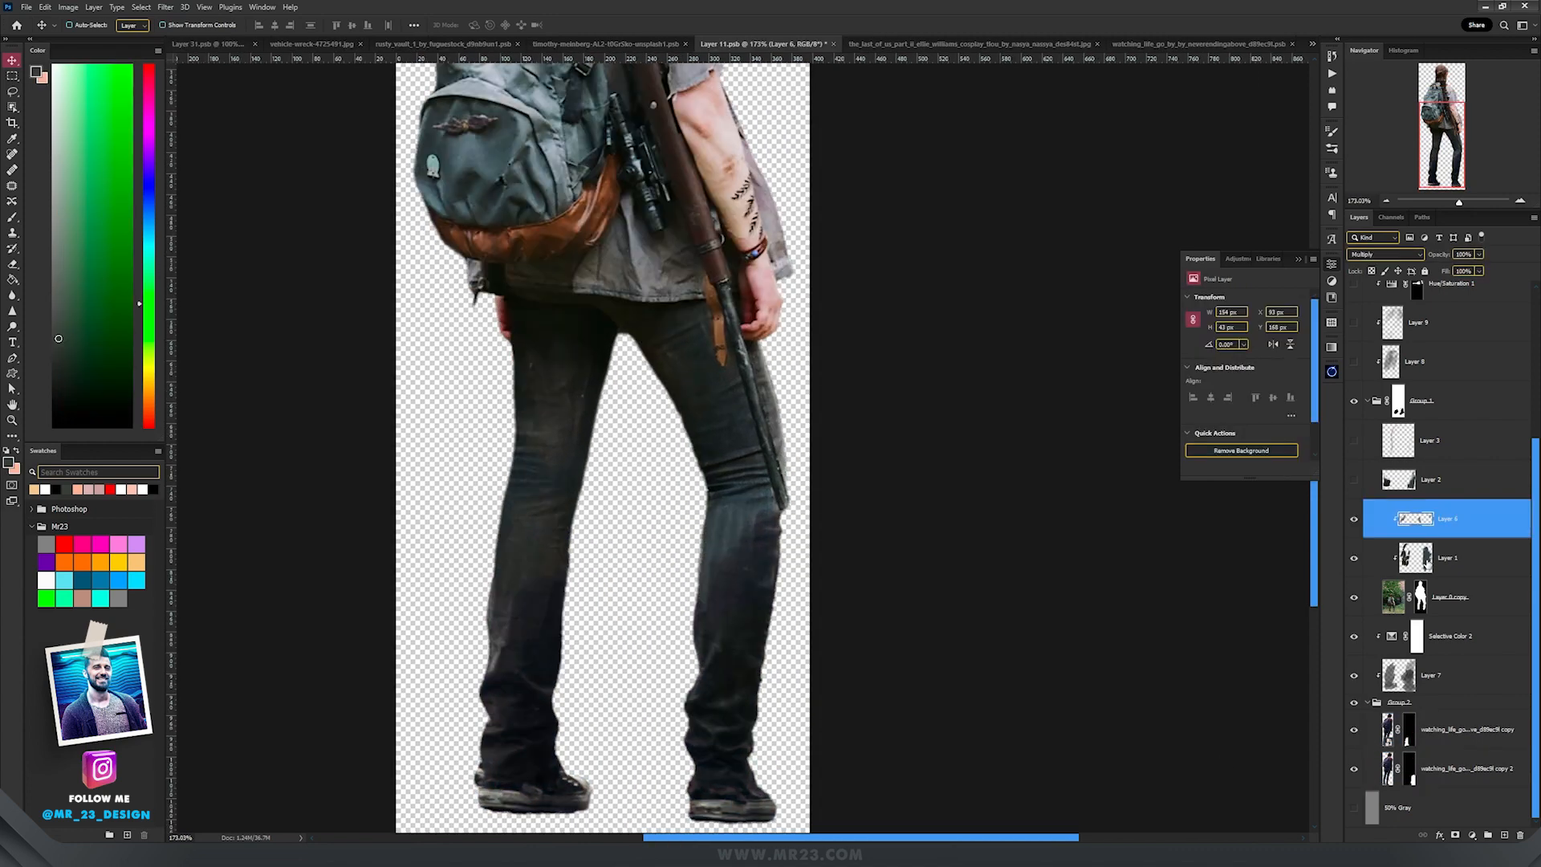
pyautogui.click(1445, 557)
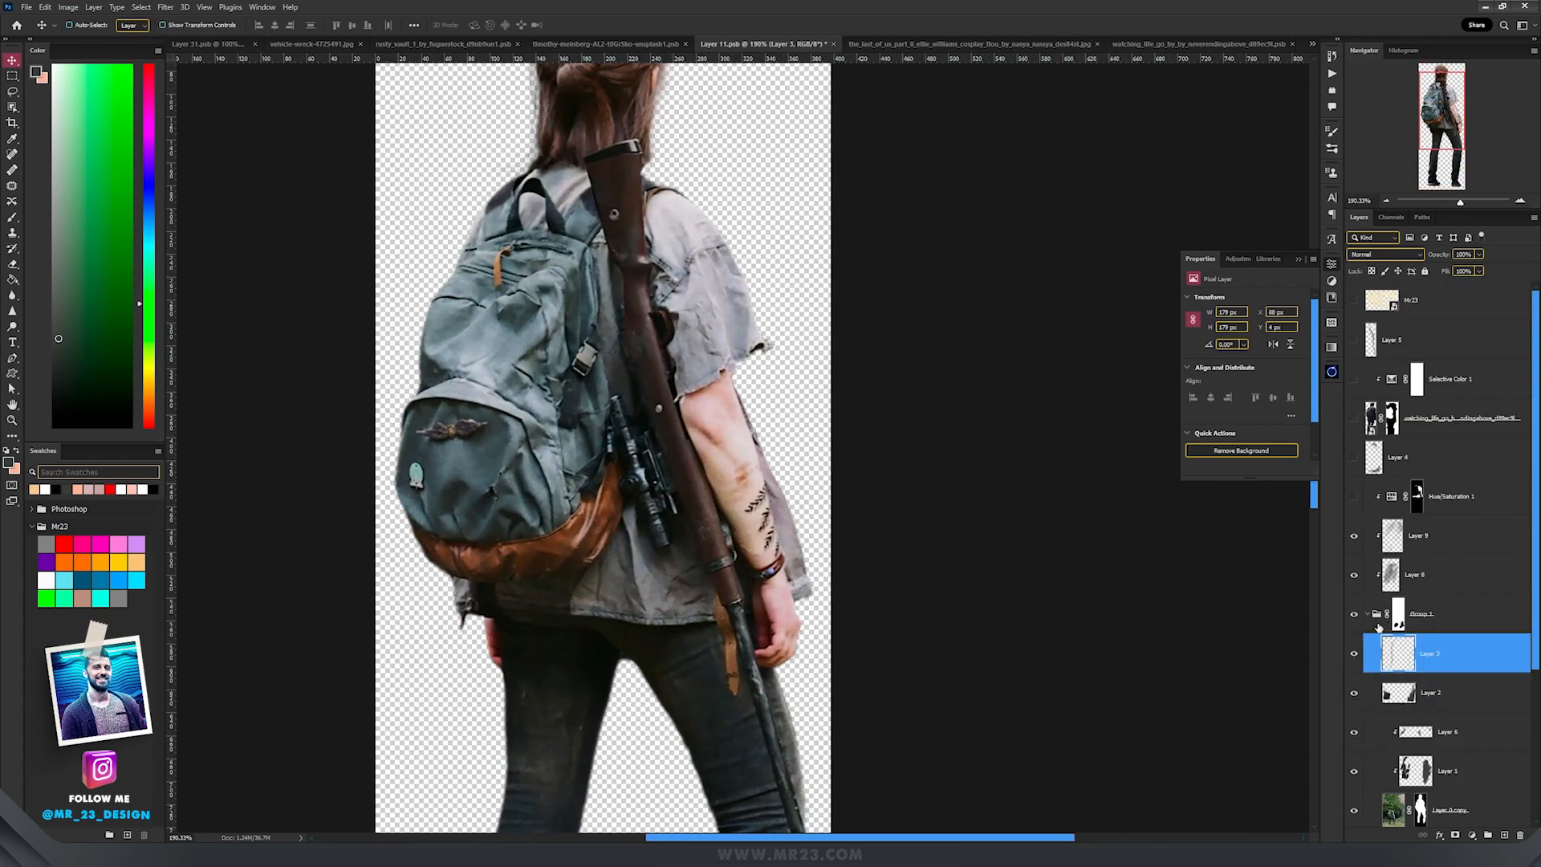
pyautogui.click(1452, 496)
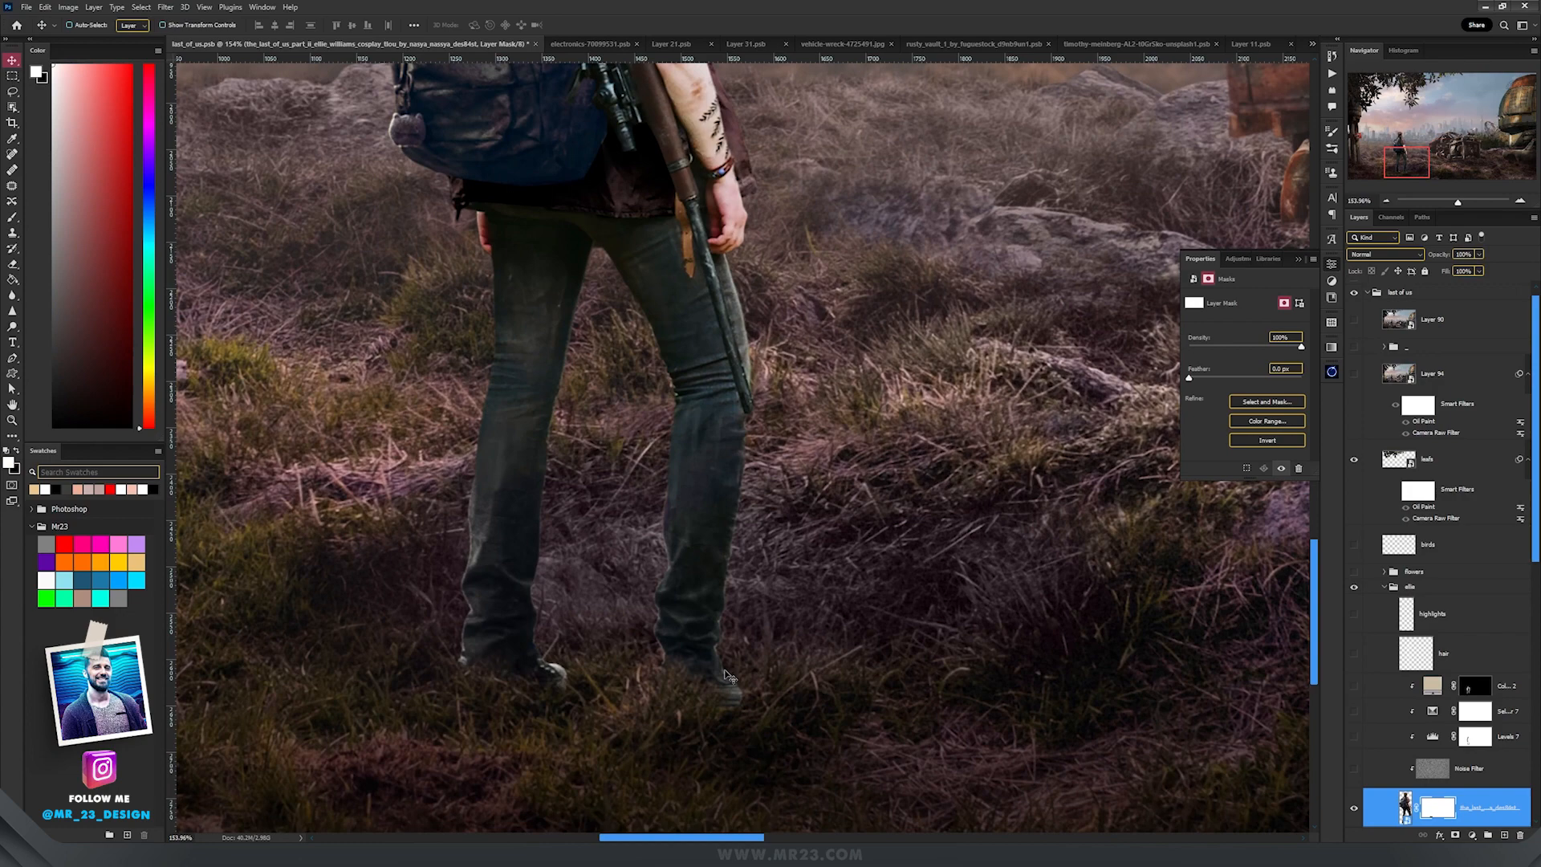
pyautogui.press('ctrl+0')
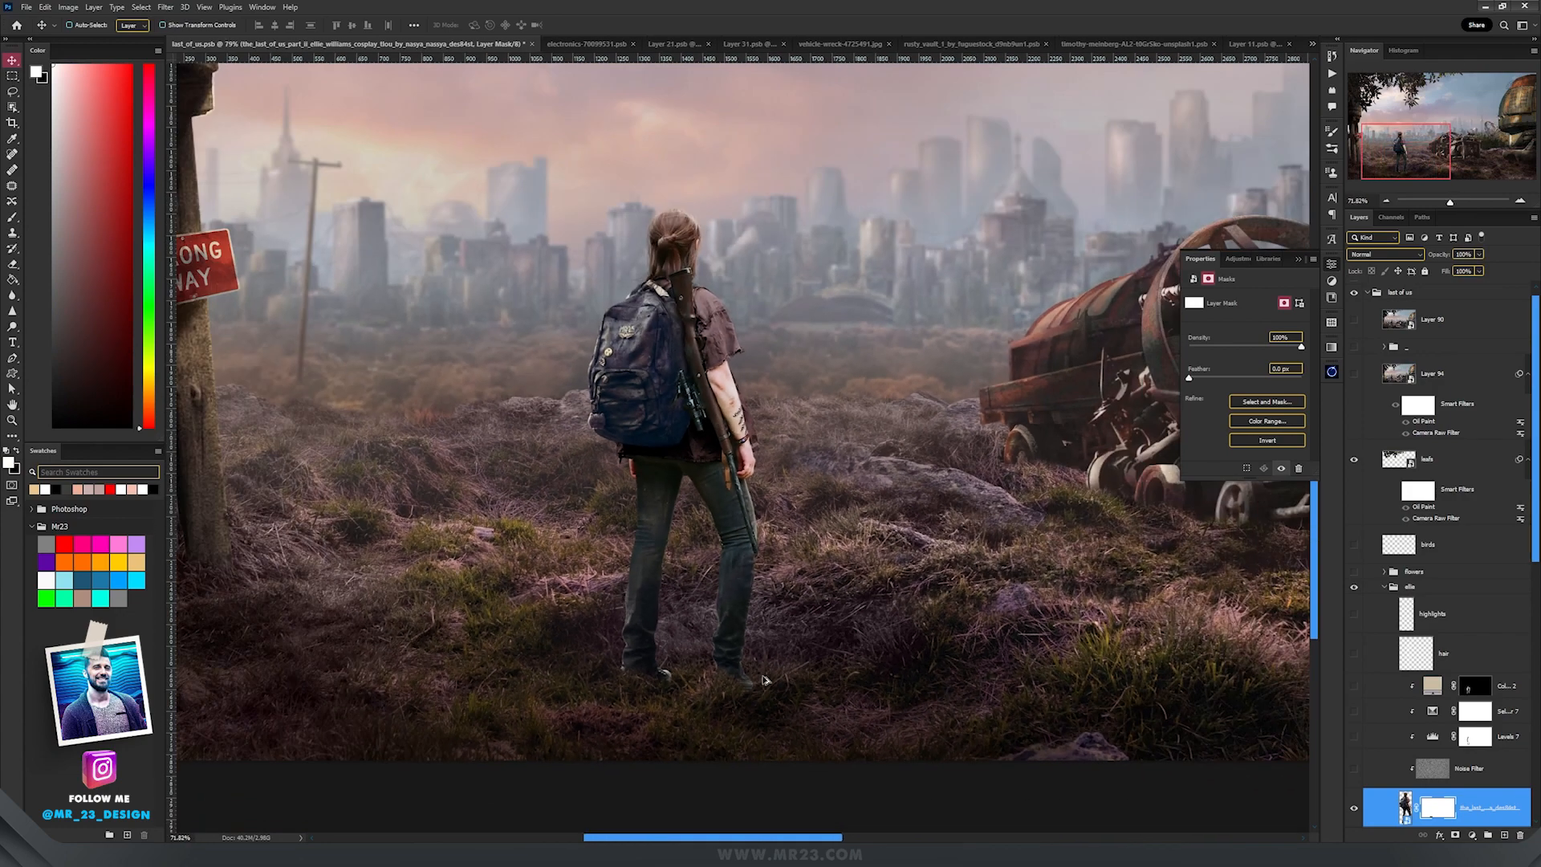
pyautogui.click(1445, 769)
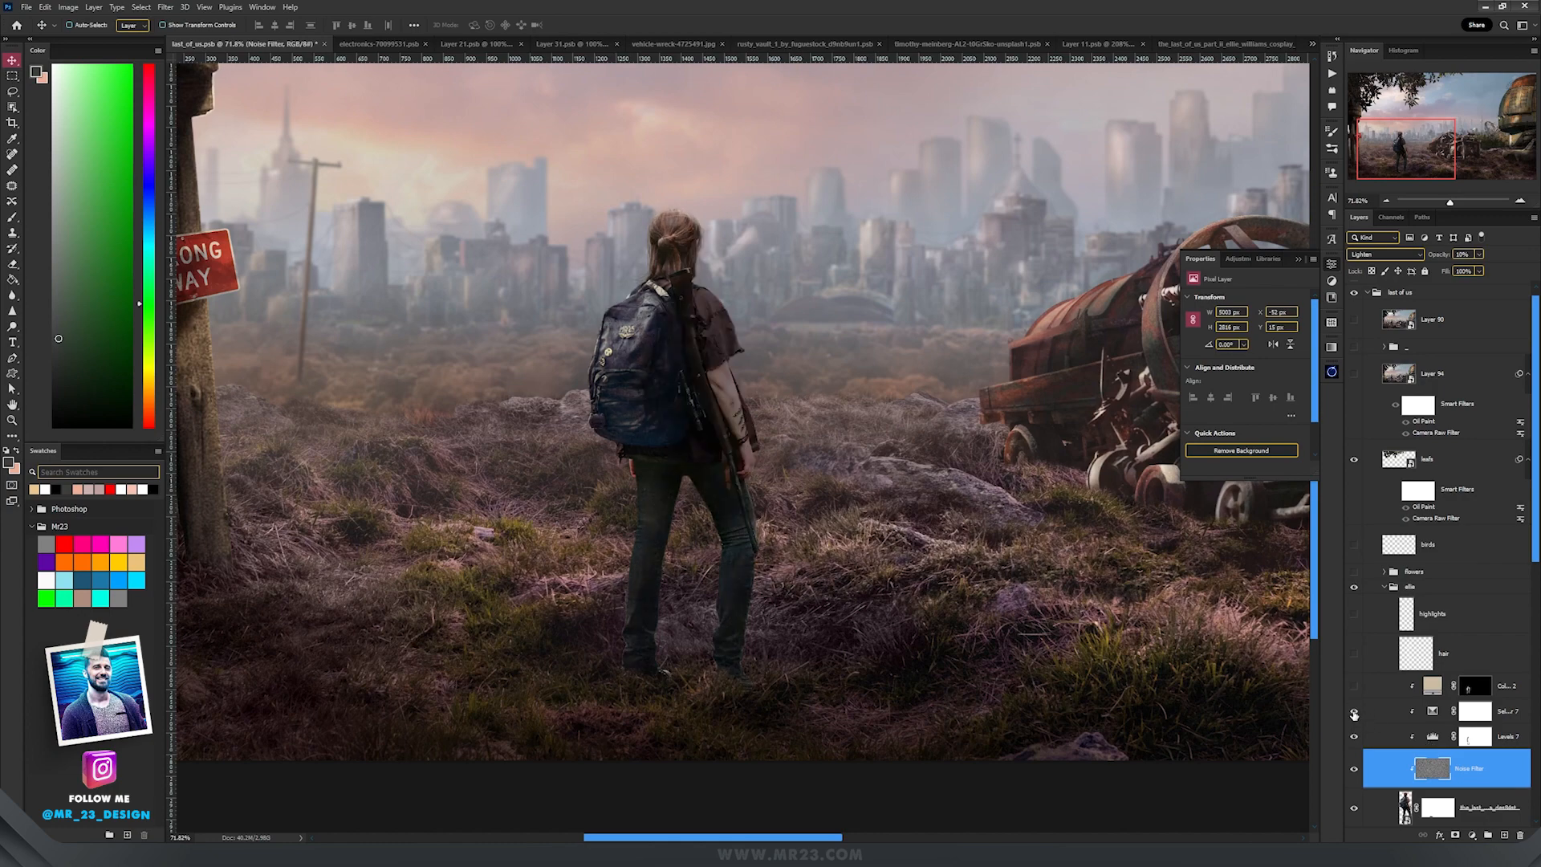
pyautogui.click(1470, 710)
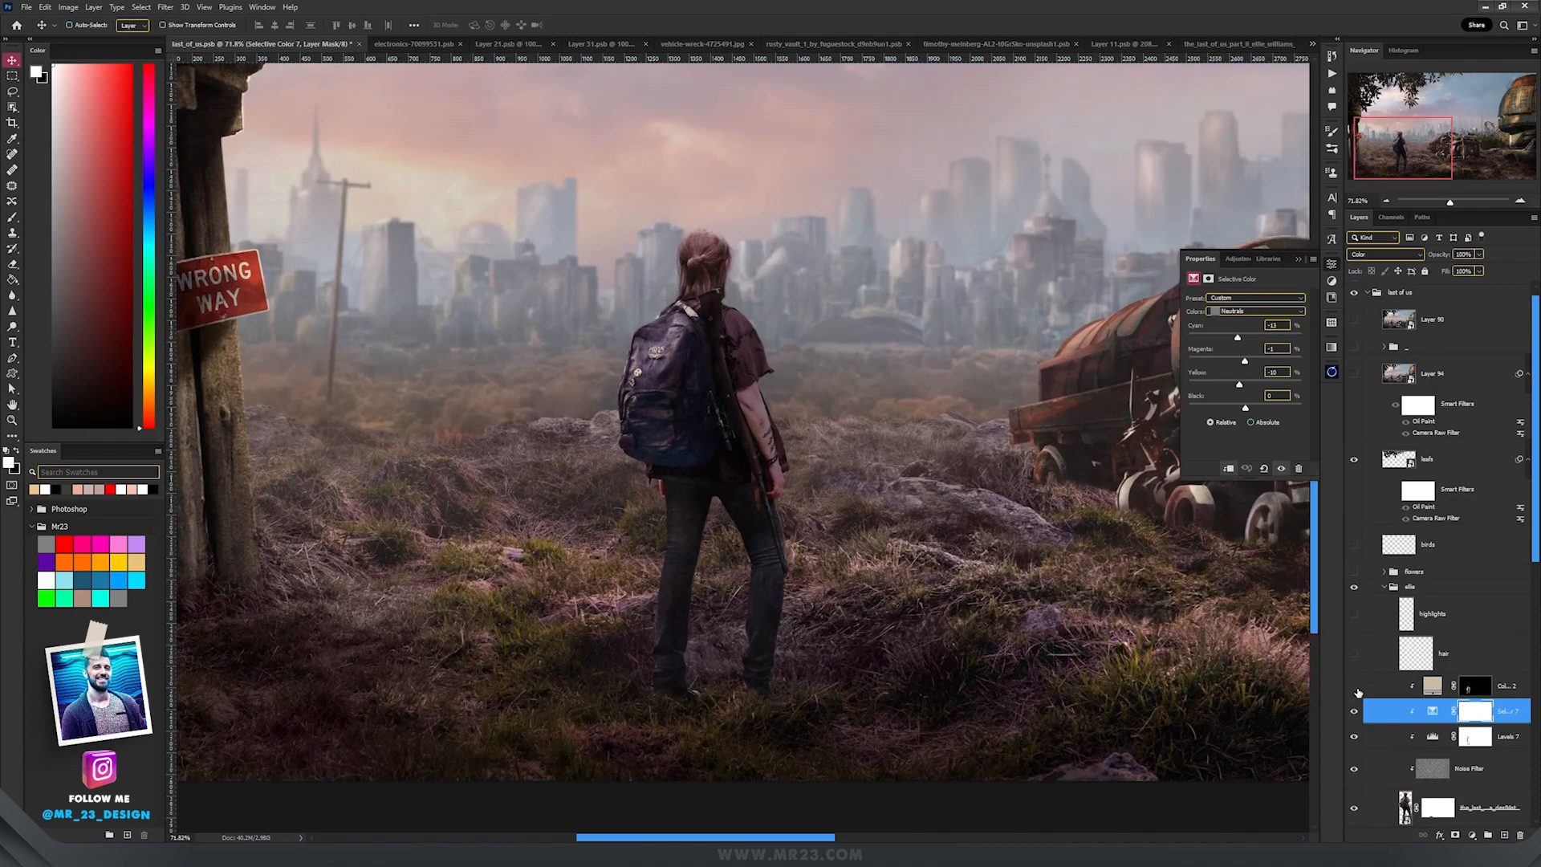
pyautogui.click(1432, 684)
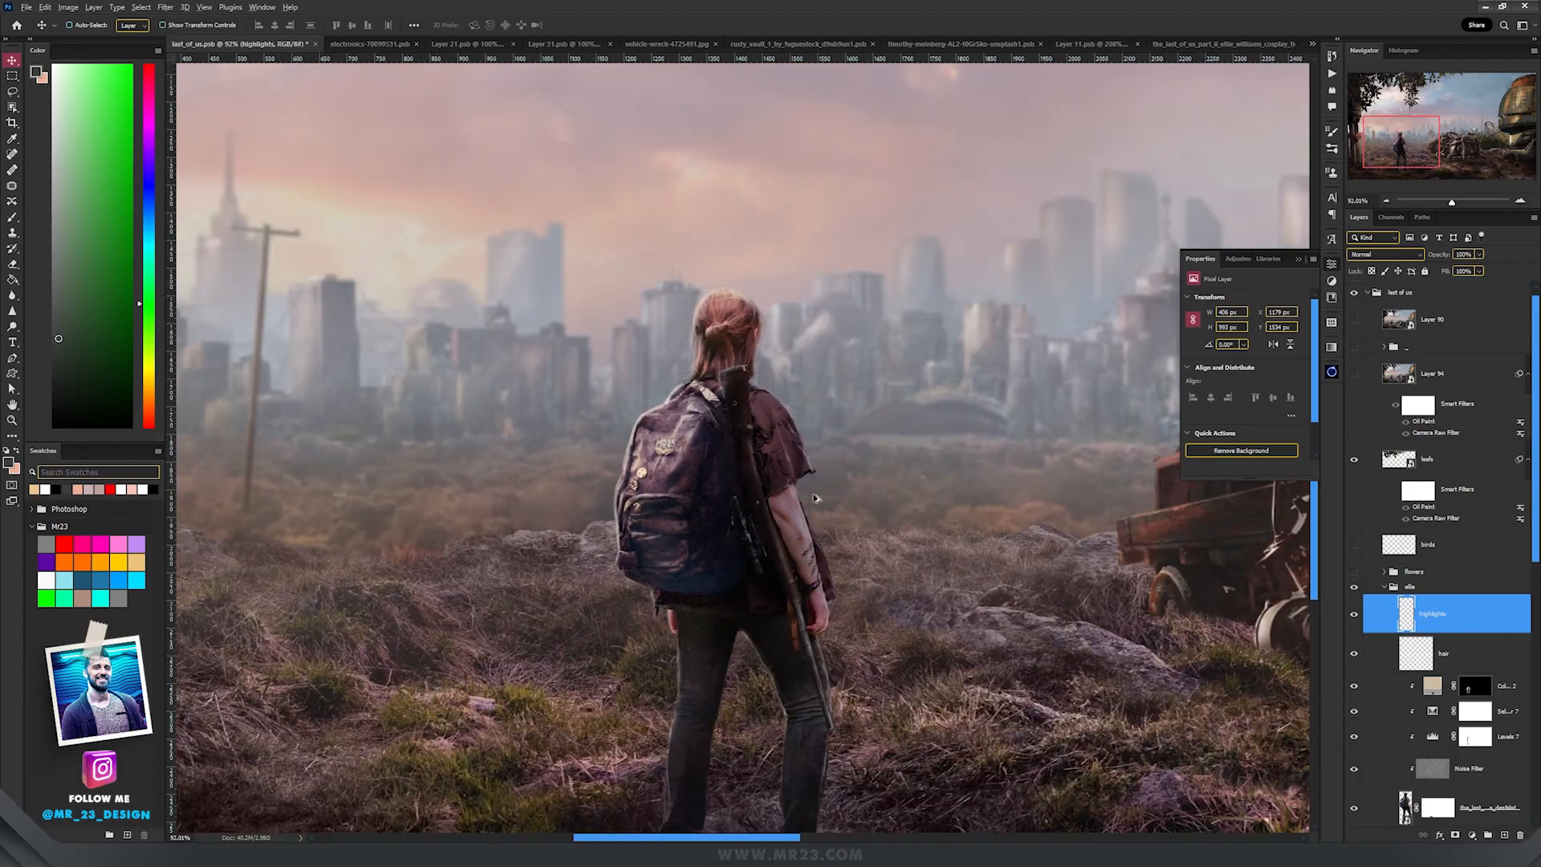
pyautogui.click(1169, 44)
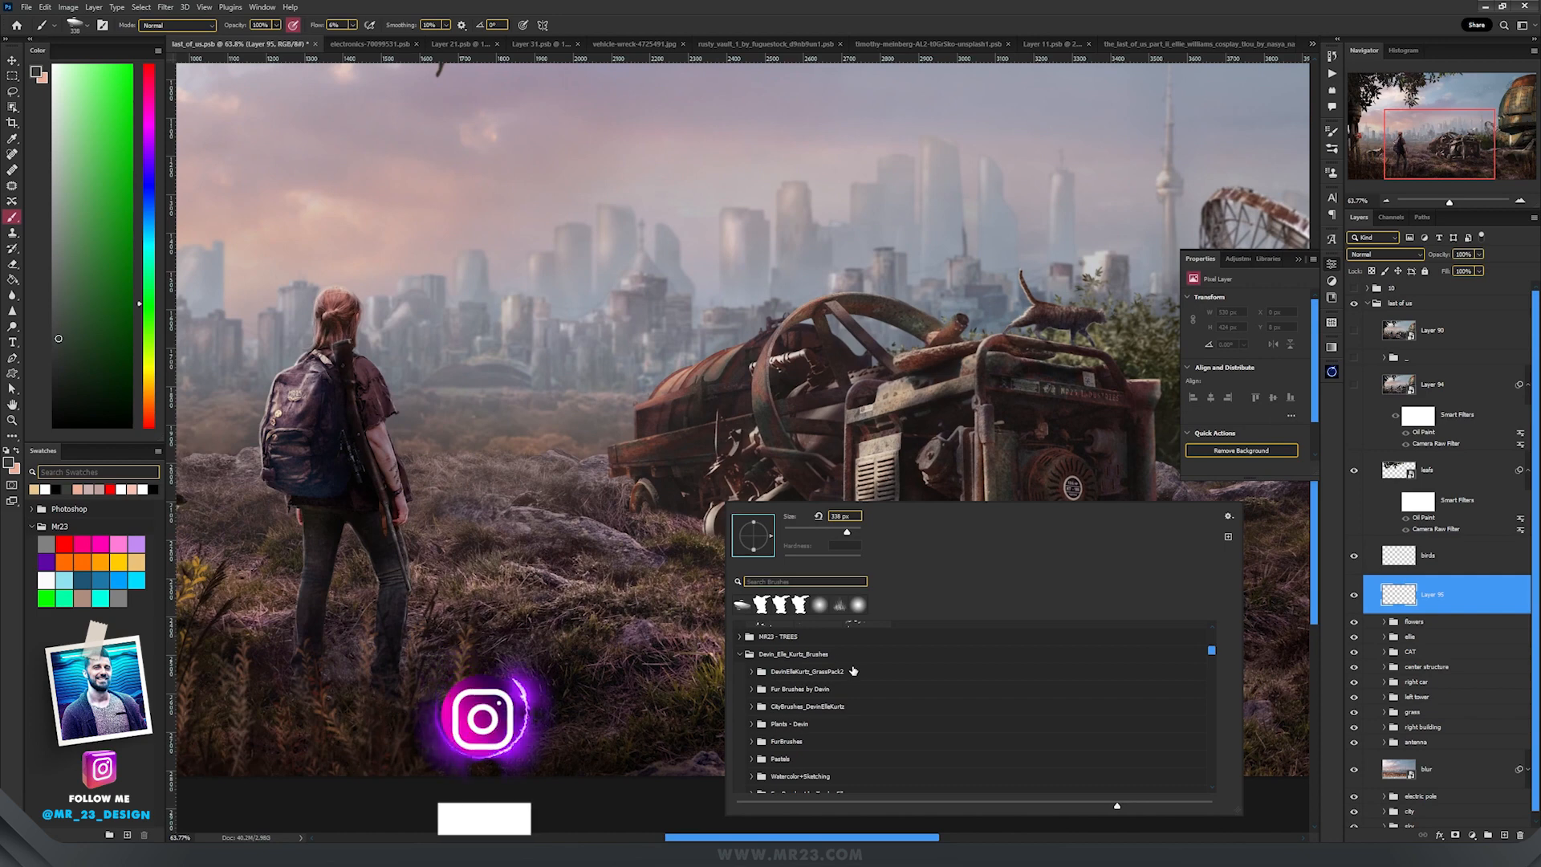
# Expand Devin_Elle_Kurtz_Brushes > Plants - Devin to reveal the Grass - detail brushes
pyautogui.click(793, 654)
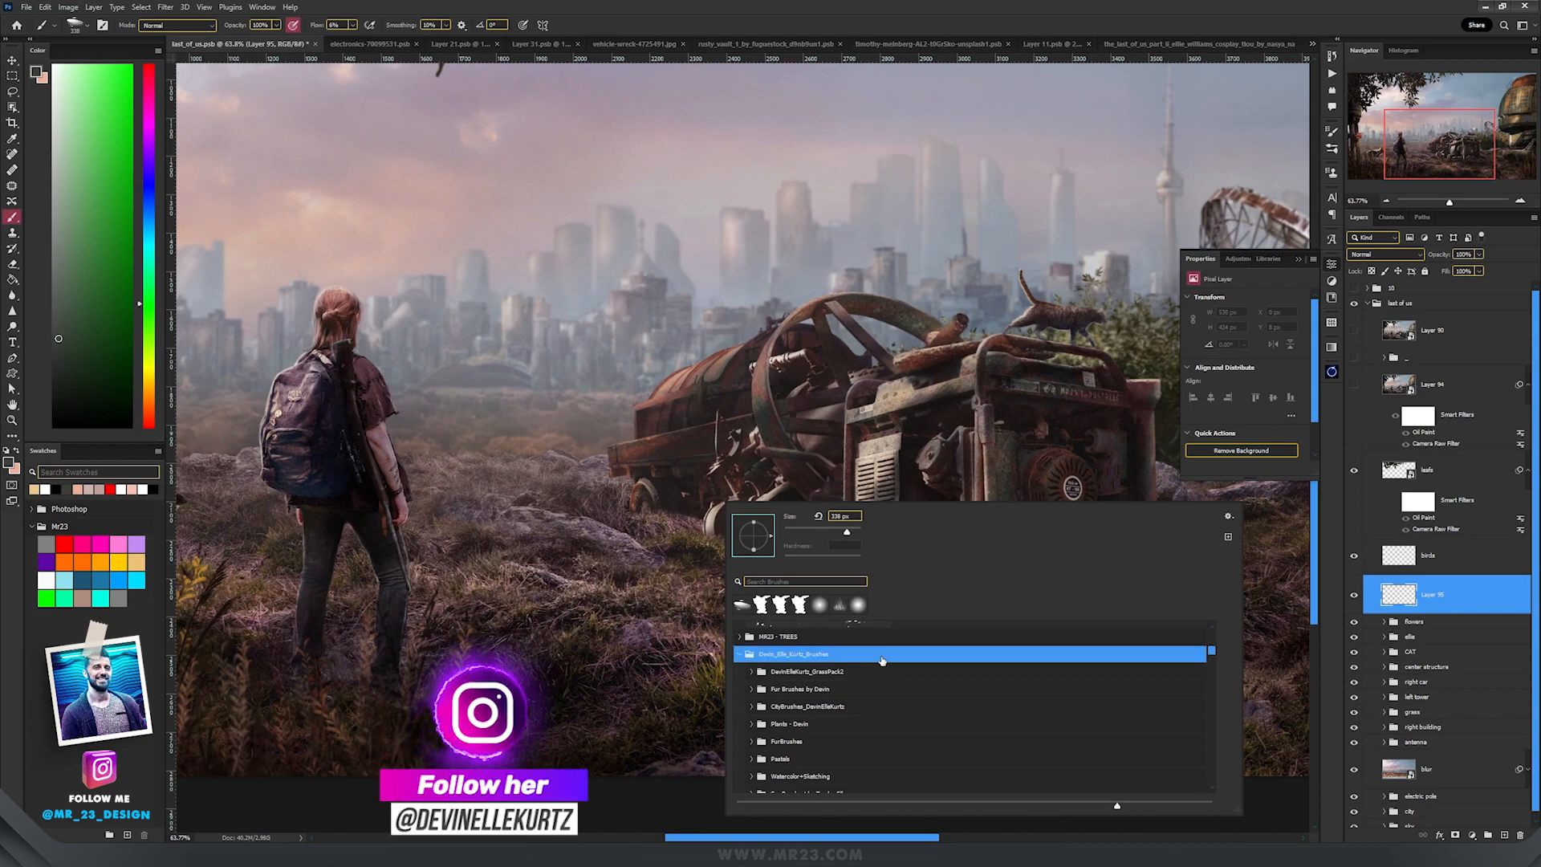
pyautogui.scroll(-3)
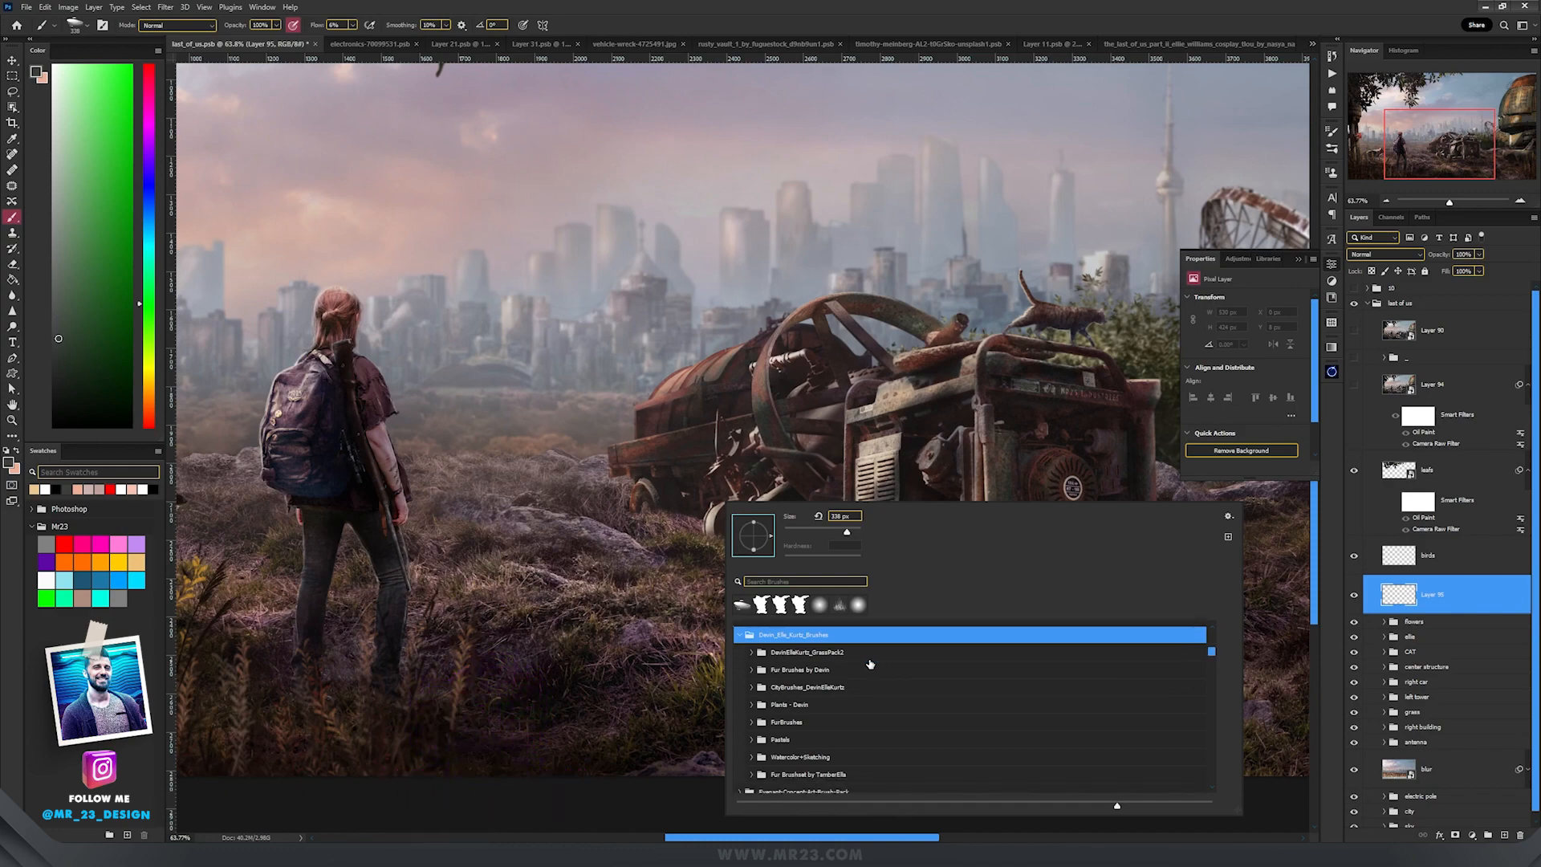
pyautogui.click(790, 704)
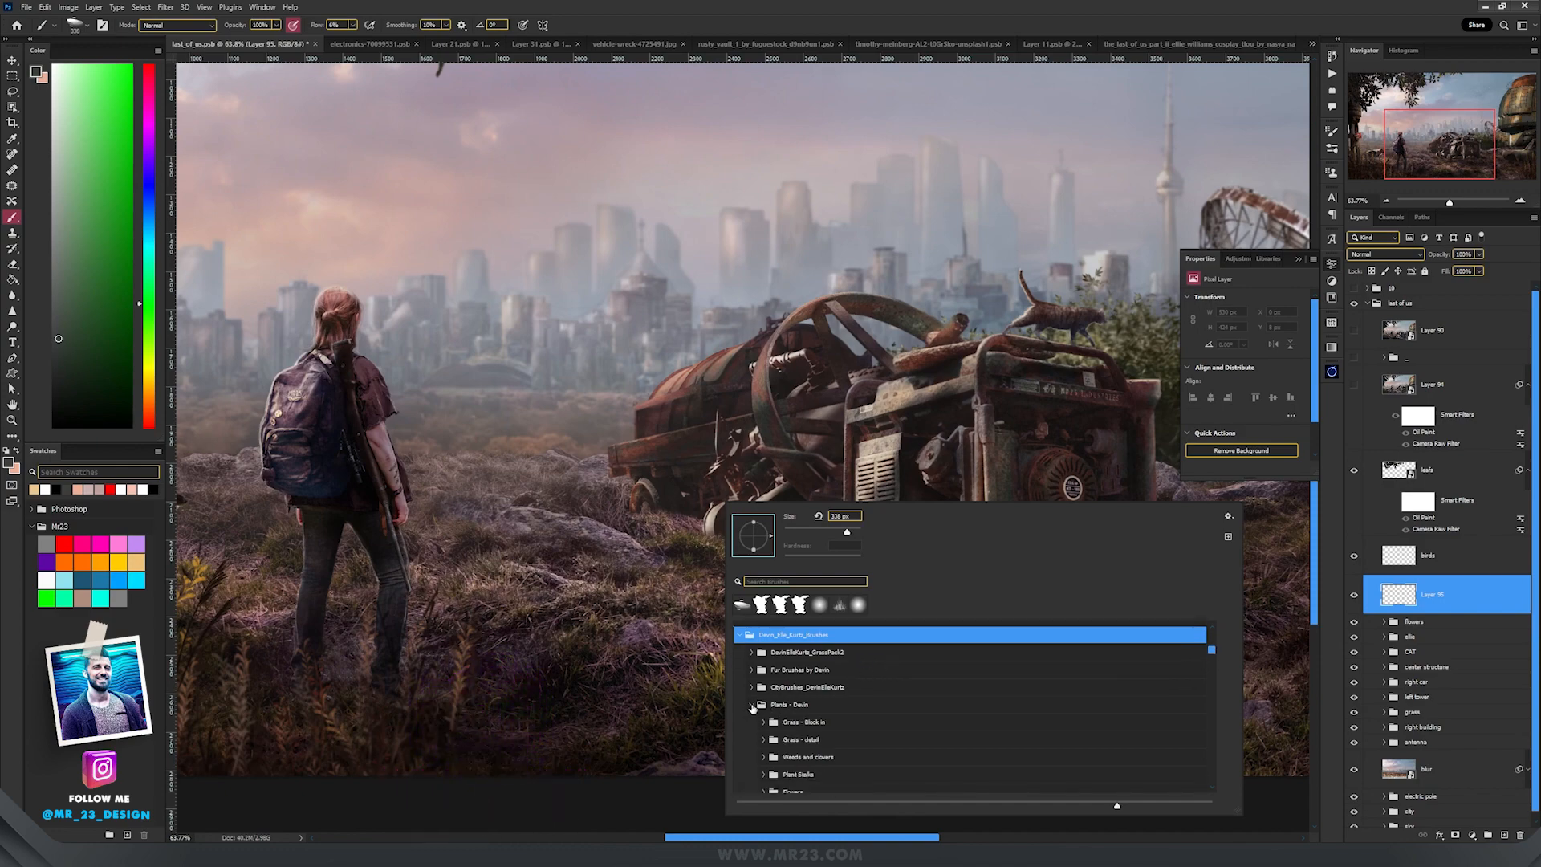
pyautogui.click(765, 709)
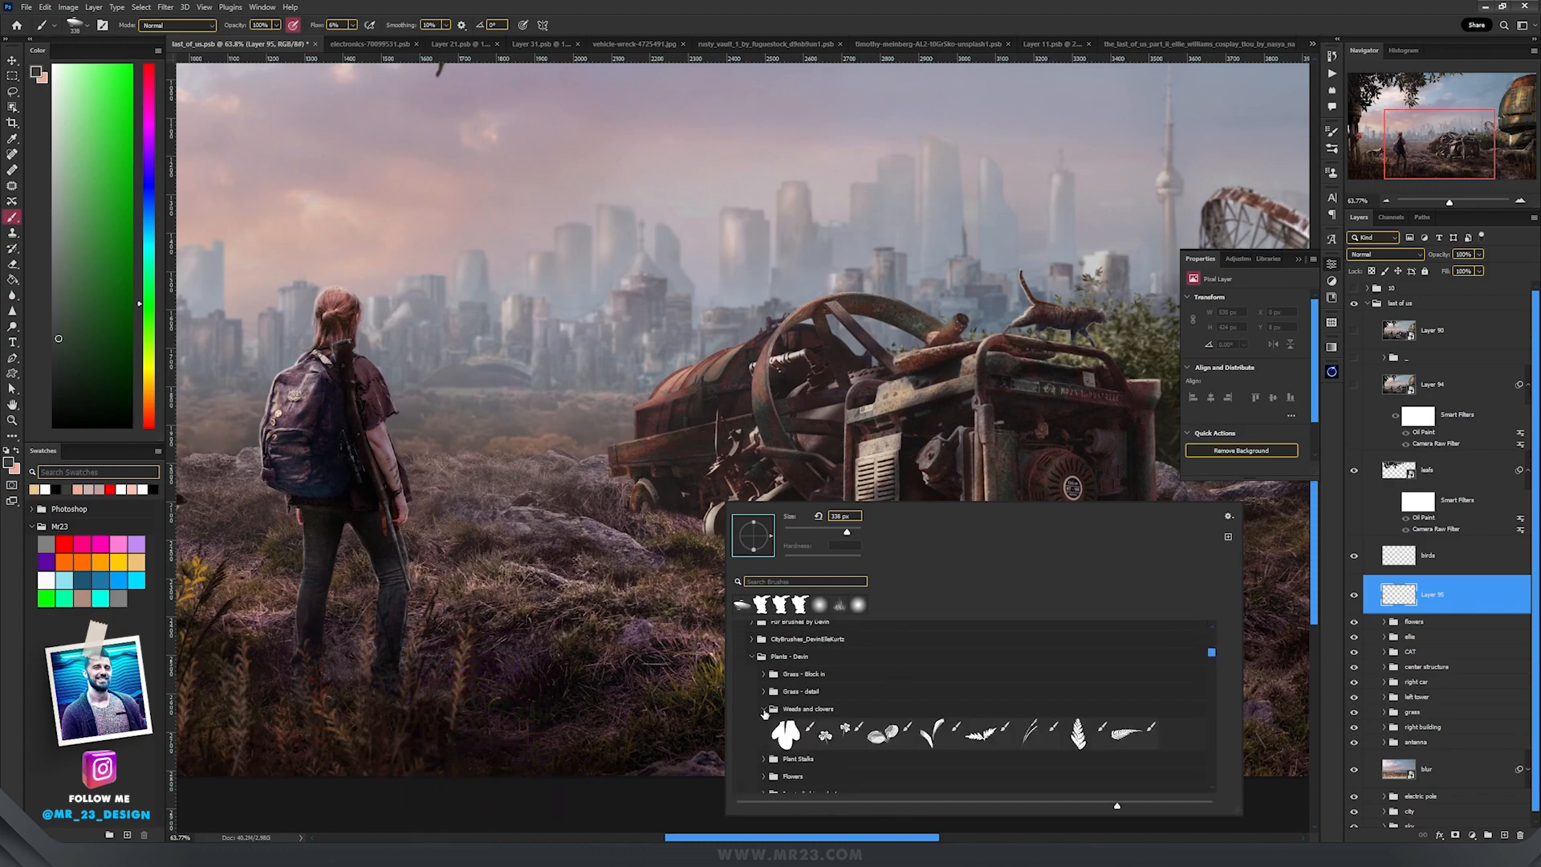
pyautogui.click(765, 691)
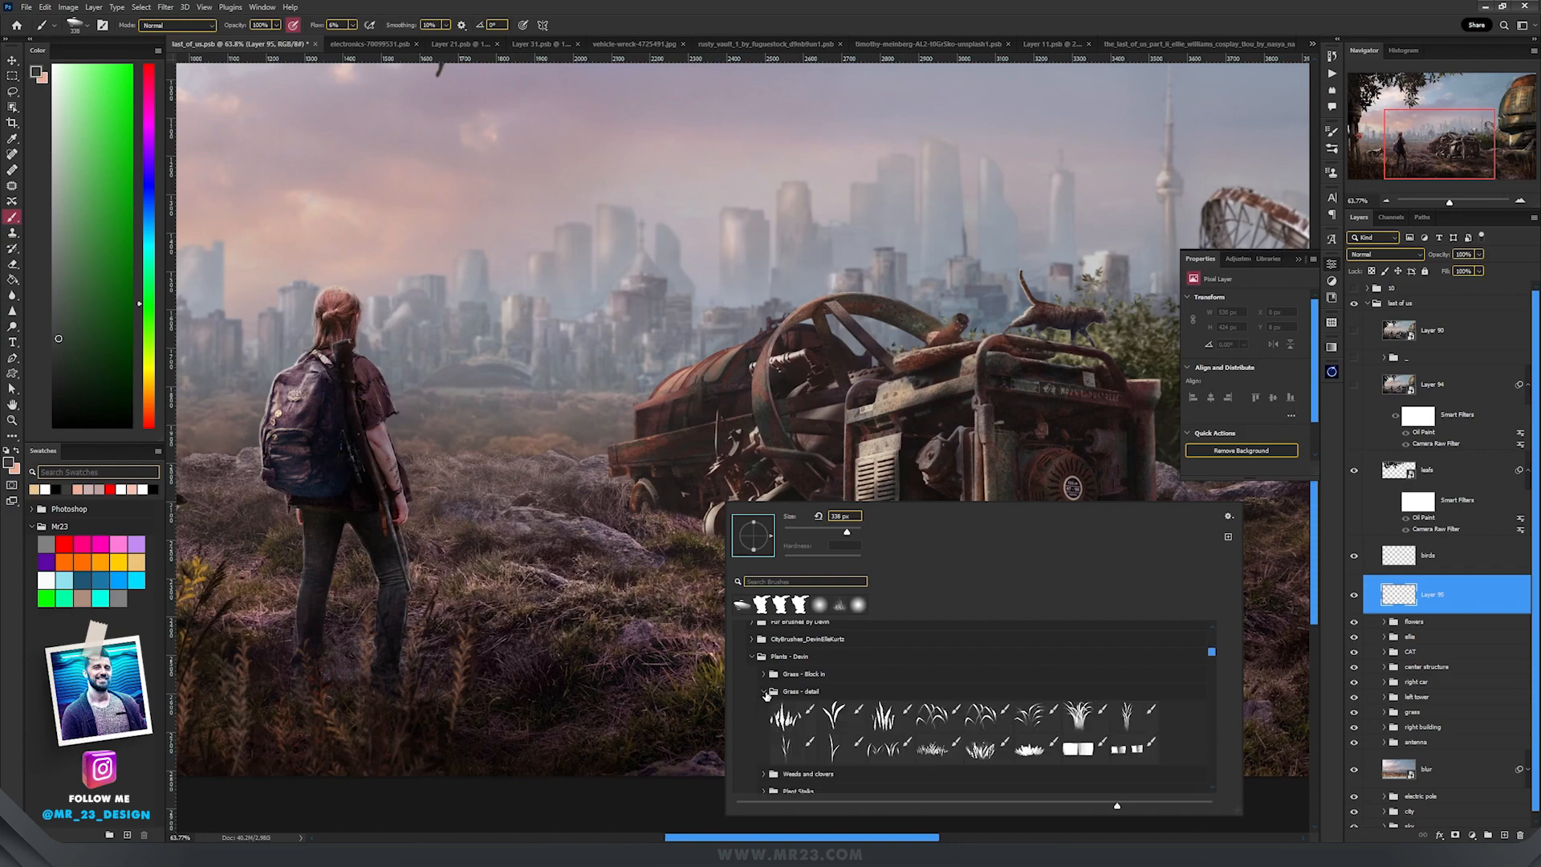
pyautogui.click(765, 691)
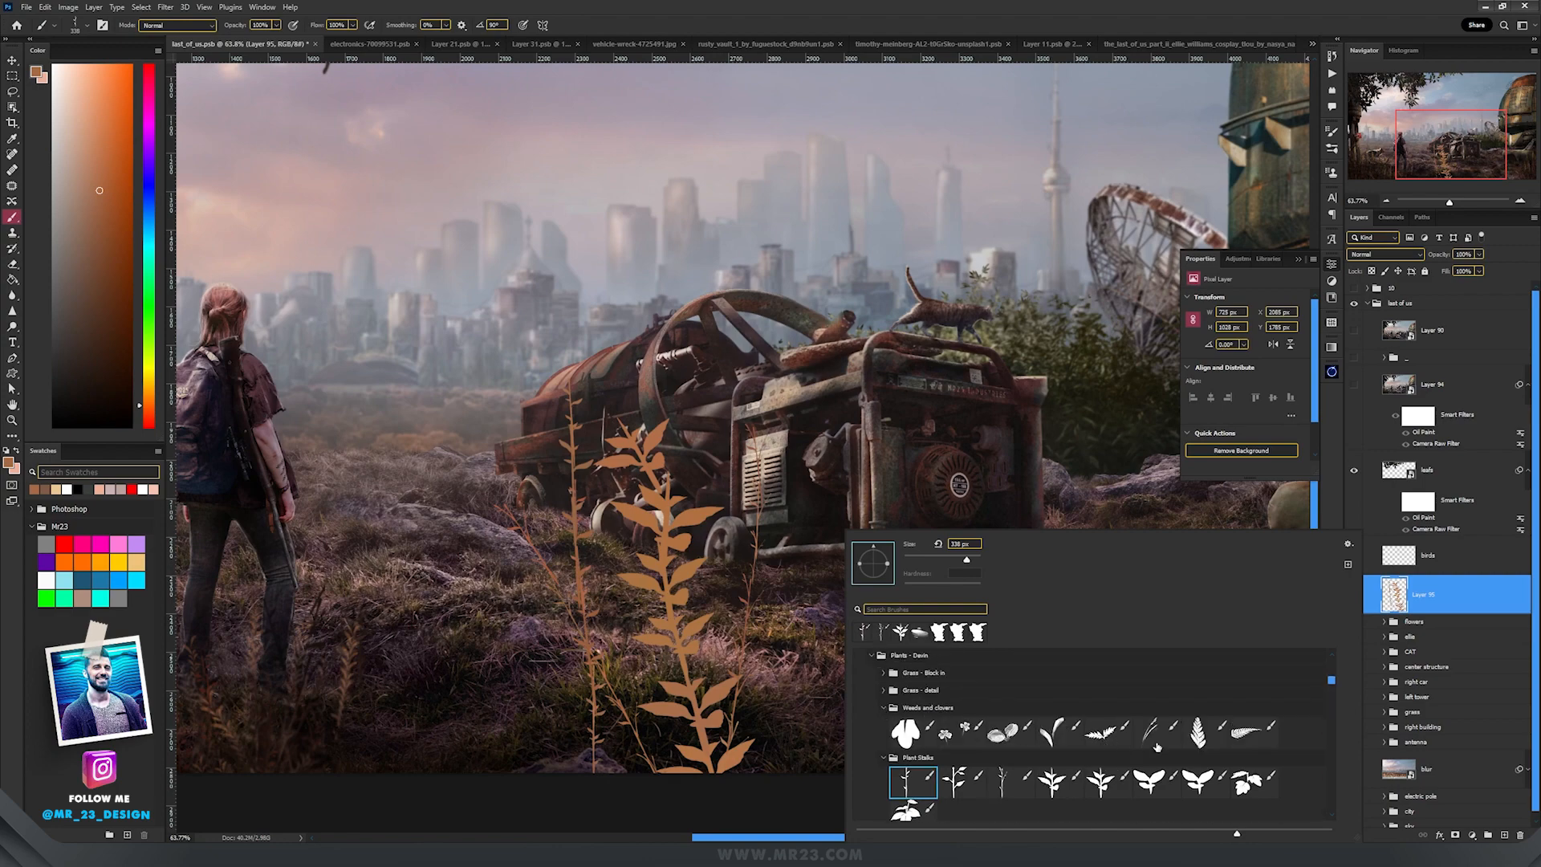
# Stamp a second orange-brown plant stalk beside the first in the foreground grass
pyautogui.click(1230, 732)
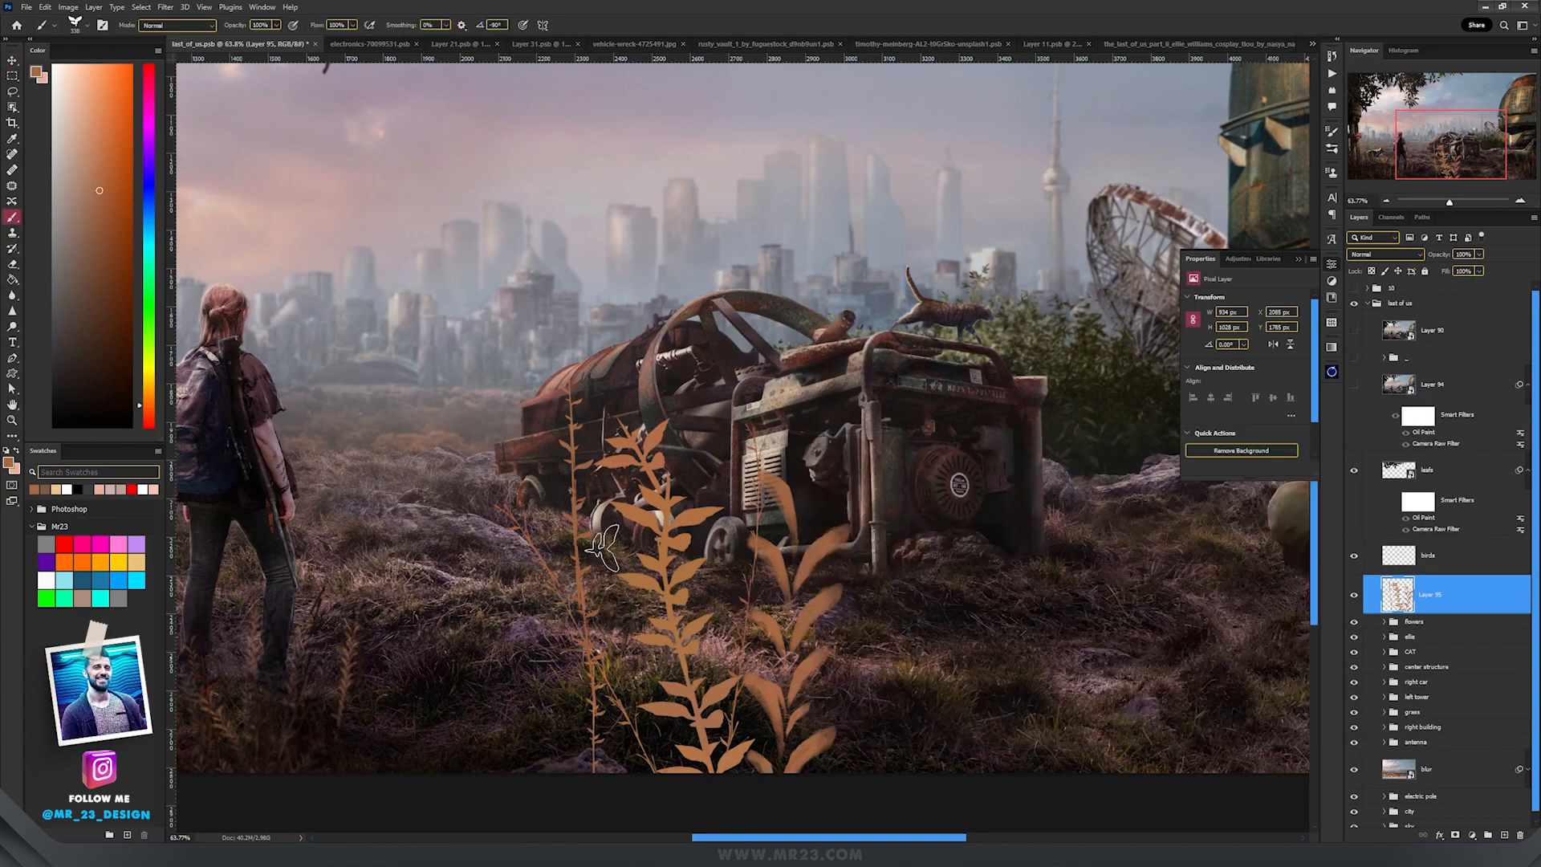
pyautogui.moveTo(604, 551)
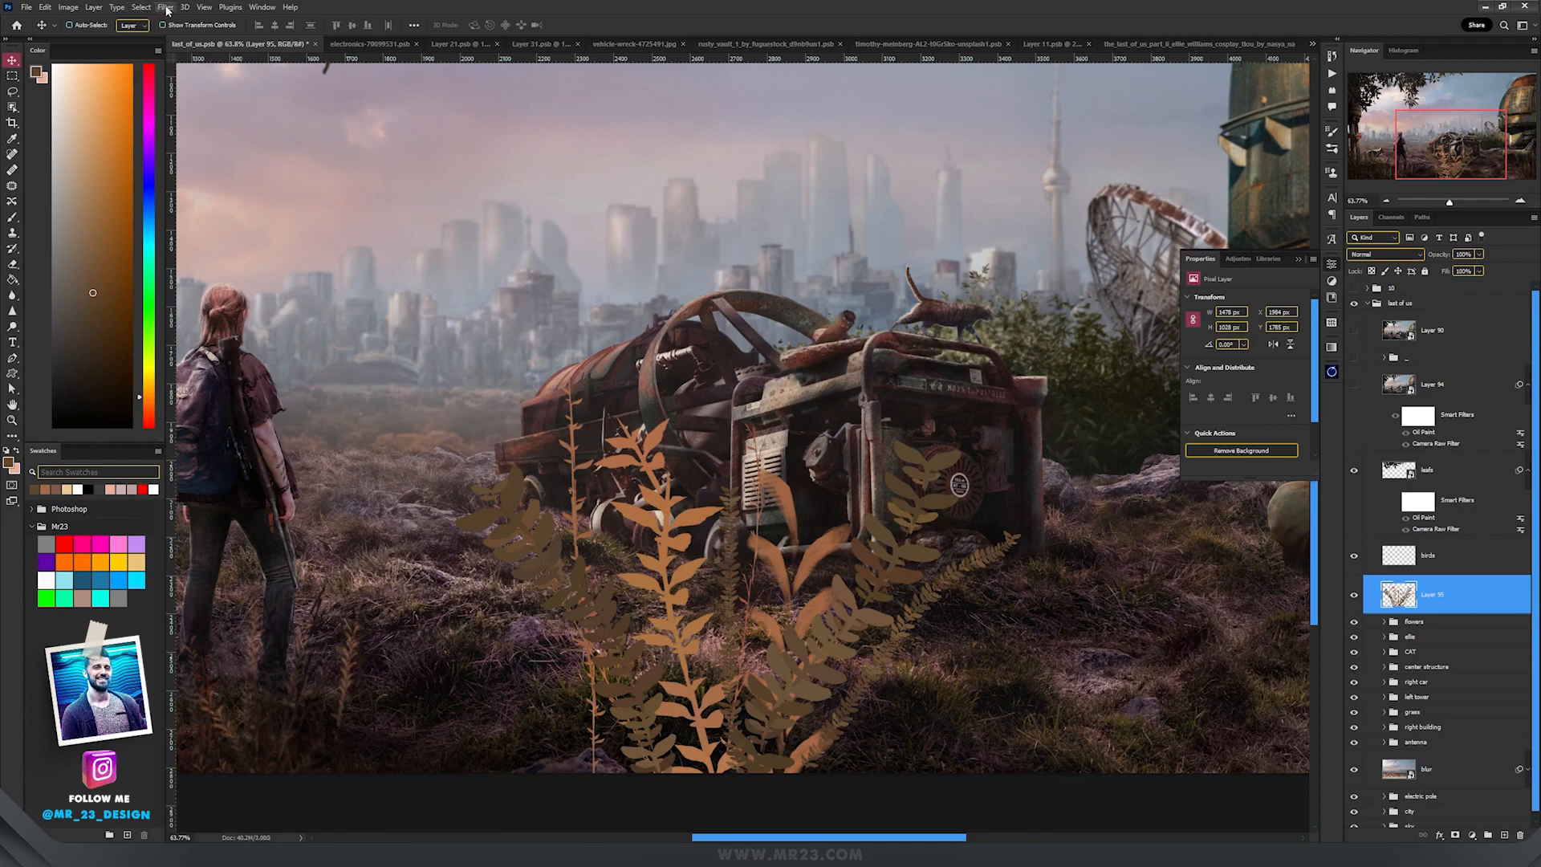
# Apply a Gaussian Blur to the painted orange plant stalks
pyautogui.click(165, 7)
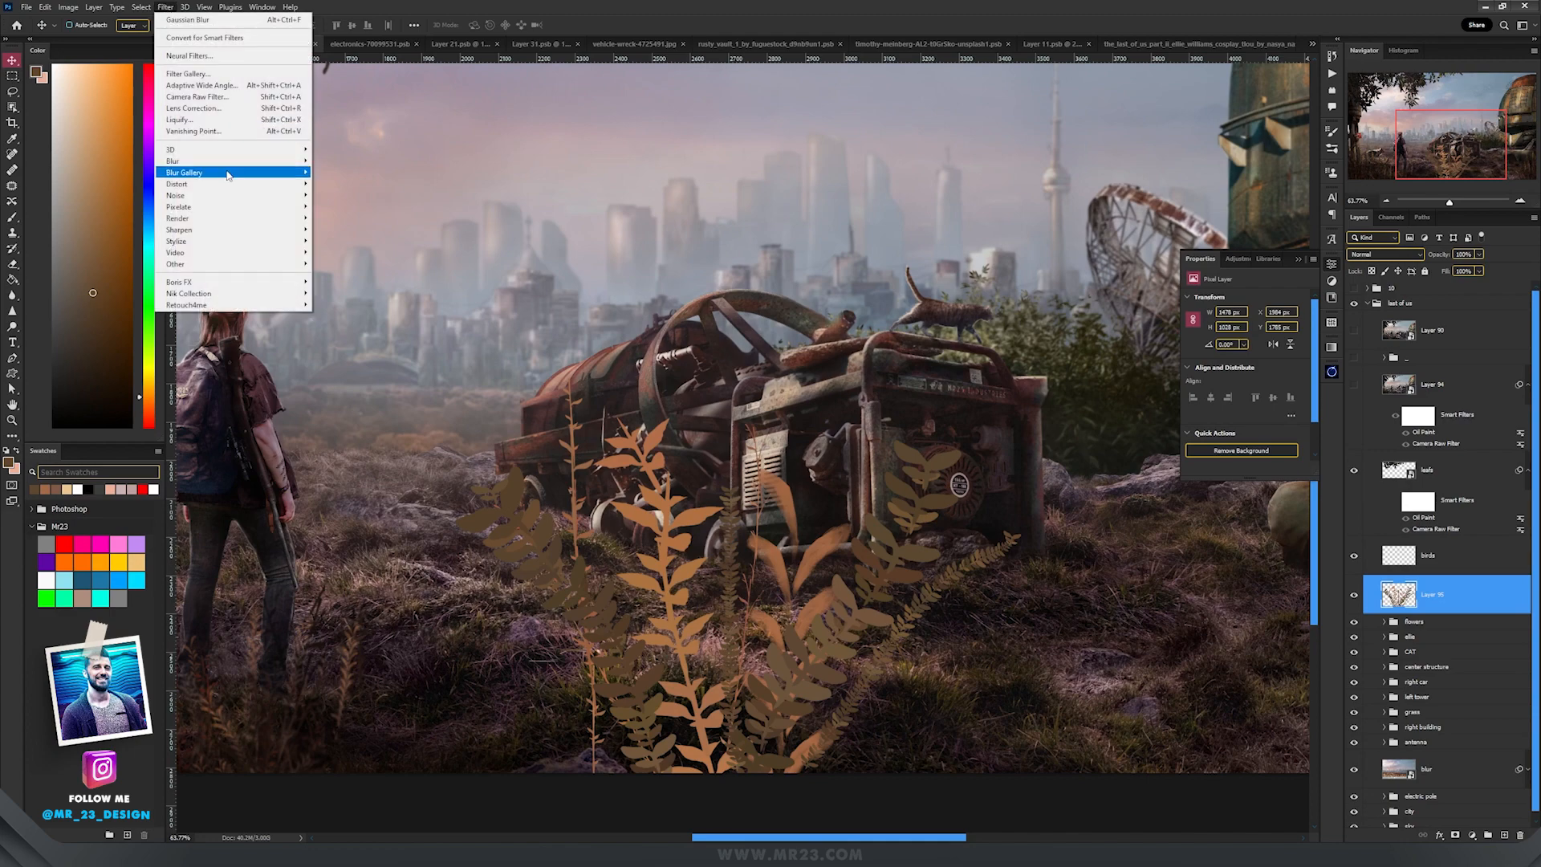
pyautogui.click(187, 19)
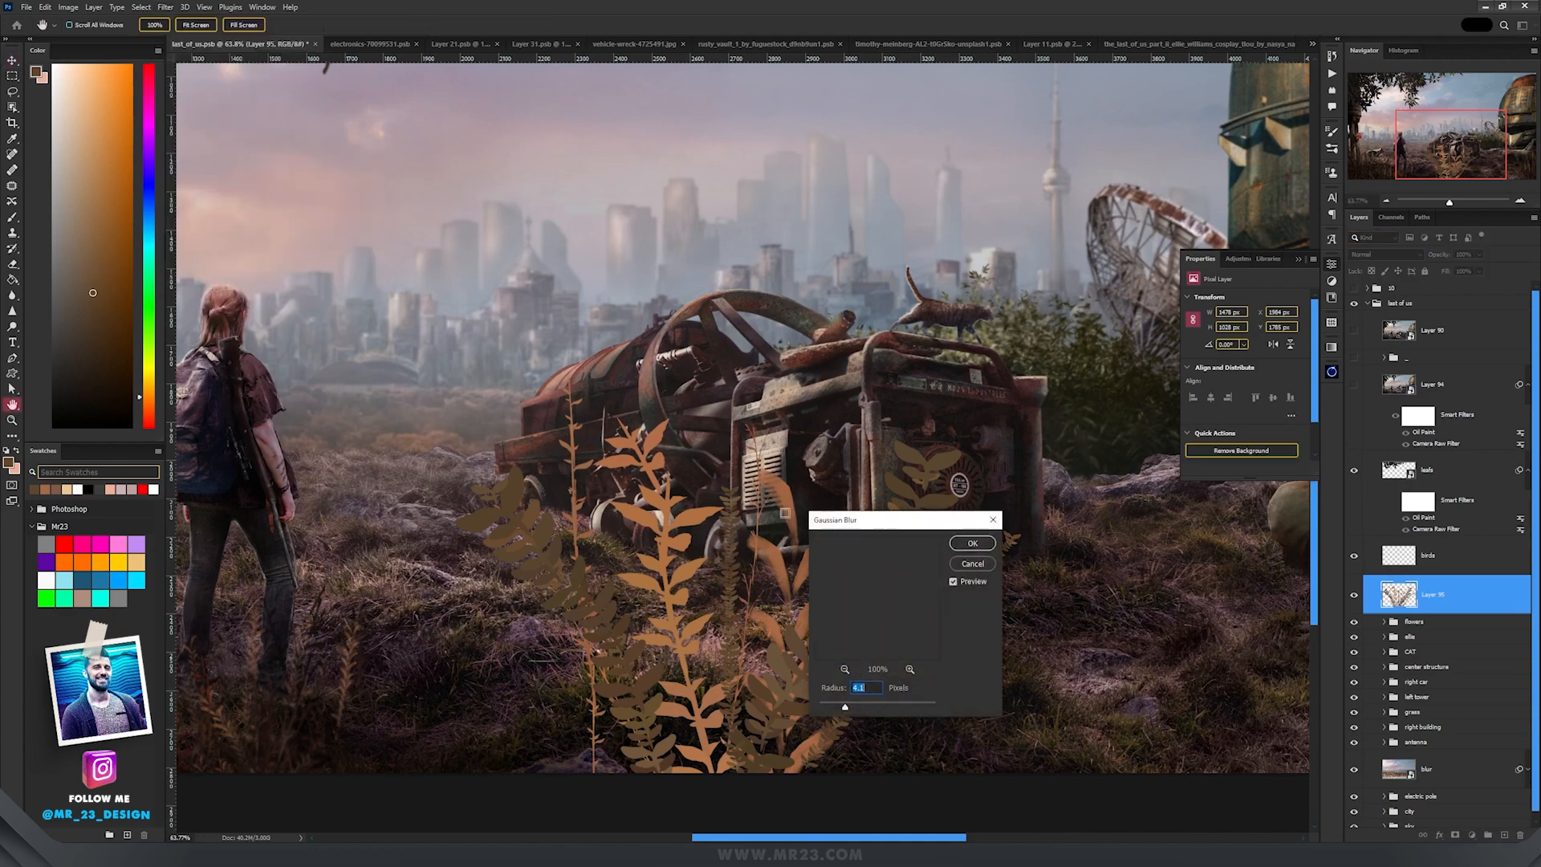
pyautogui.click(971, 542)
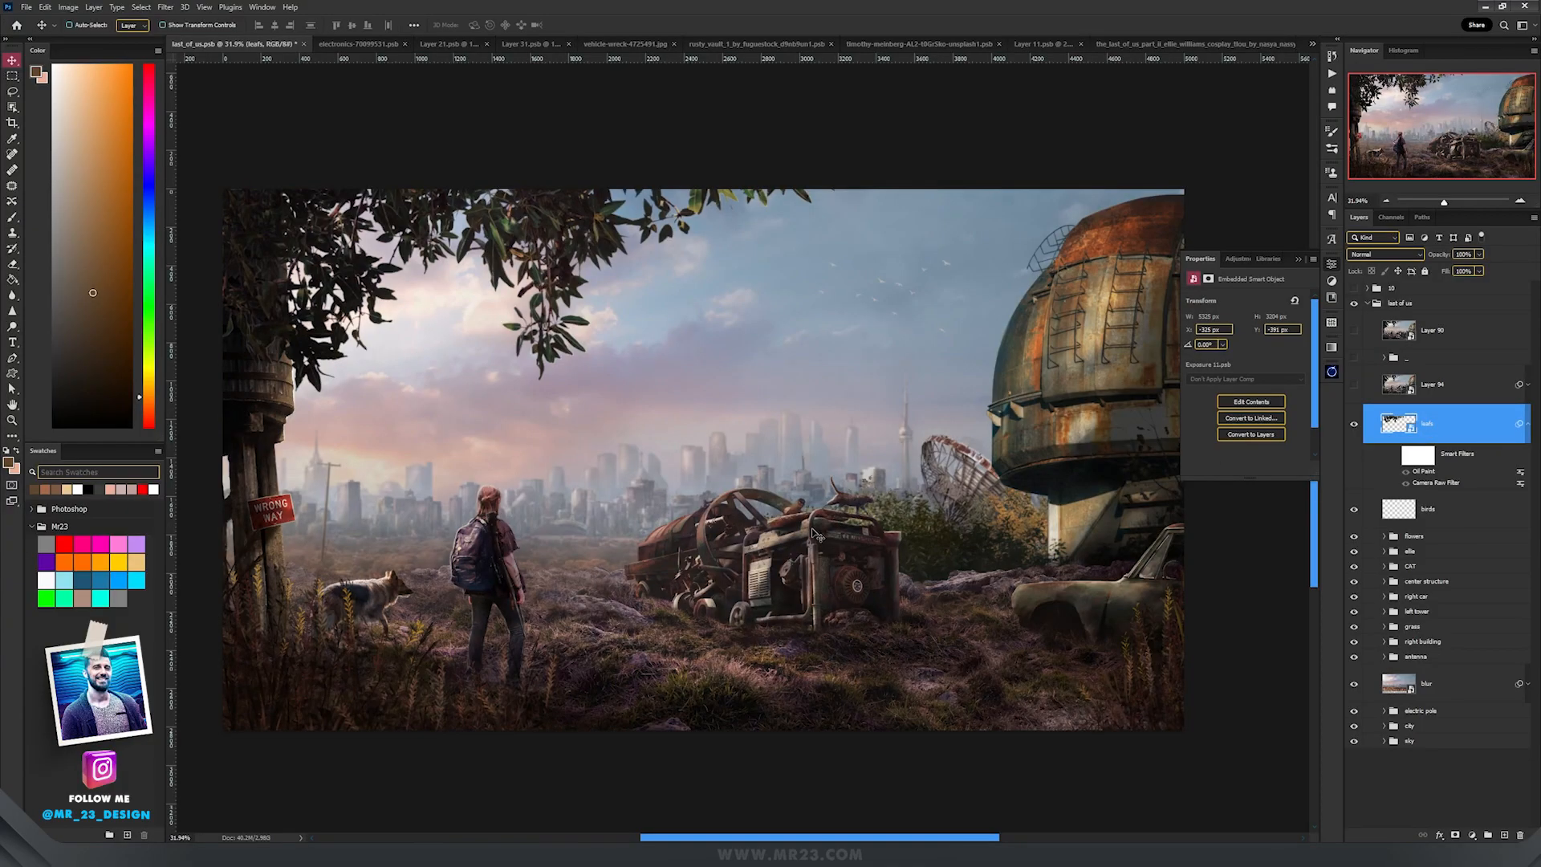
# Bring the merged scene into Camera Raw and reveal the Color Grading wheels
pyautogui.press('ctrl+alt+shift+e')
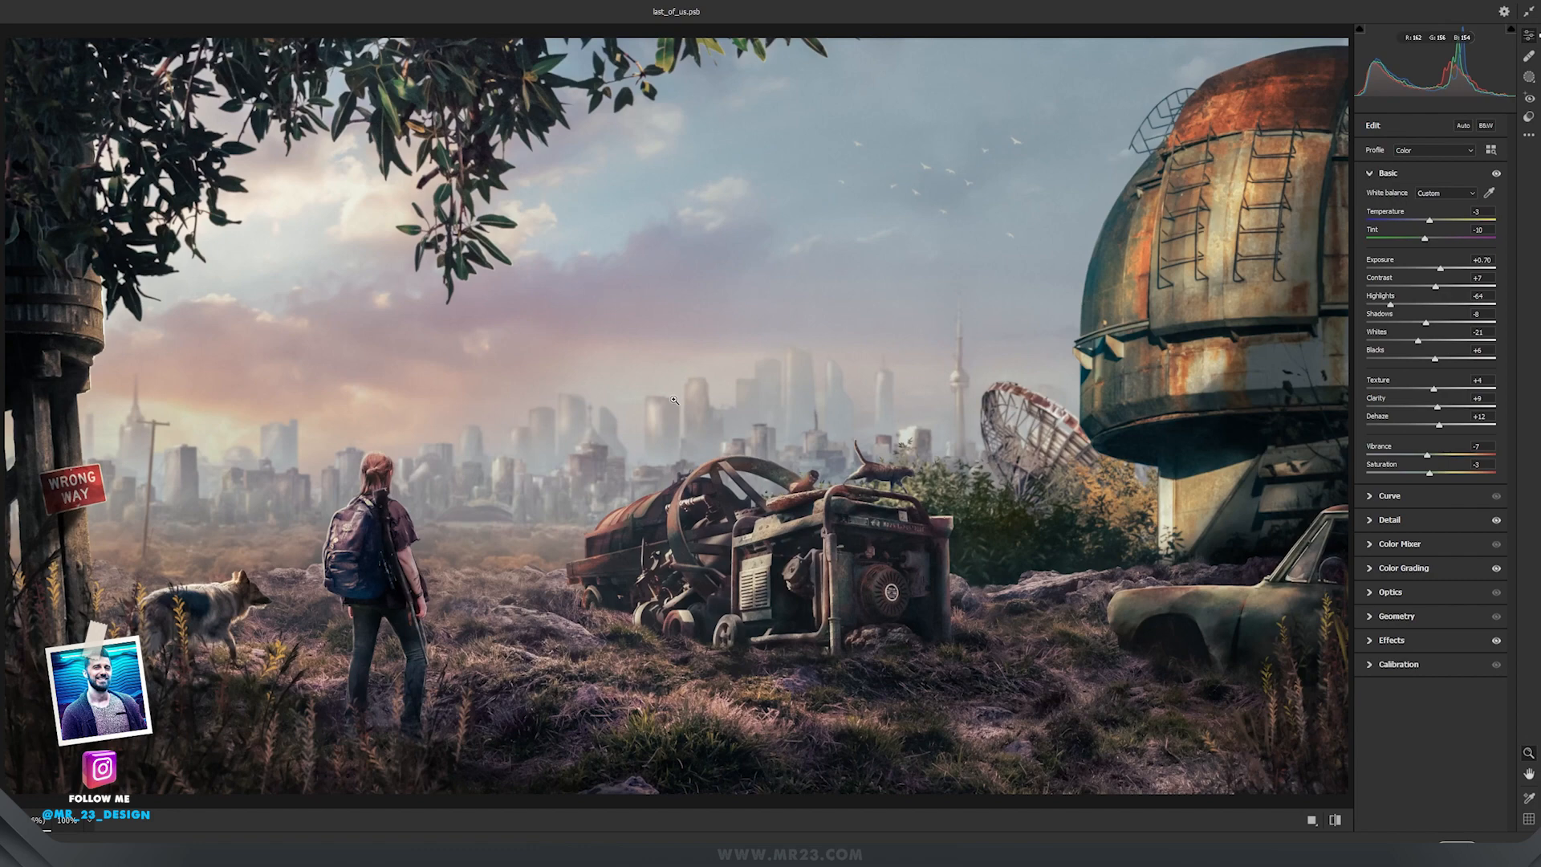
pyautogui.moveTo(1348, 239)
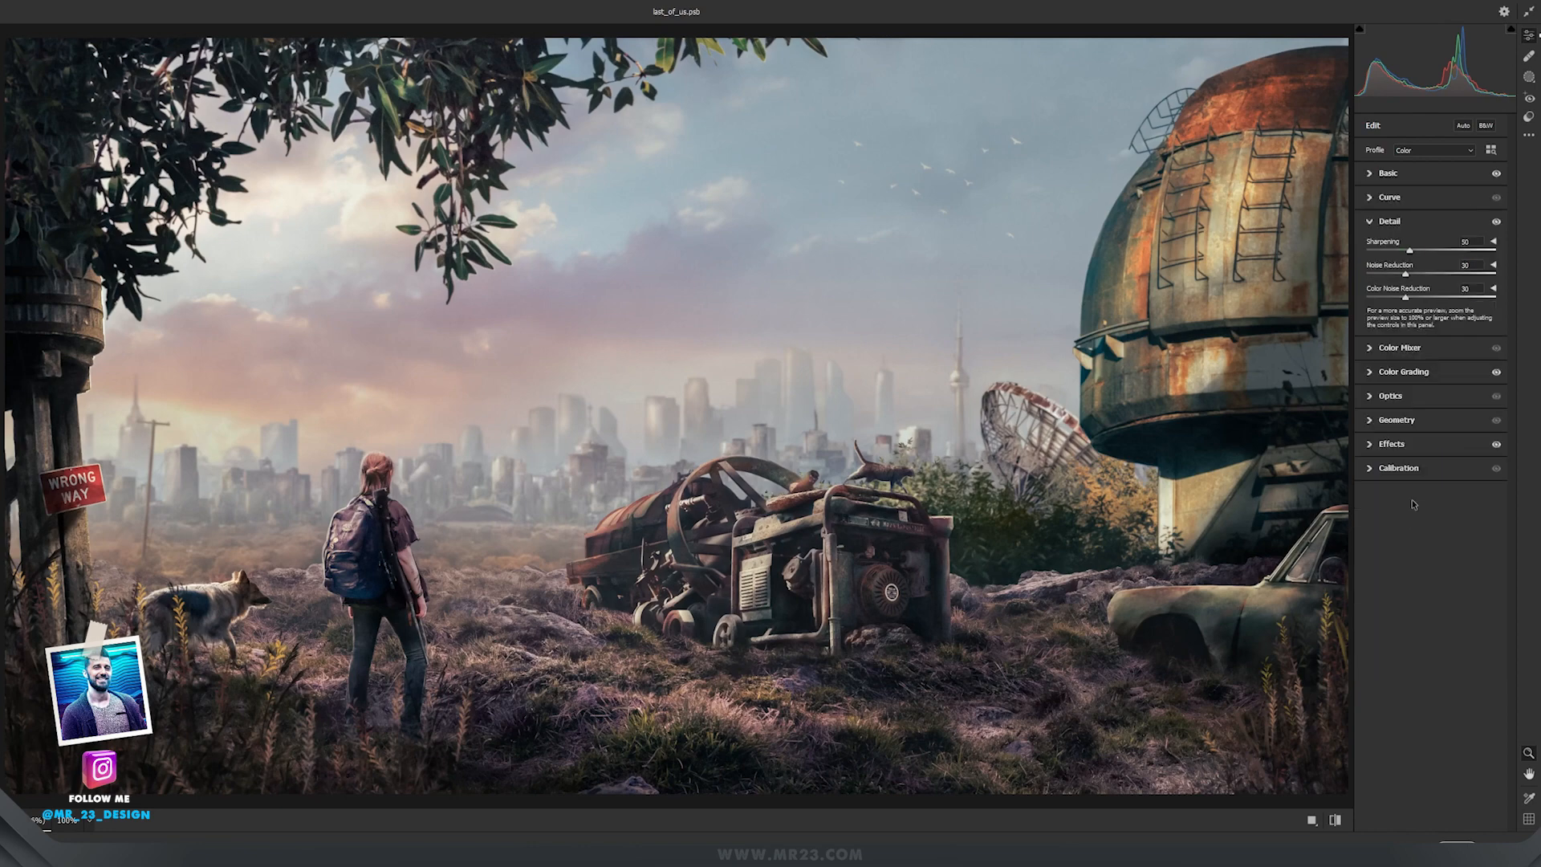
pyautogui.click(1404, 372)
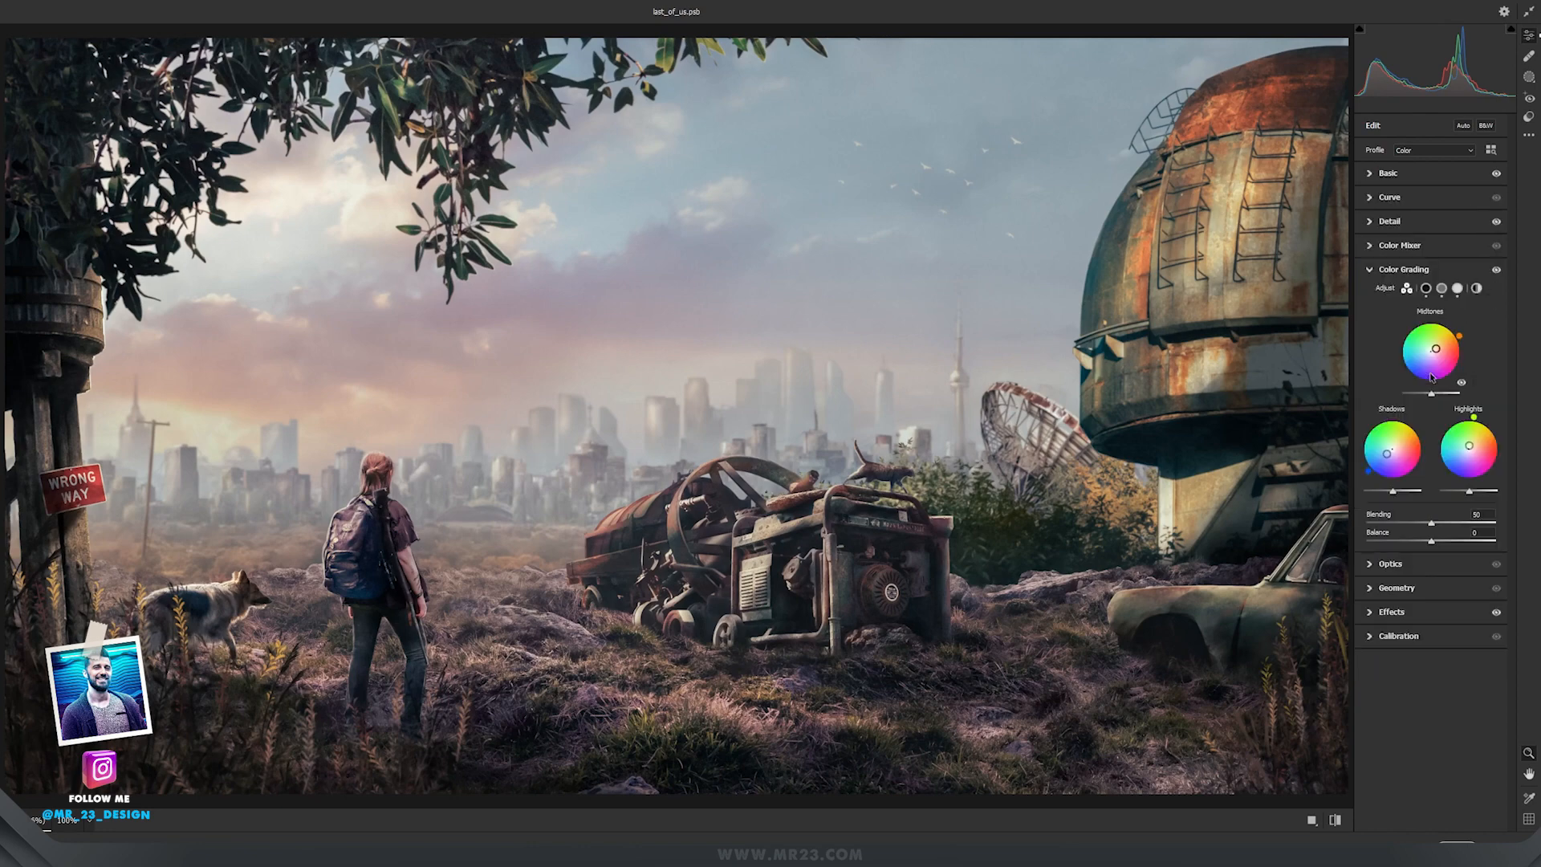